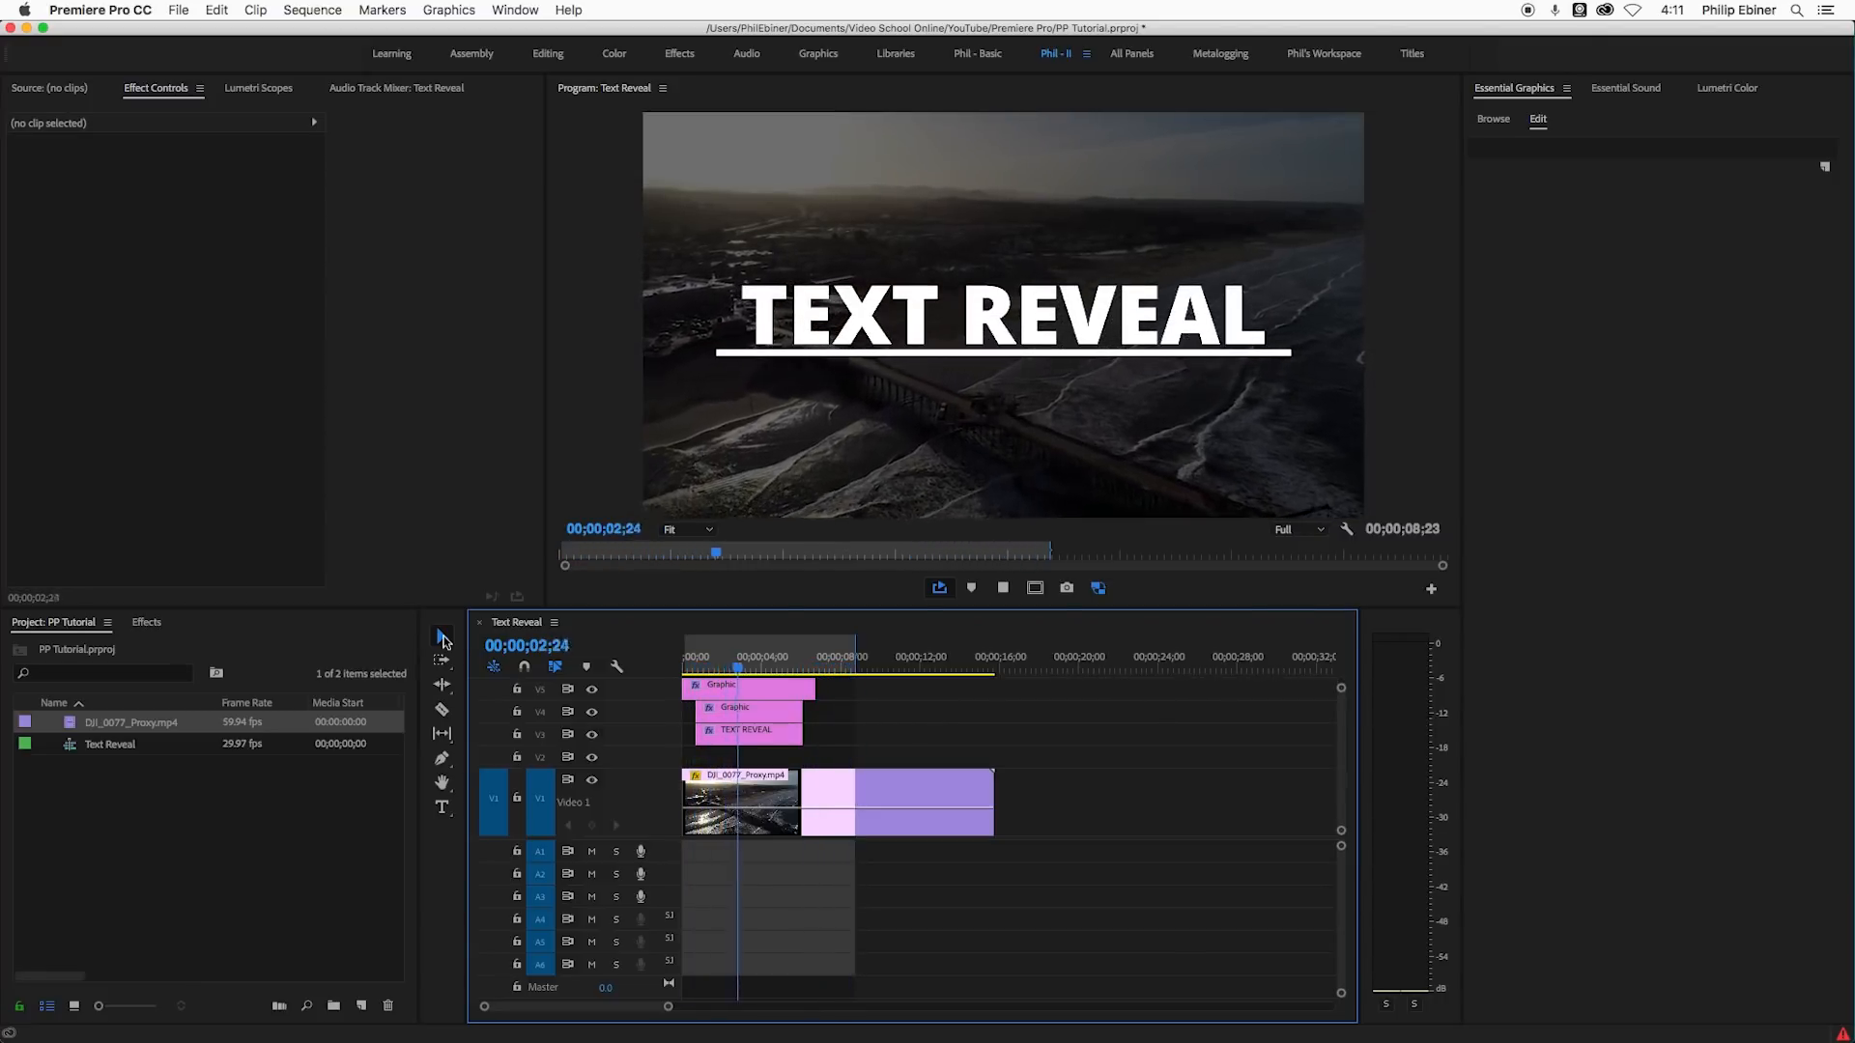
# - Scrub through the sequence to preview the finished REVEAL title over the footage
pyautogui.click(775, 657)
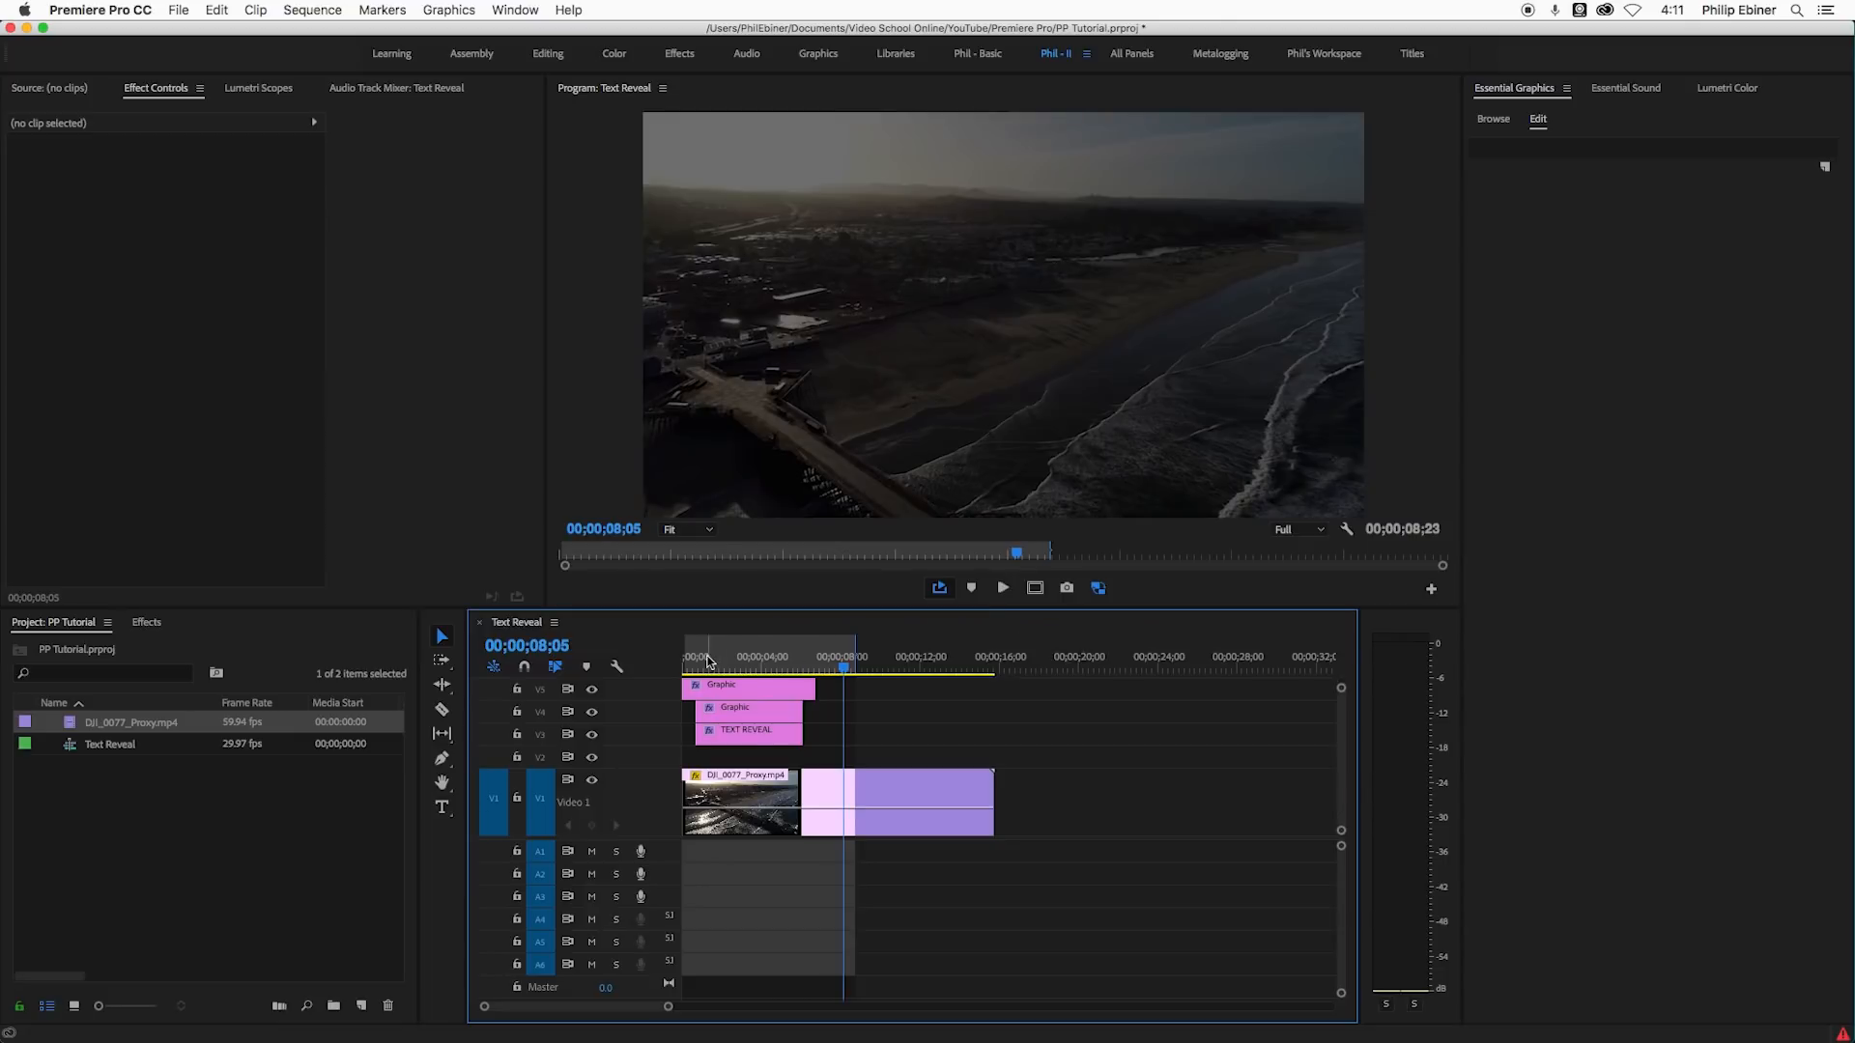
pyautogui.click(730, 657)
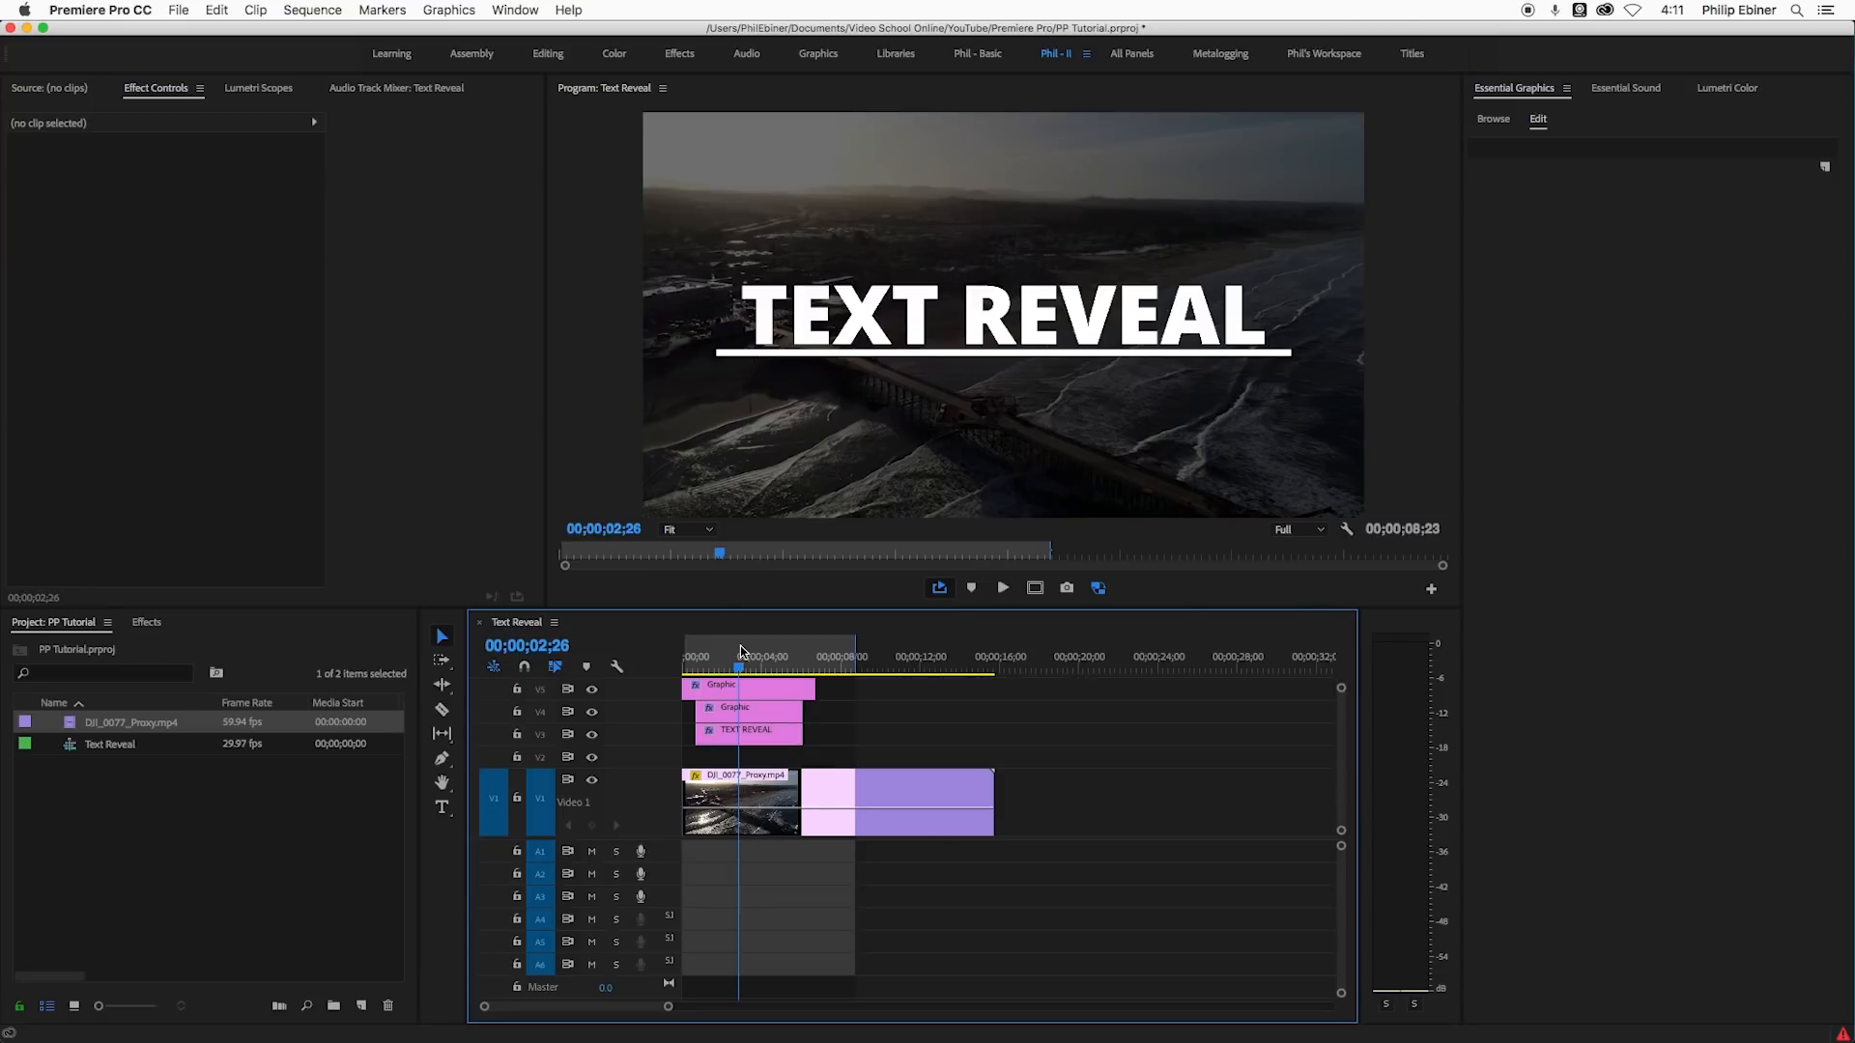
pyautogui.click(765, 657)
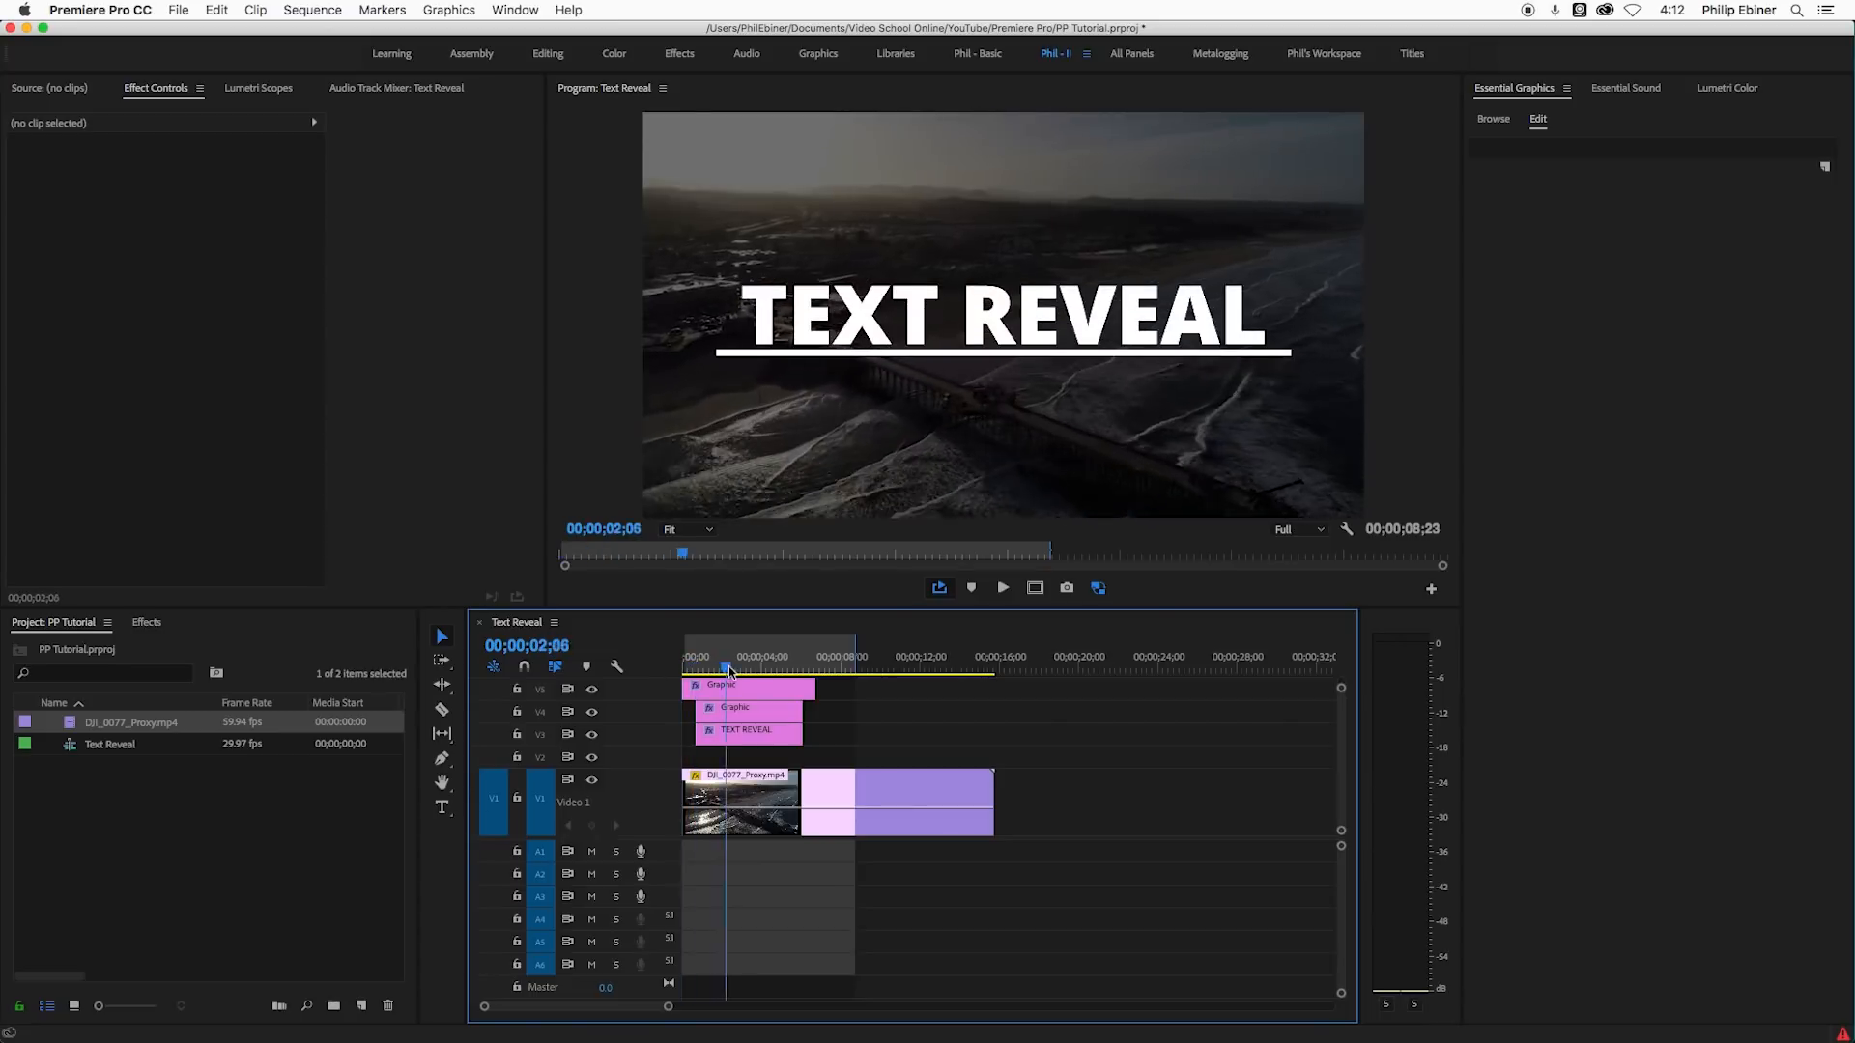
pyautogui.click(1008, 665)
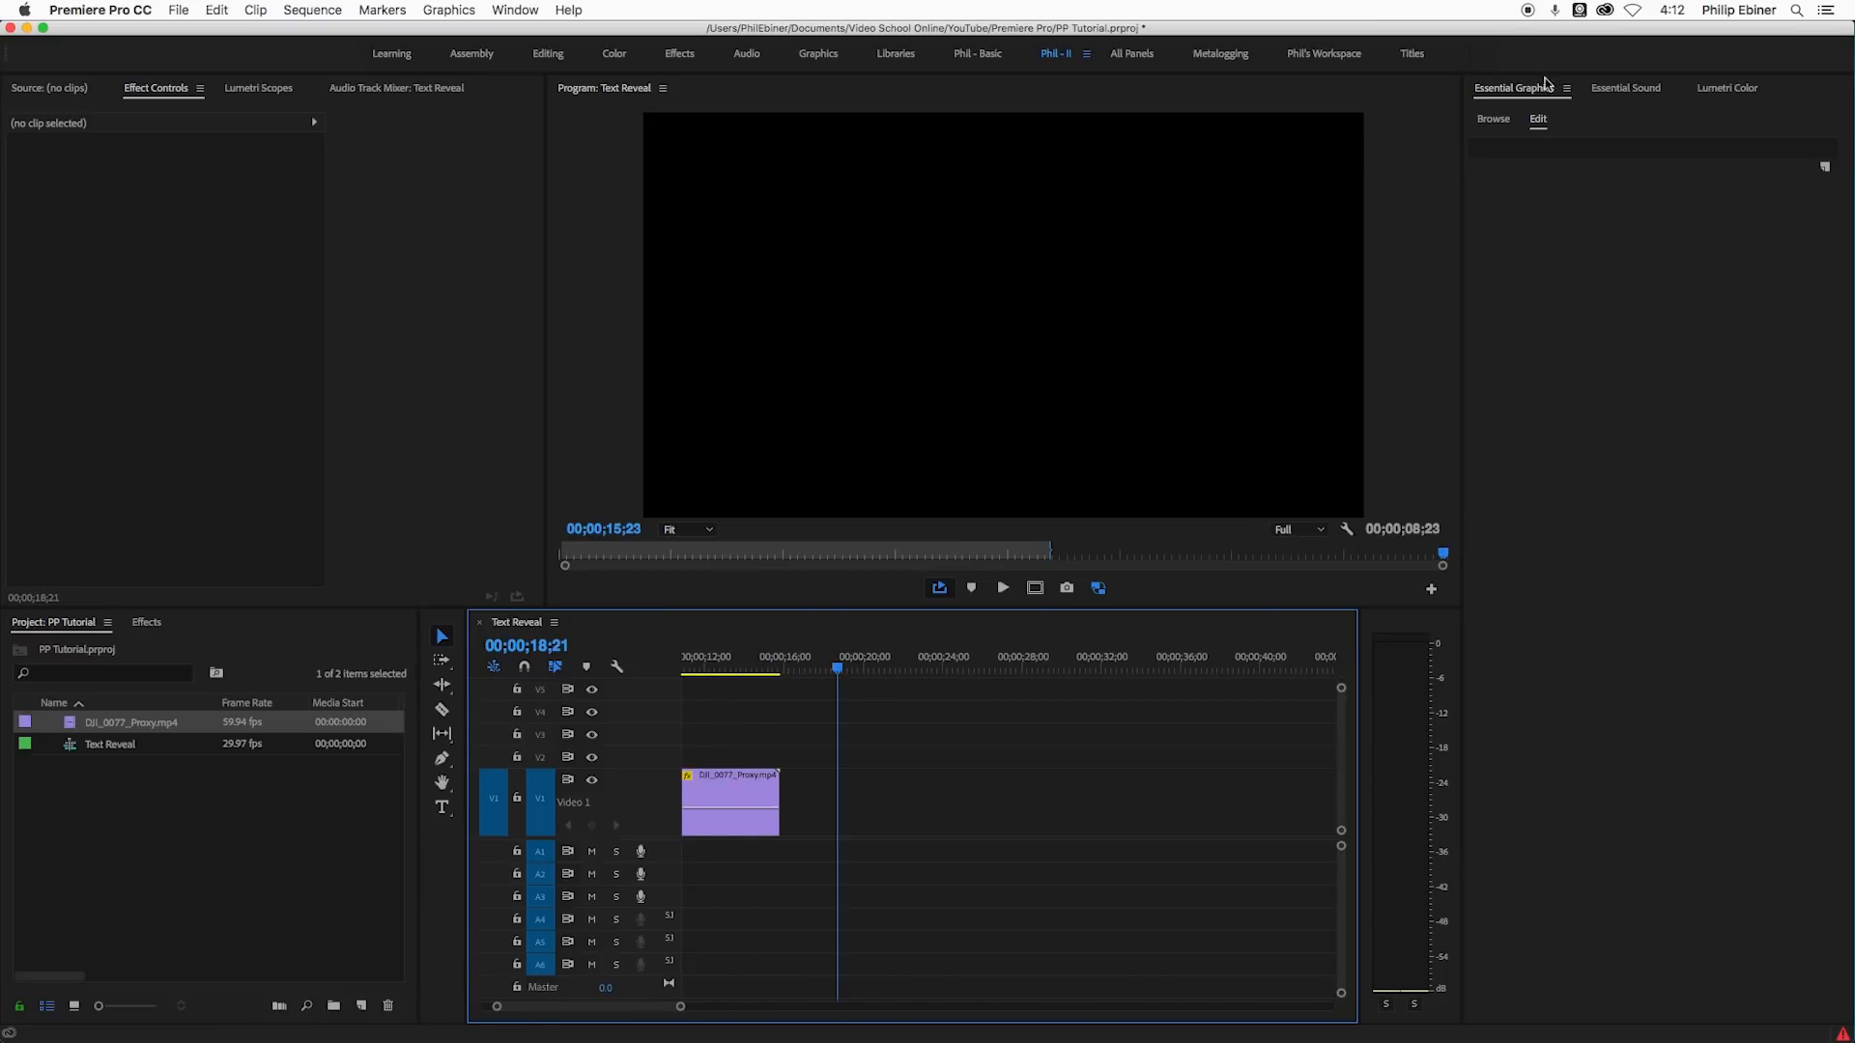
pyautogui.moveTo(1453, 162)
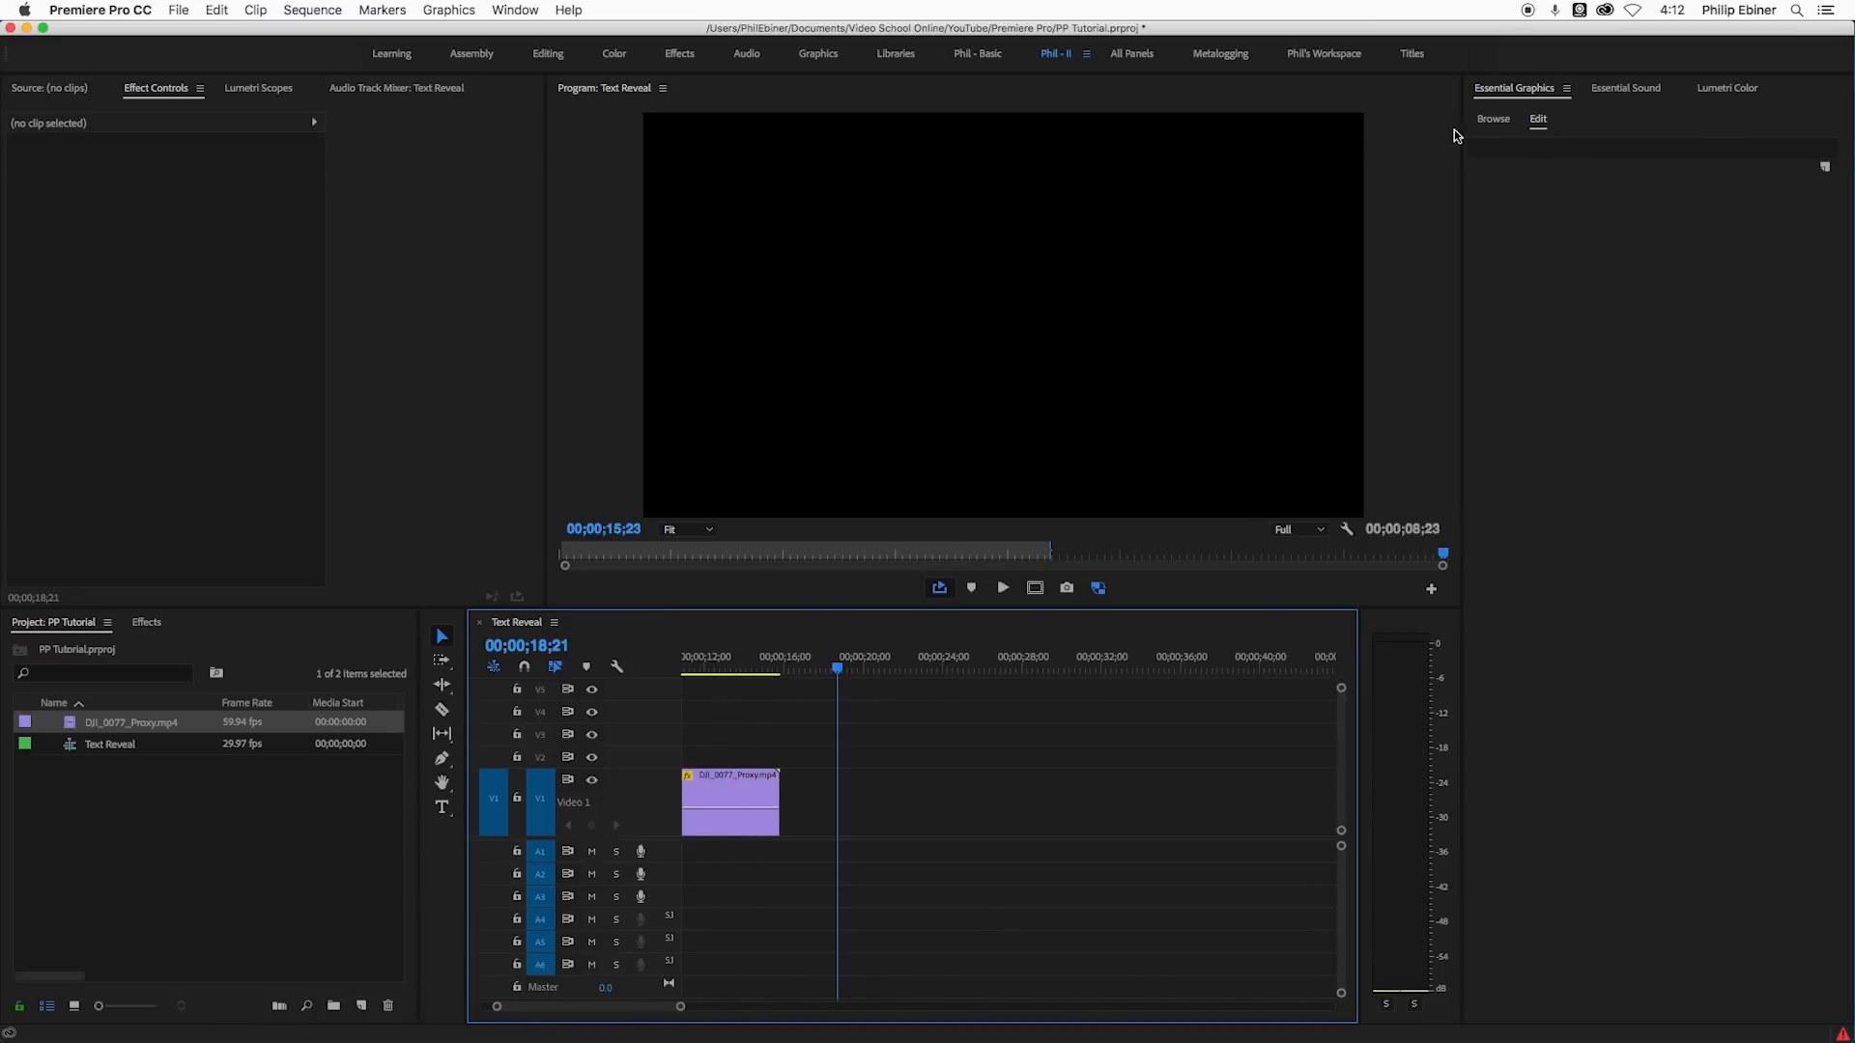
pyautogui.moveTo(1822, 170)
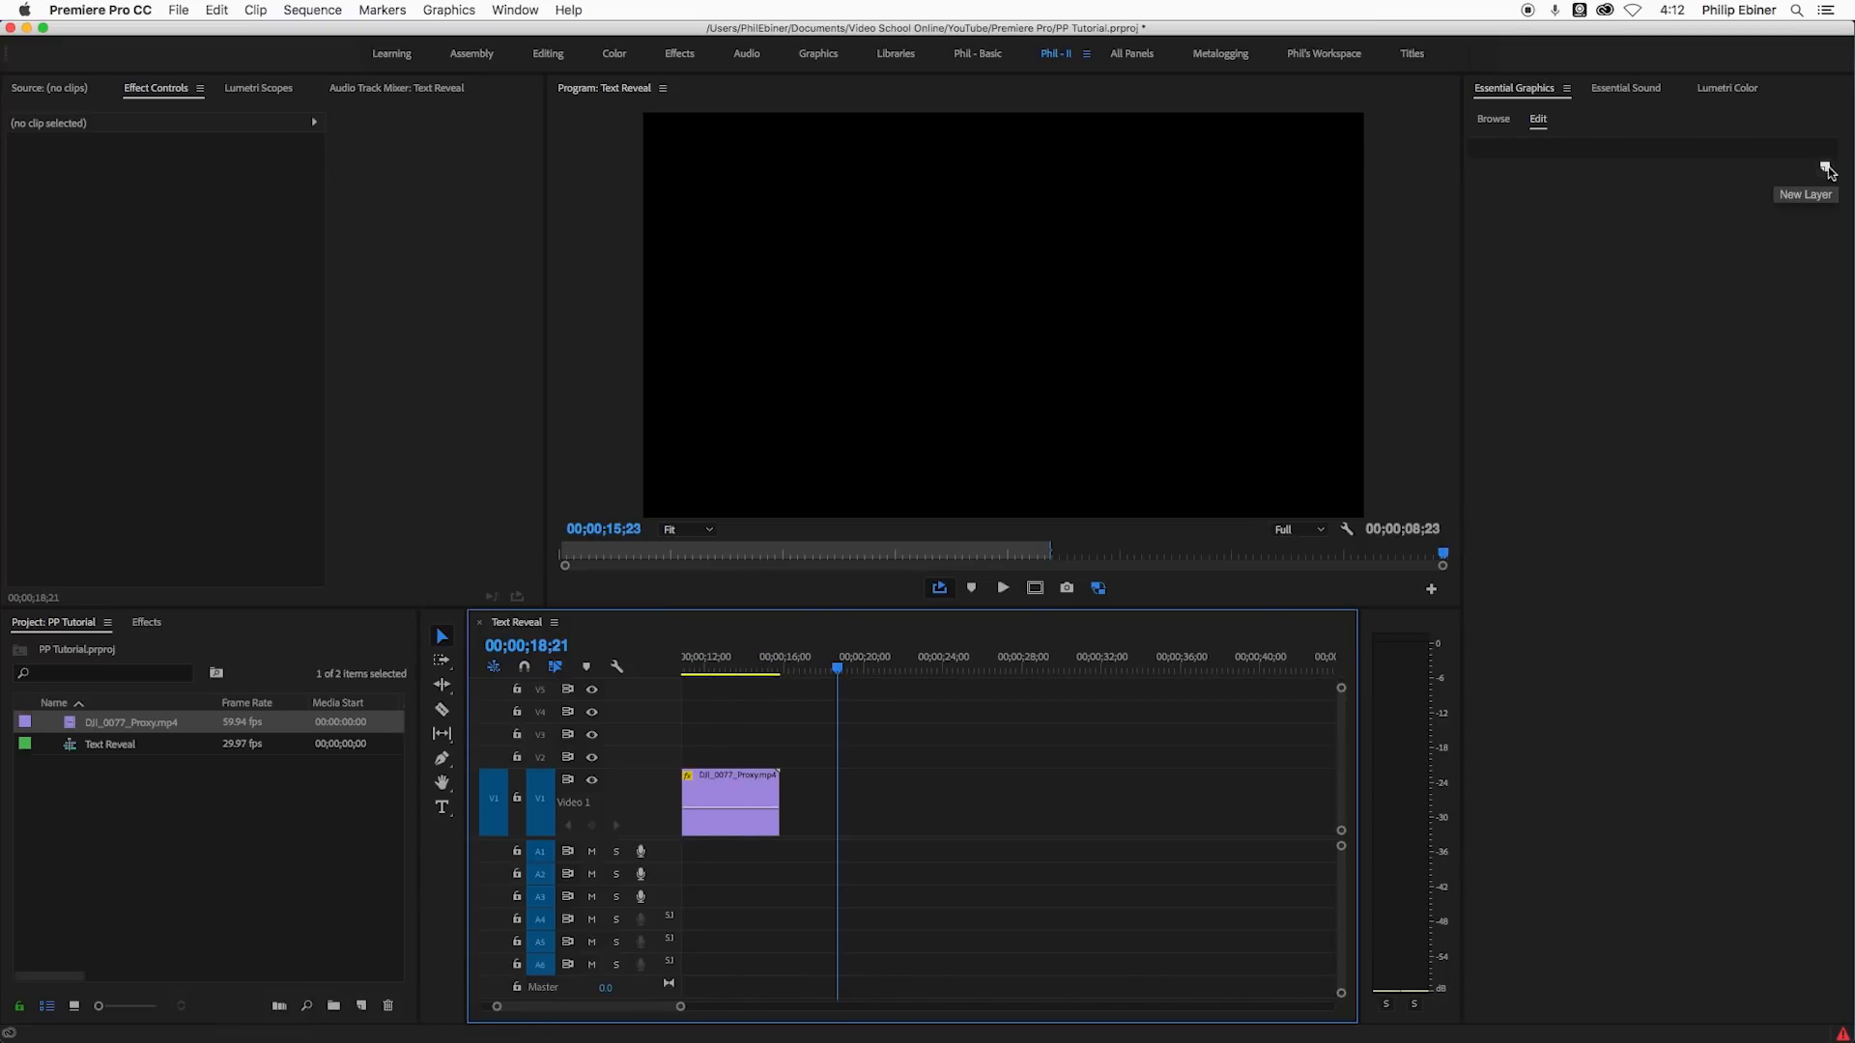
# - Add a new text layer reading REVEAL, centre it in the frame and move its clip to V2
pyautogui.click(1823, 168)
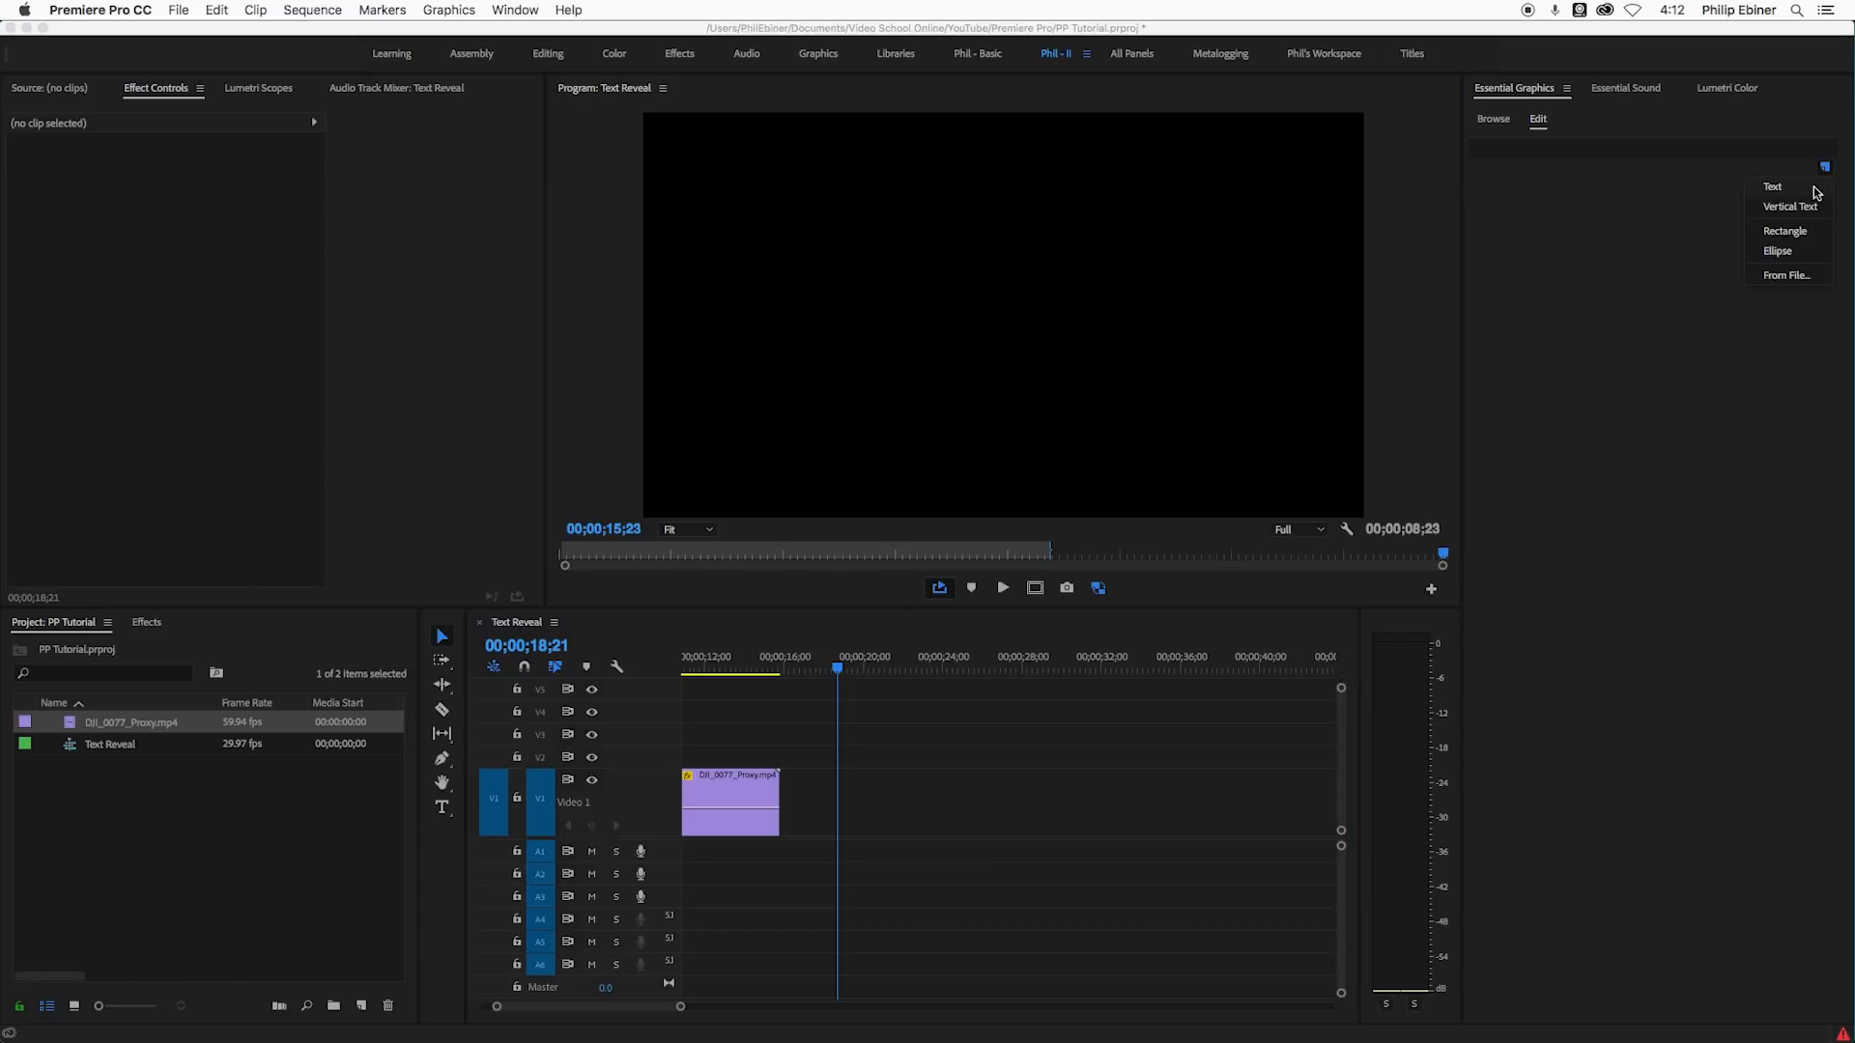
pyautogui.click(1771, 187)
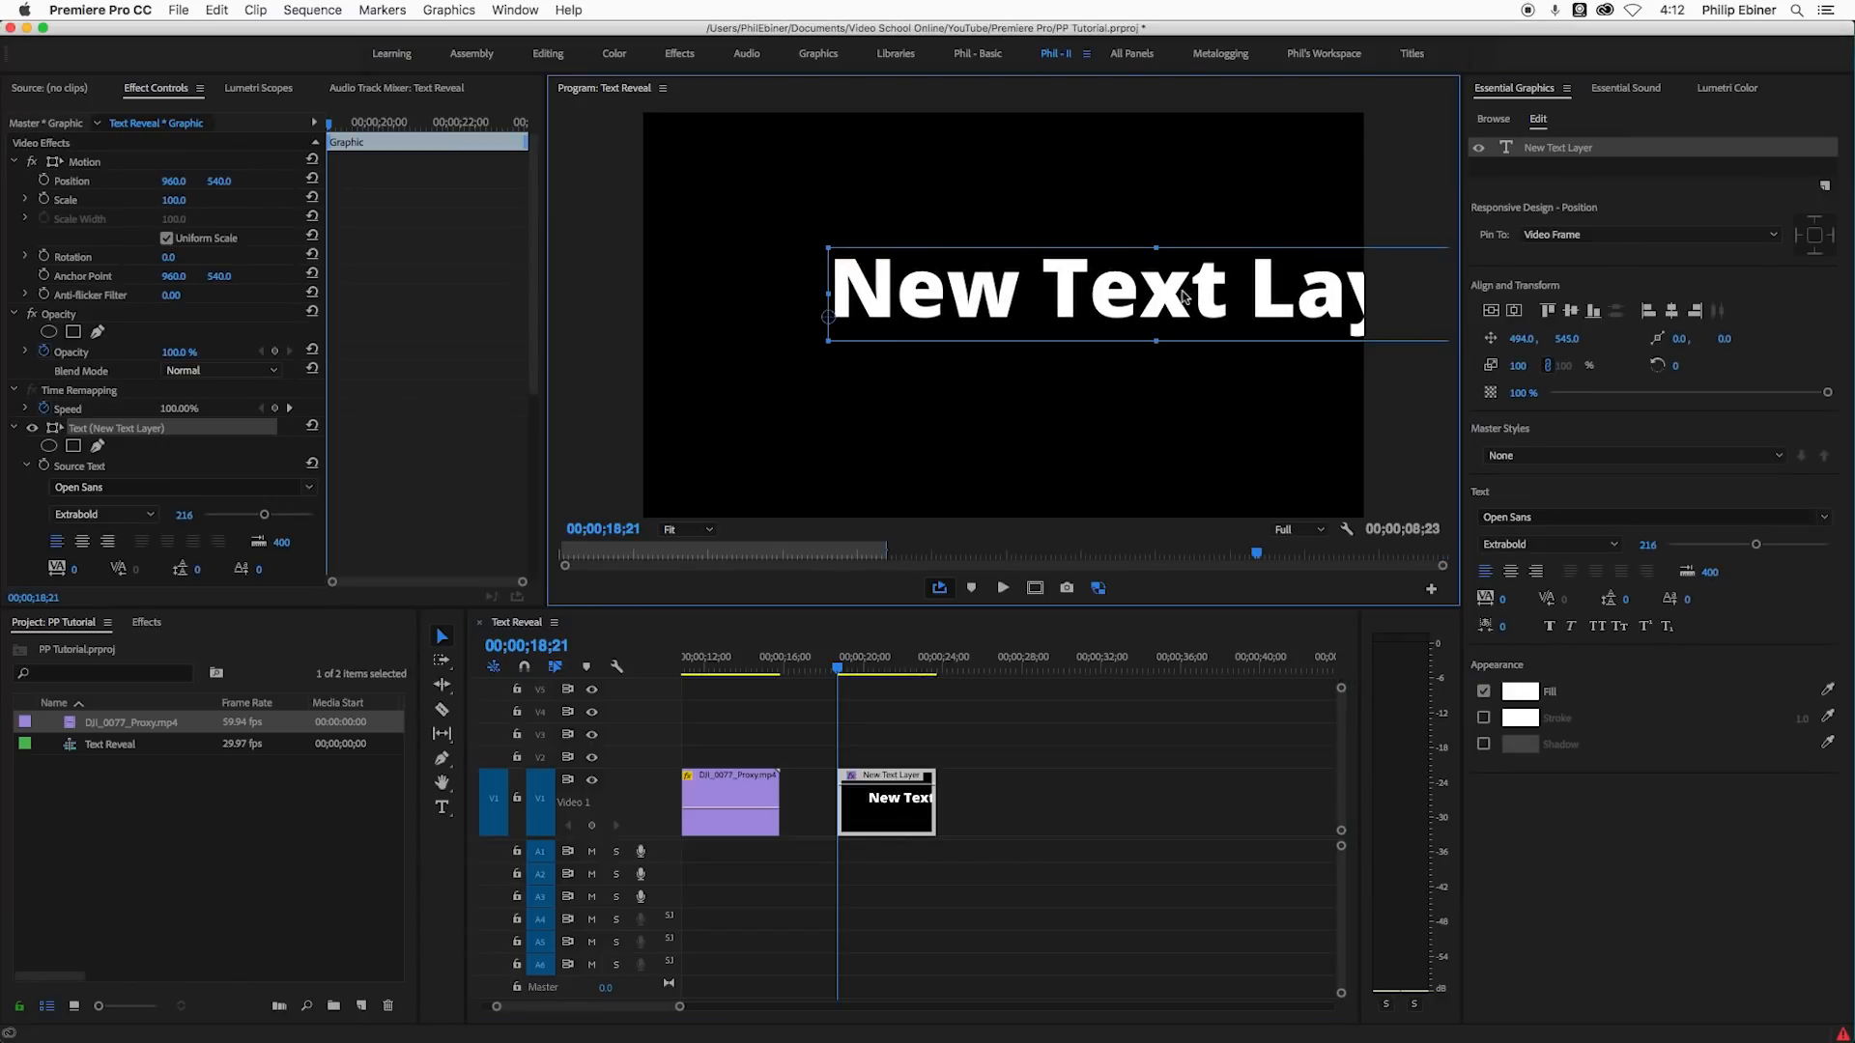
pyautogui.write('REVEL')
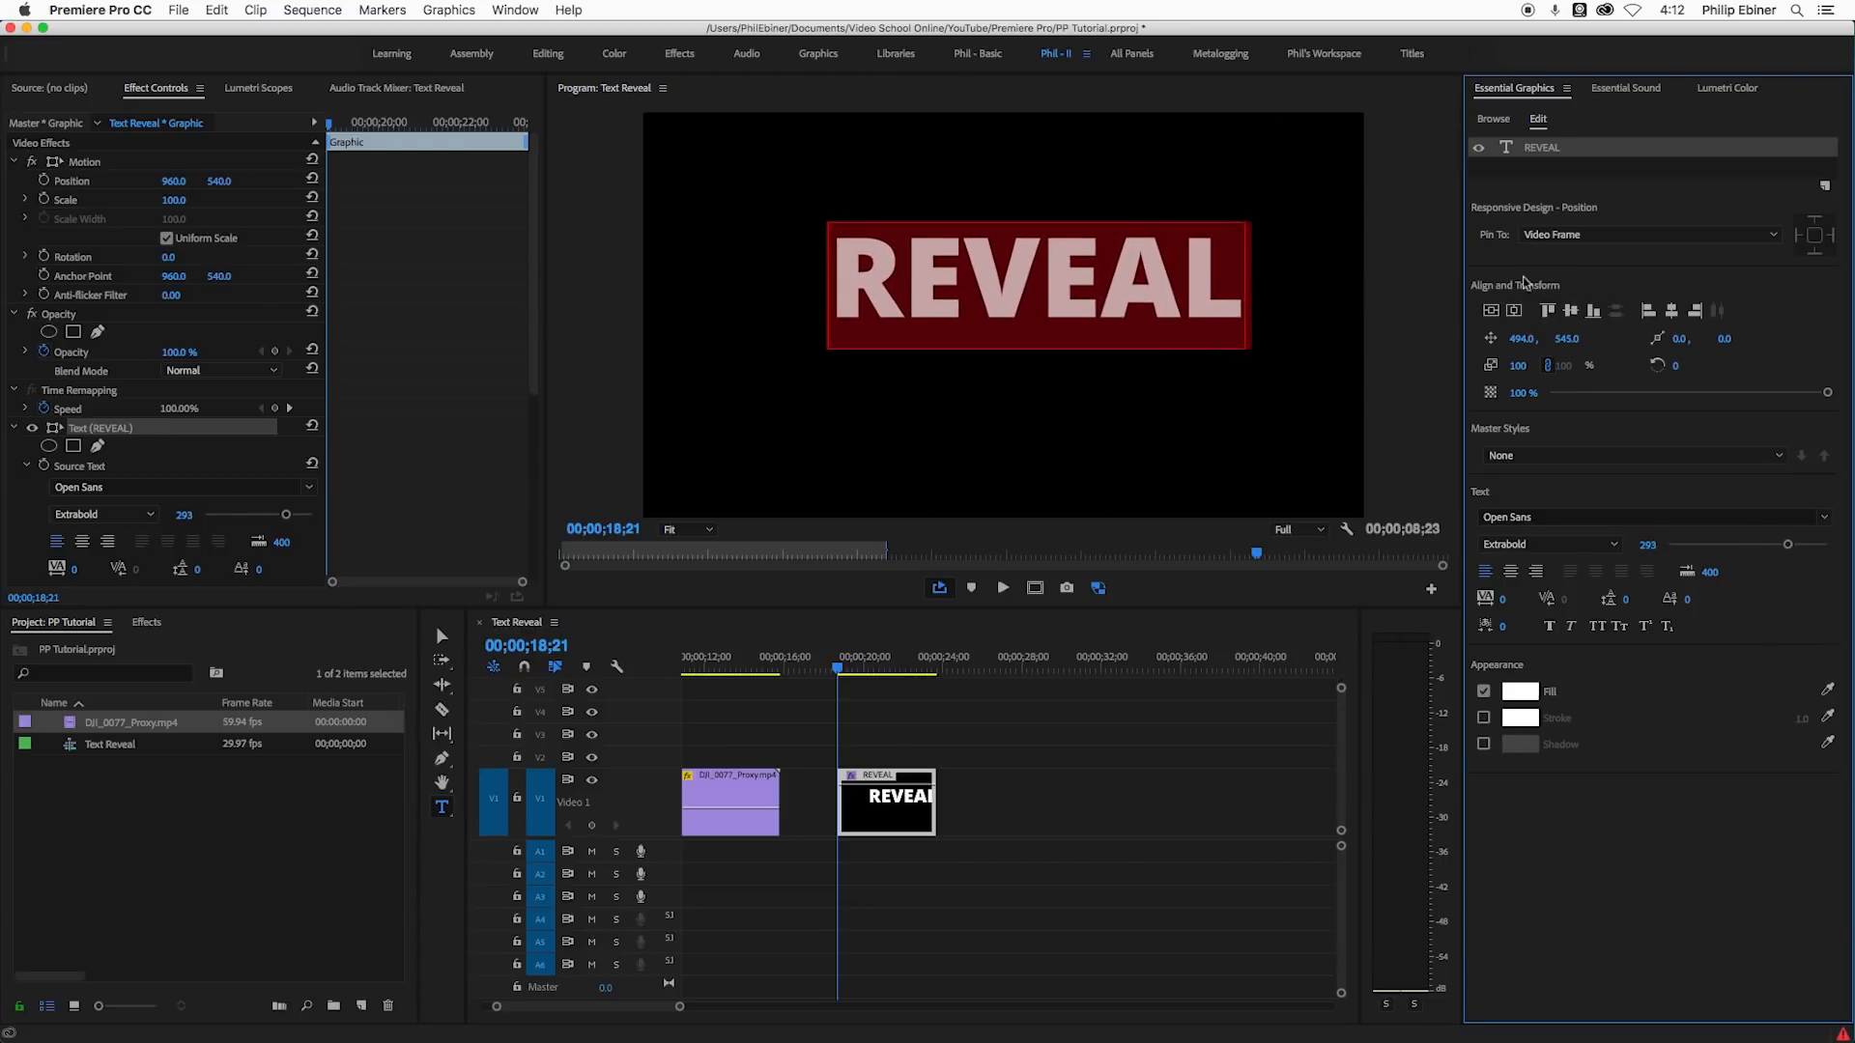
pyautogui.click(1489, 311)
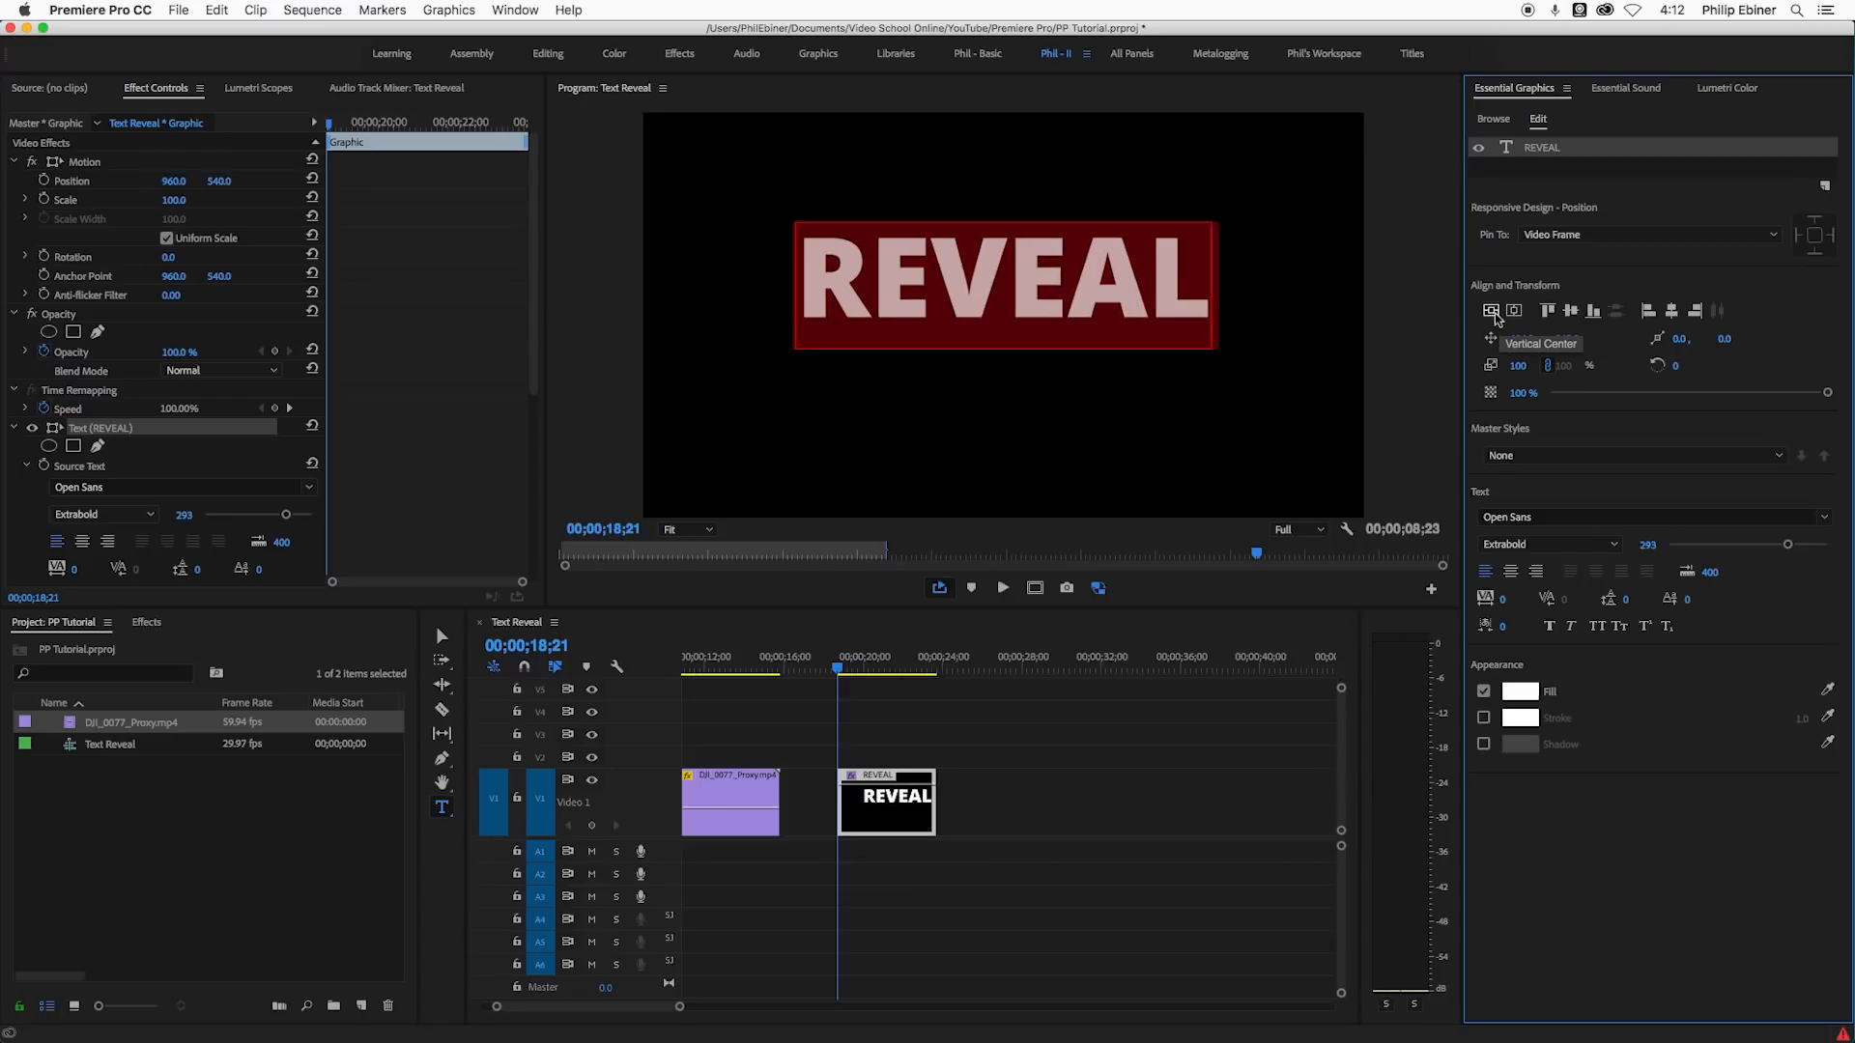
pyautogui.moveTo(1003, 284); pyautogui.dragTo(1002, 313)
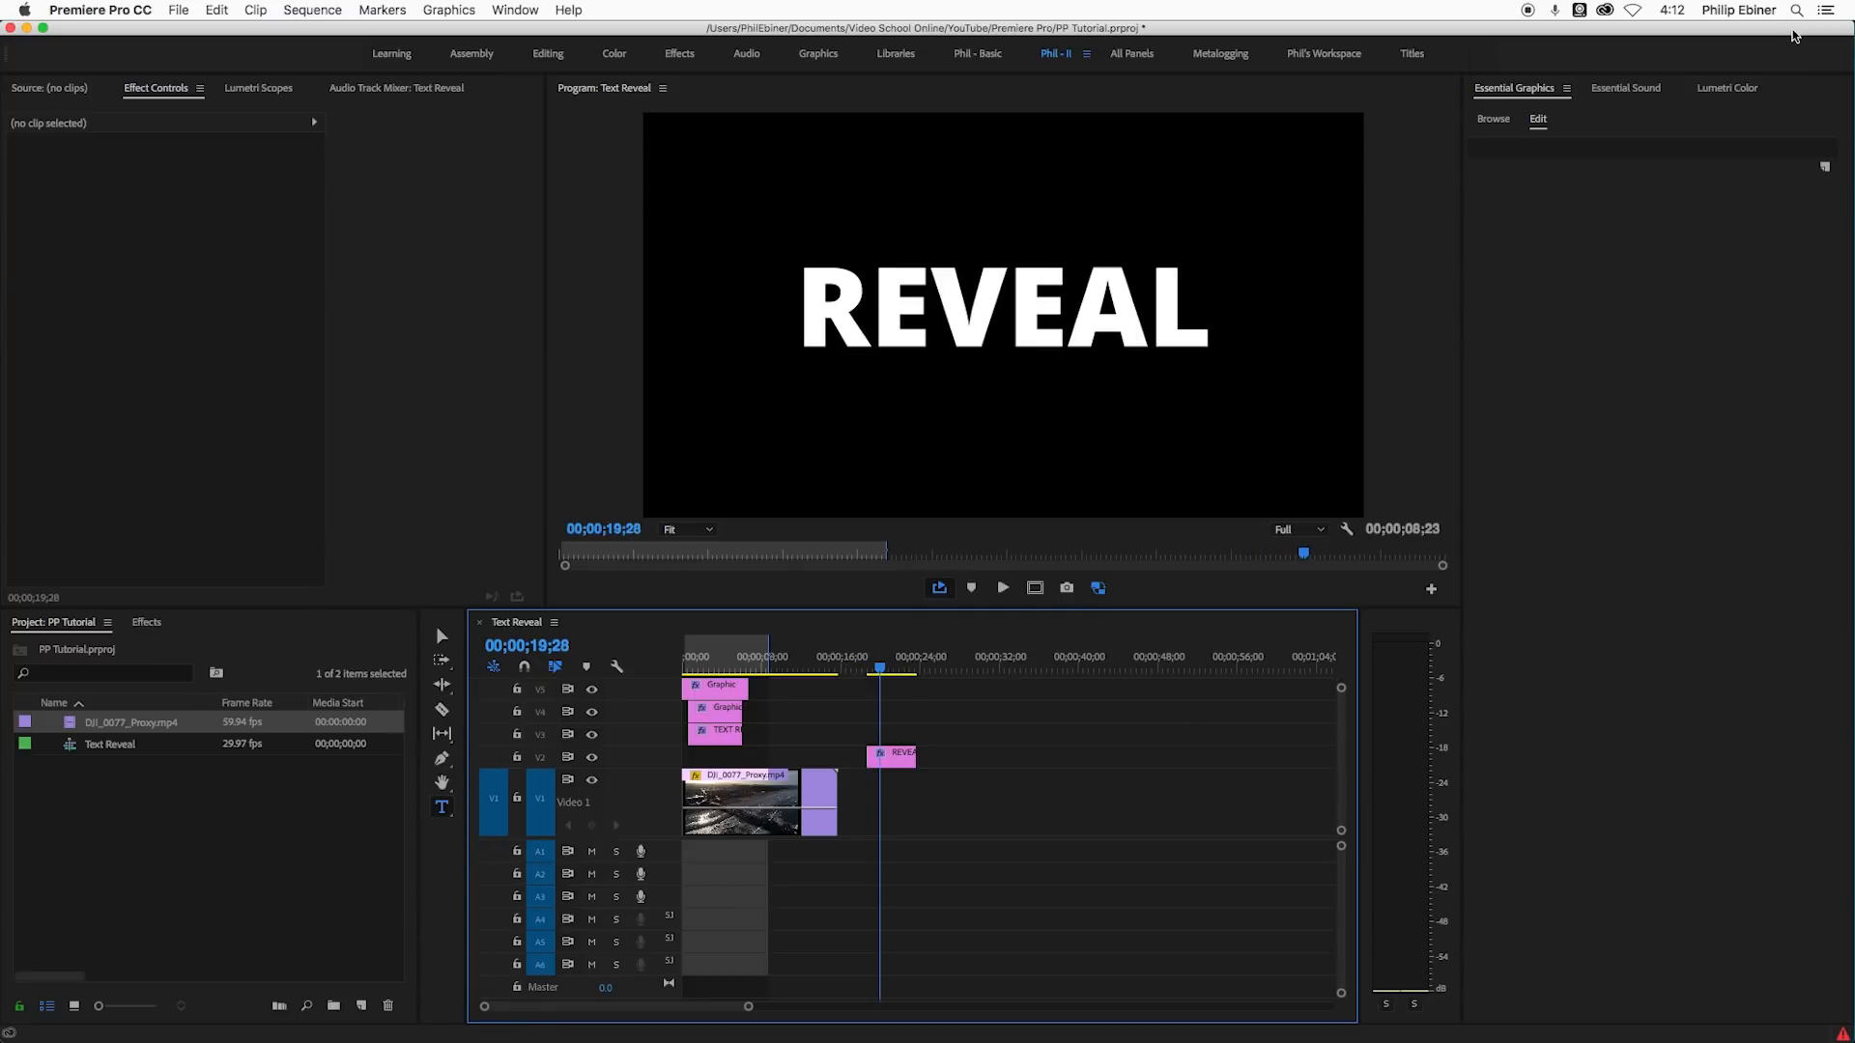
pyautogui.moveTo(1823, 171)
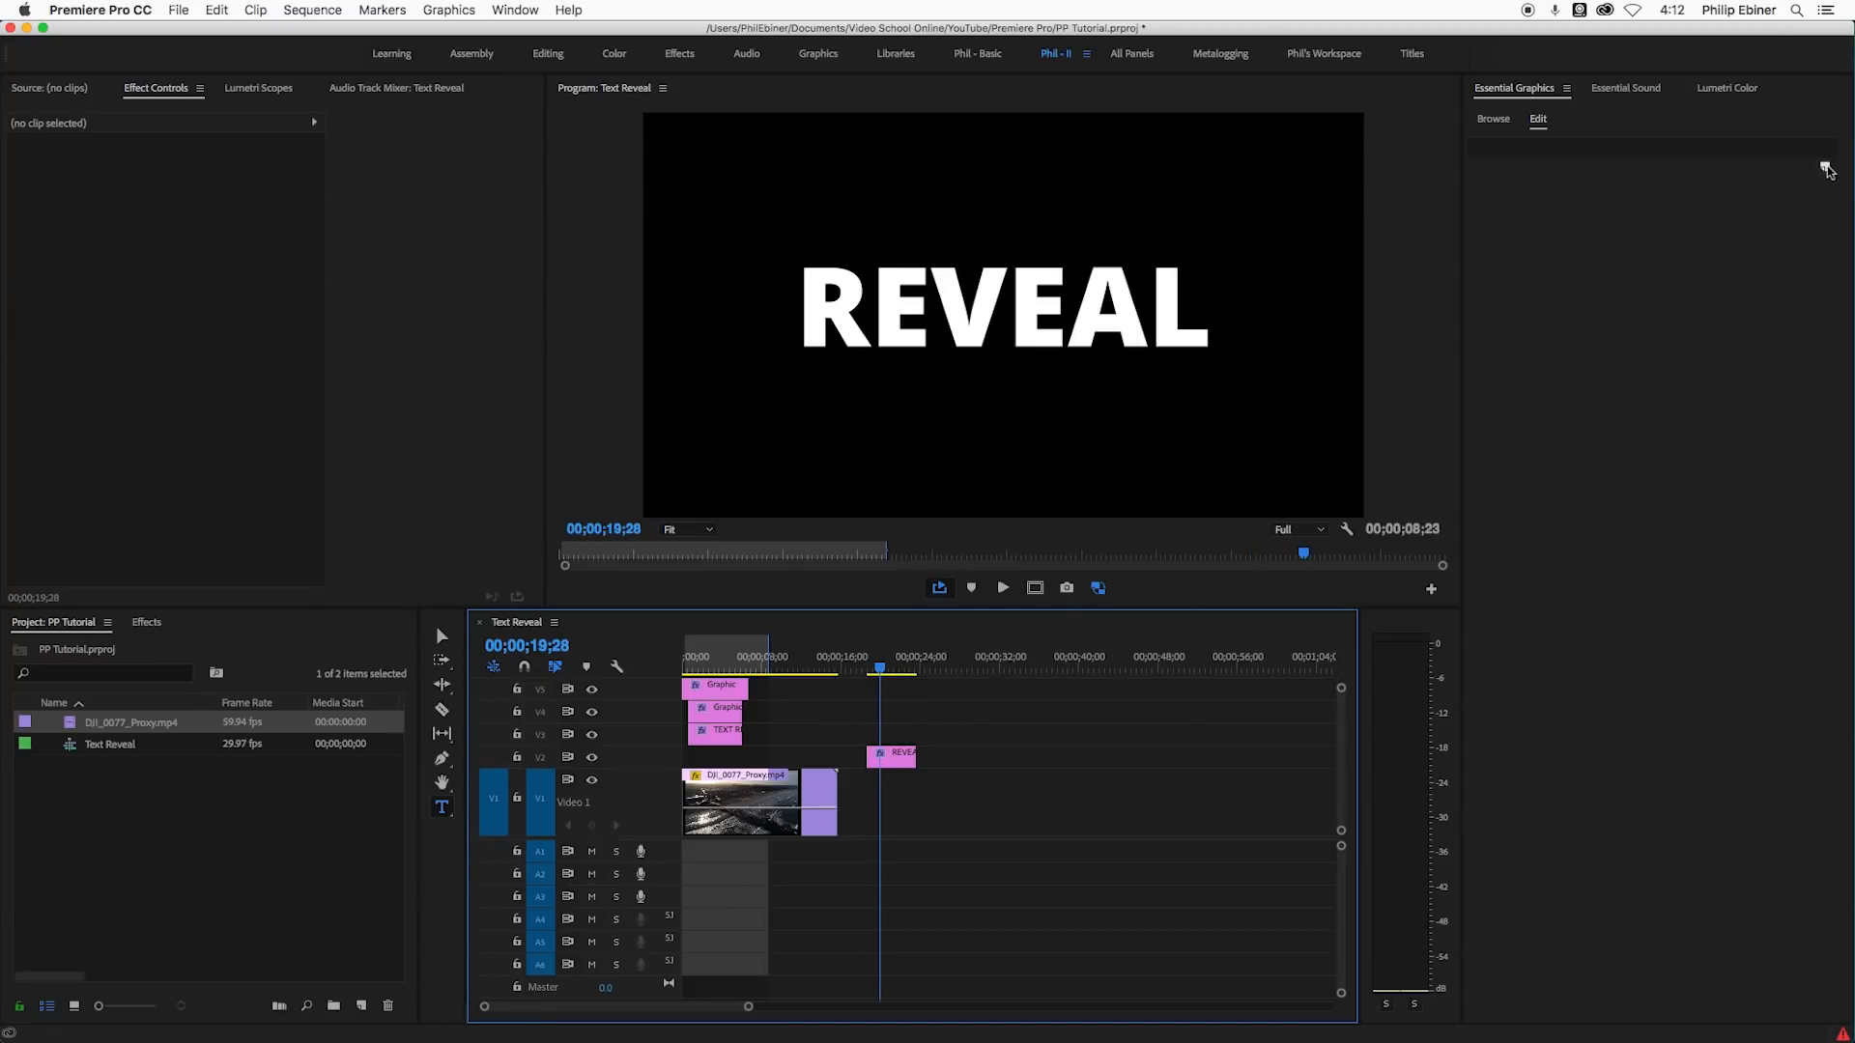
# - Add a rectangle shape layer and stretch it wide and tall above the word REVEAL
pyautogui.click(1824, 170)
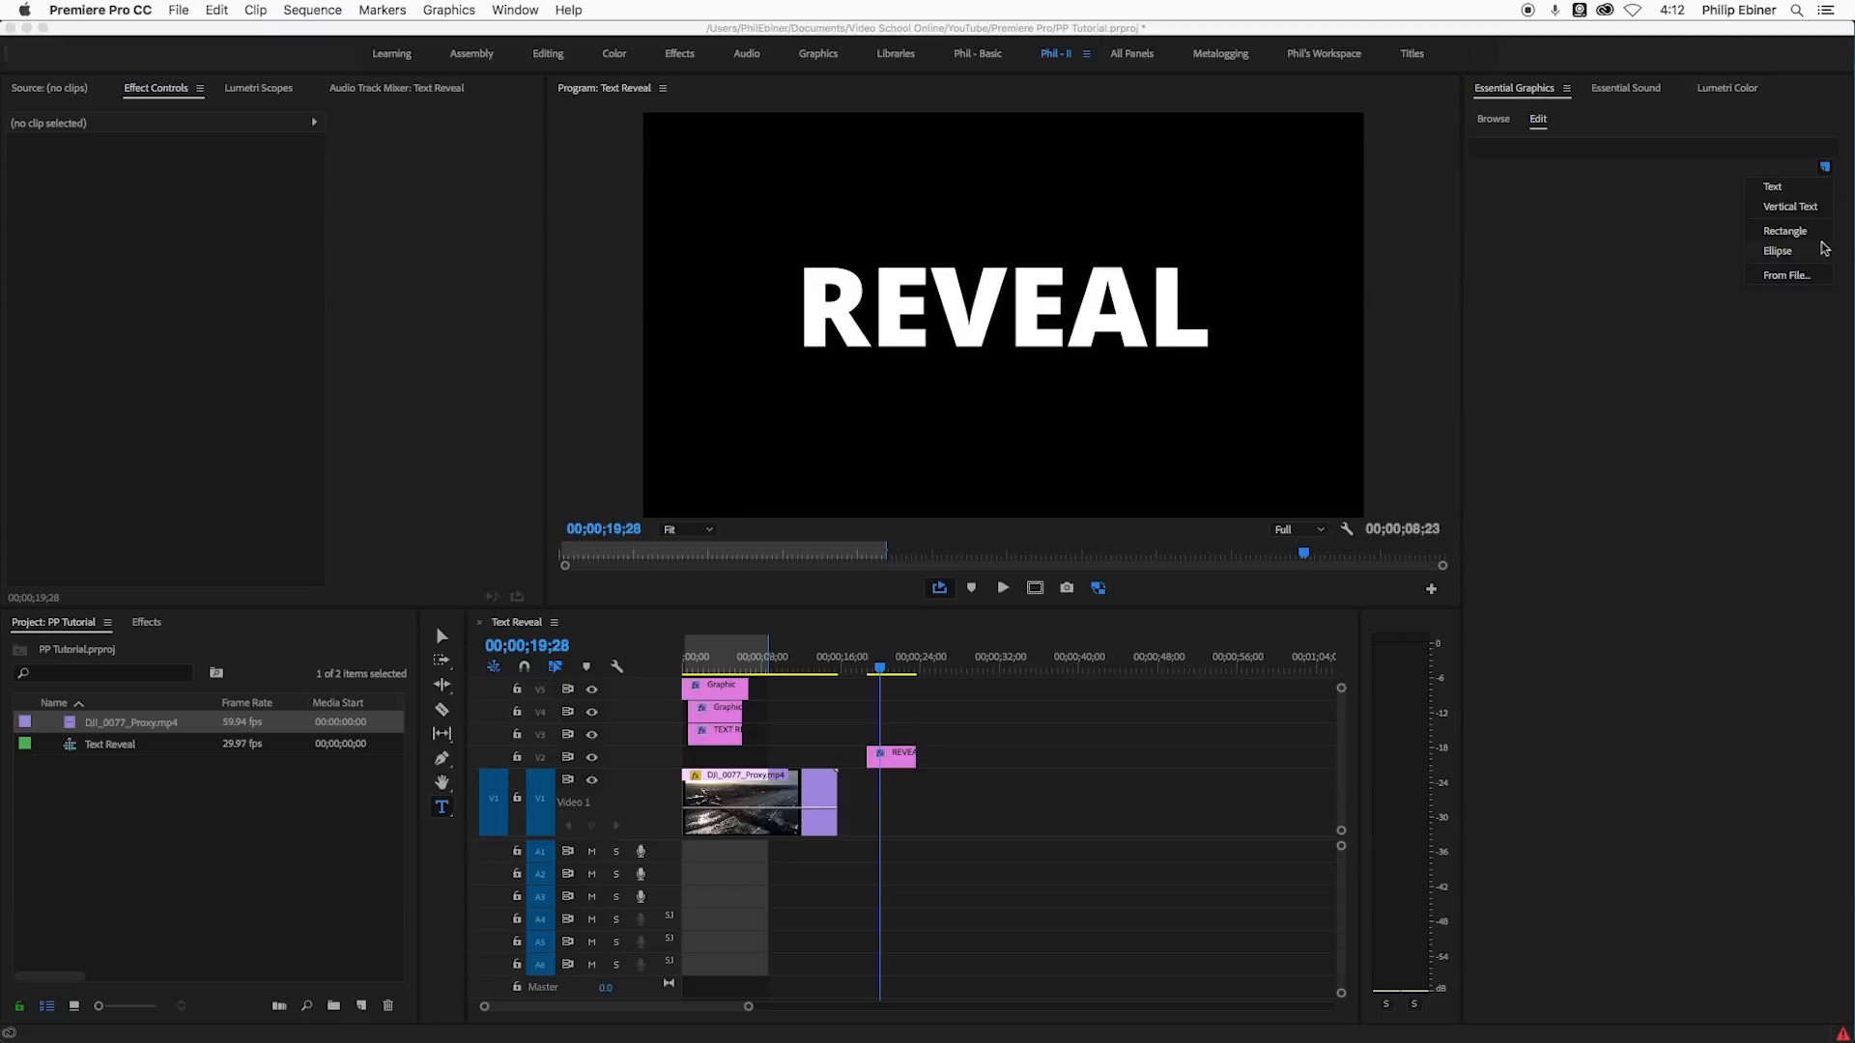
pyautogui.click(1782, 230)
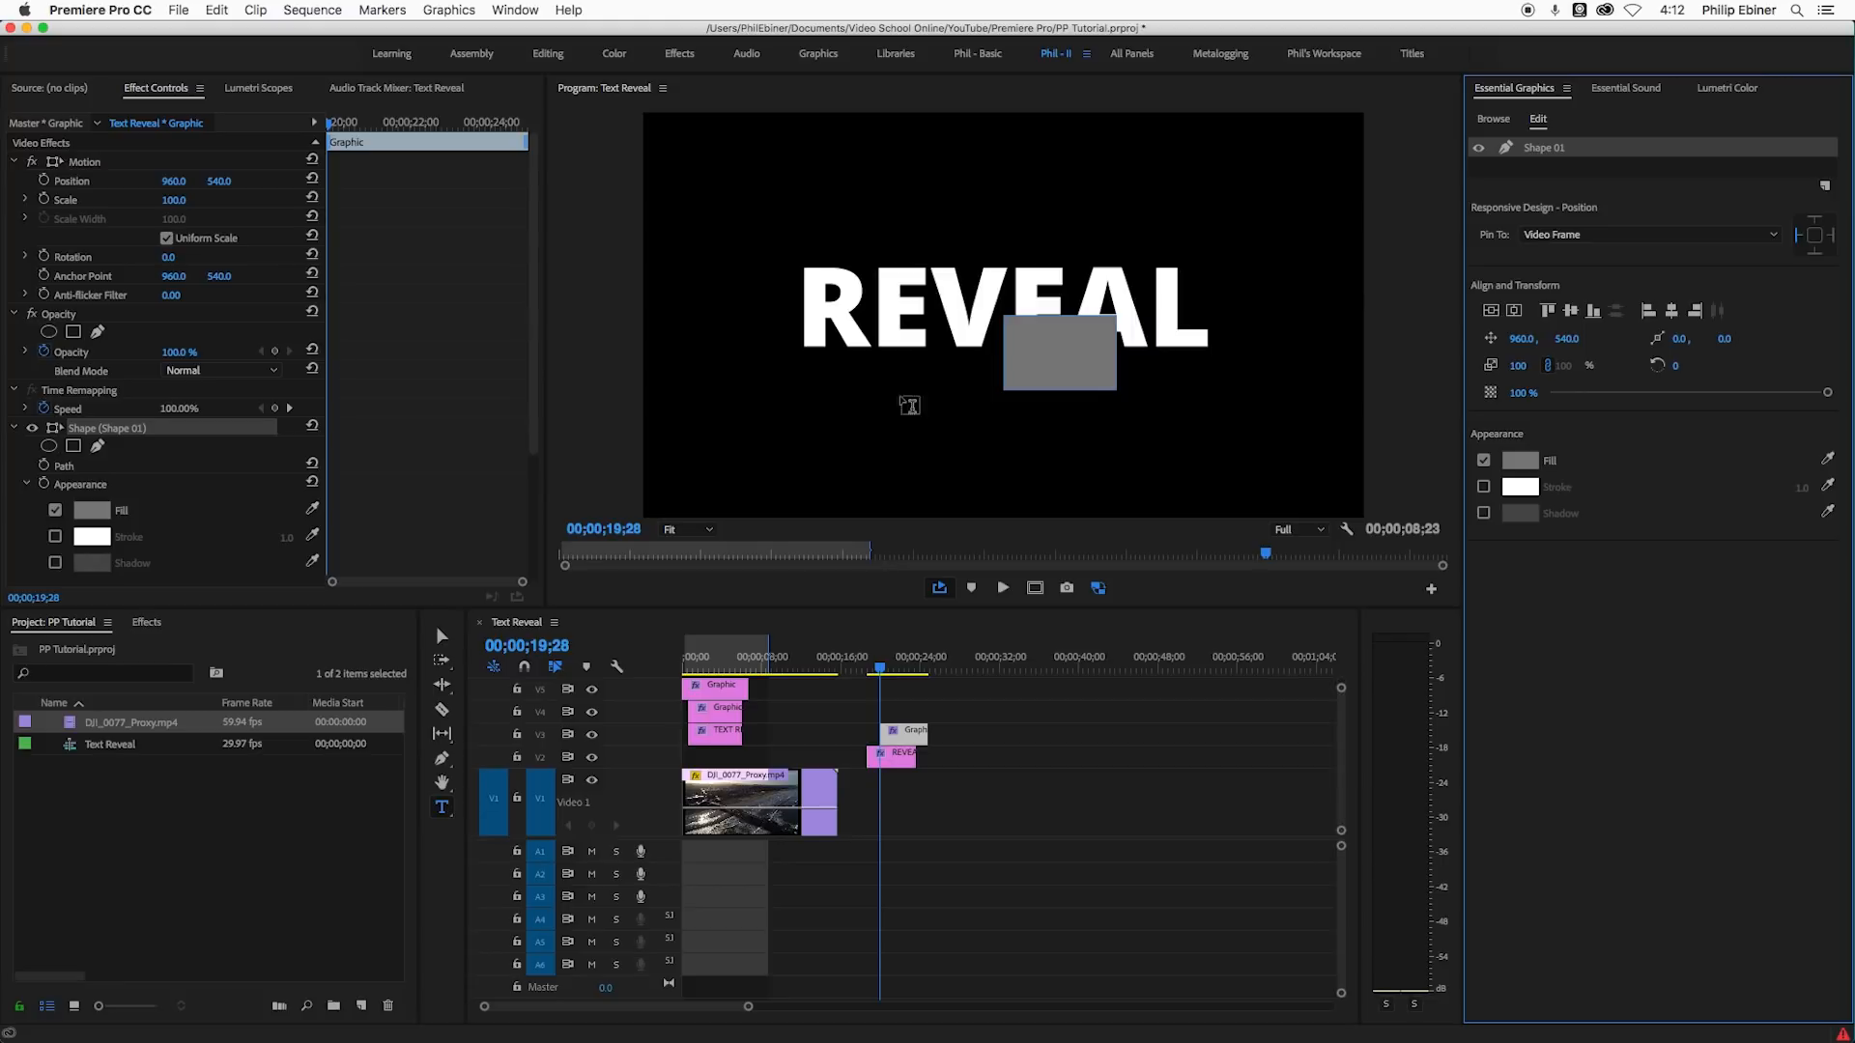
pyautogui.moveTo(1057, 352); pyautogui.dragTo(810, 245)
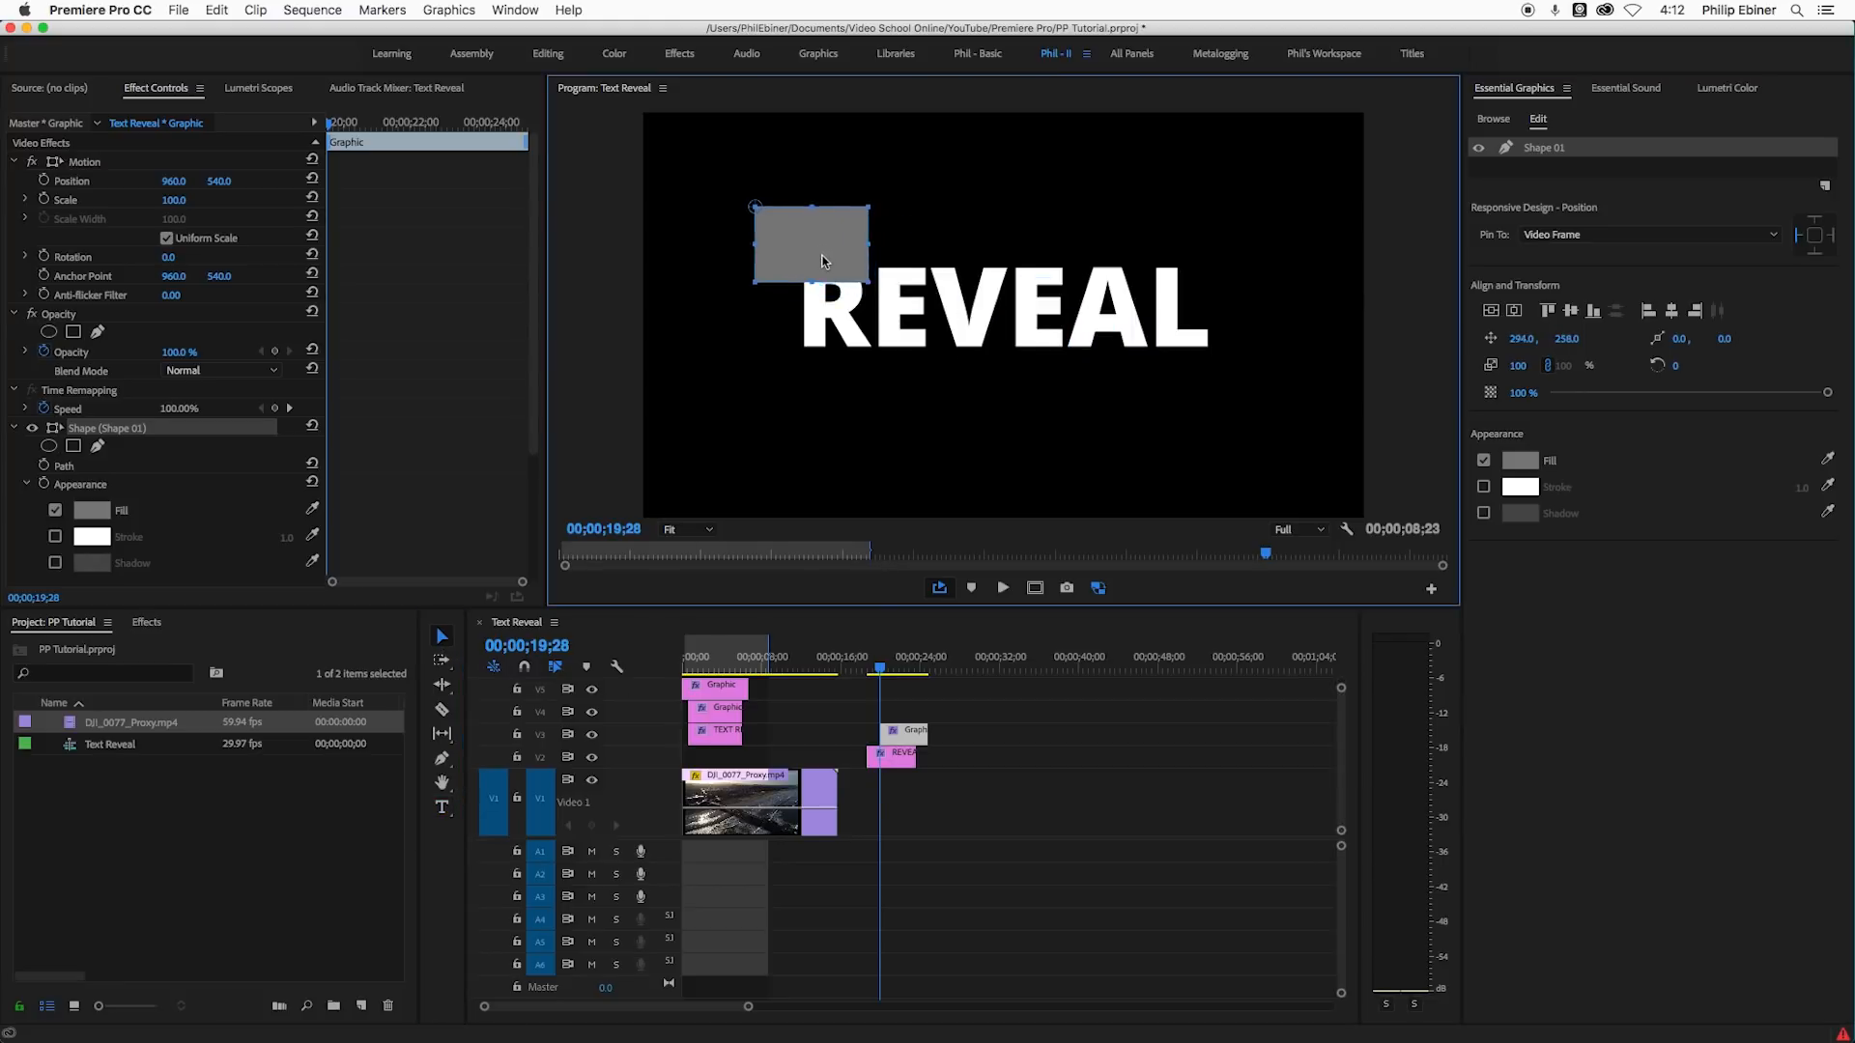
pyautogui.moveTo(866, 245); pyautogui.dragTo(1289, 333)
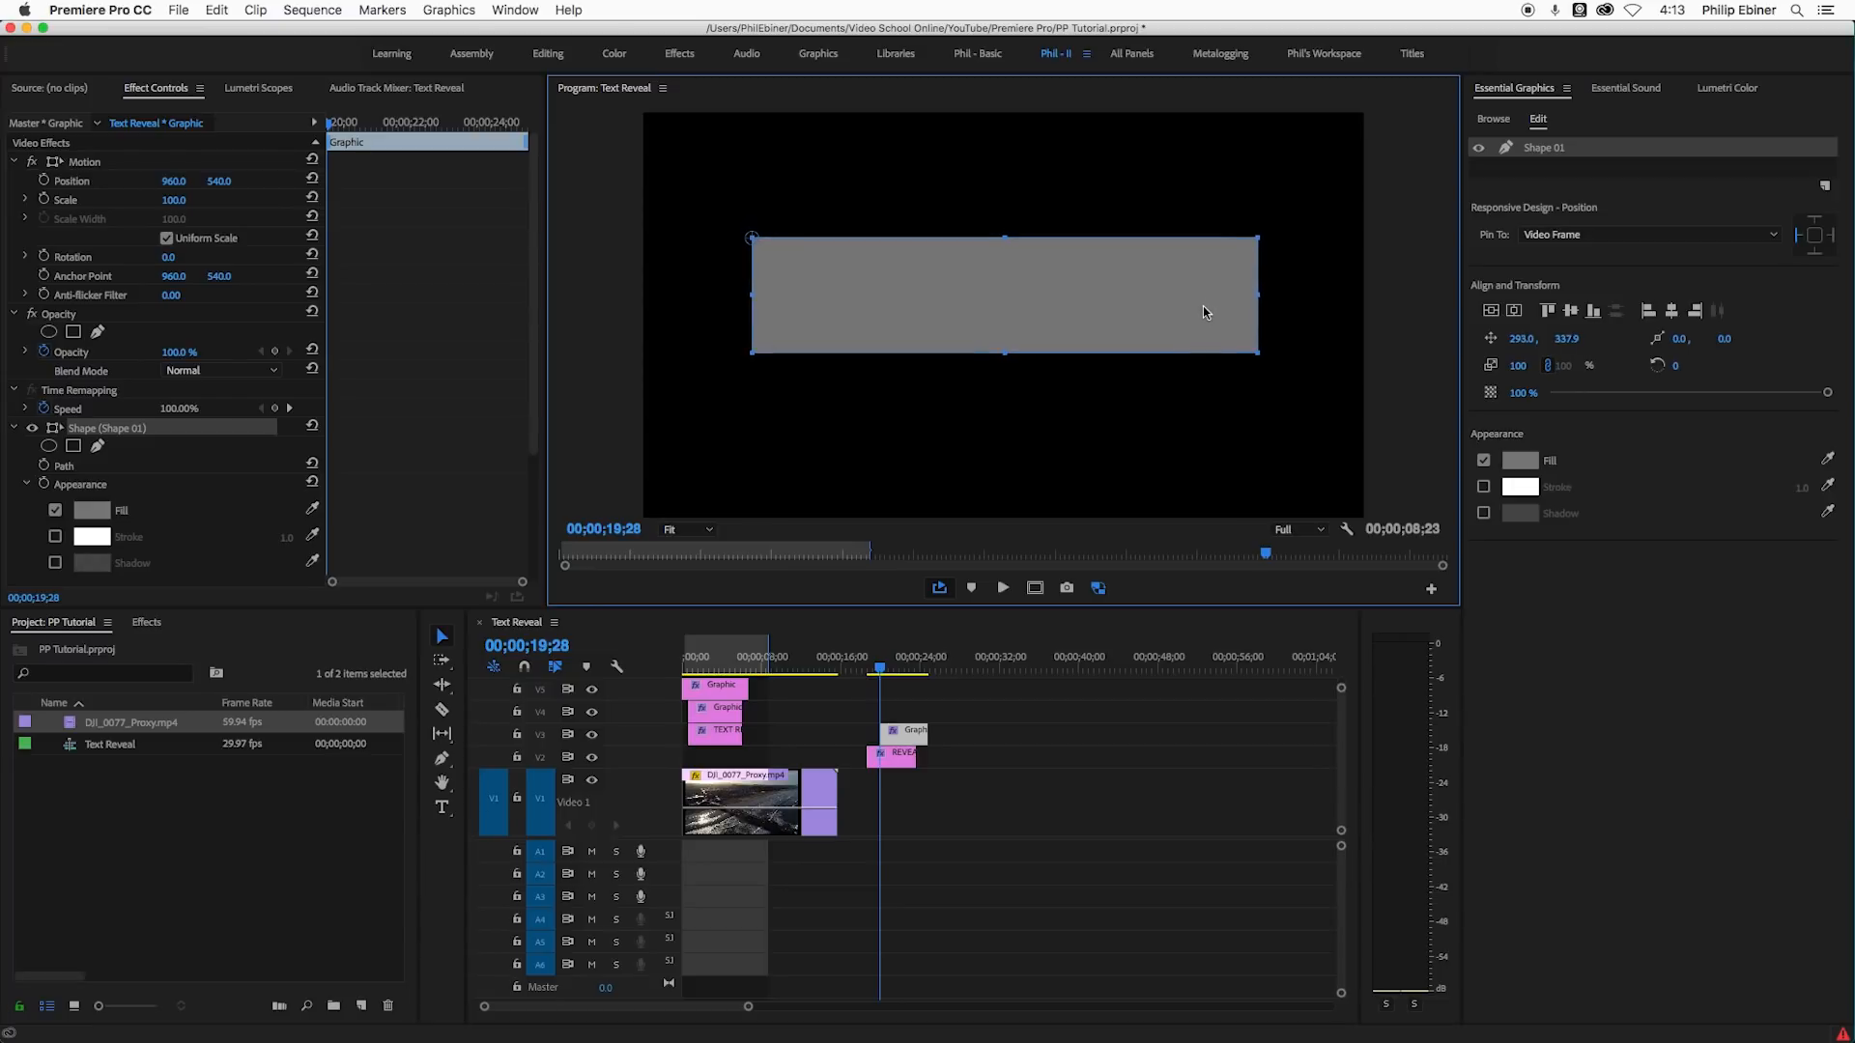
# - Position the grey rectangle to cover REVEAL evenly and restore its full opacity
pyautogui.moveTo(1204, 311); pyautogui.dragTo(881, 319)
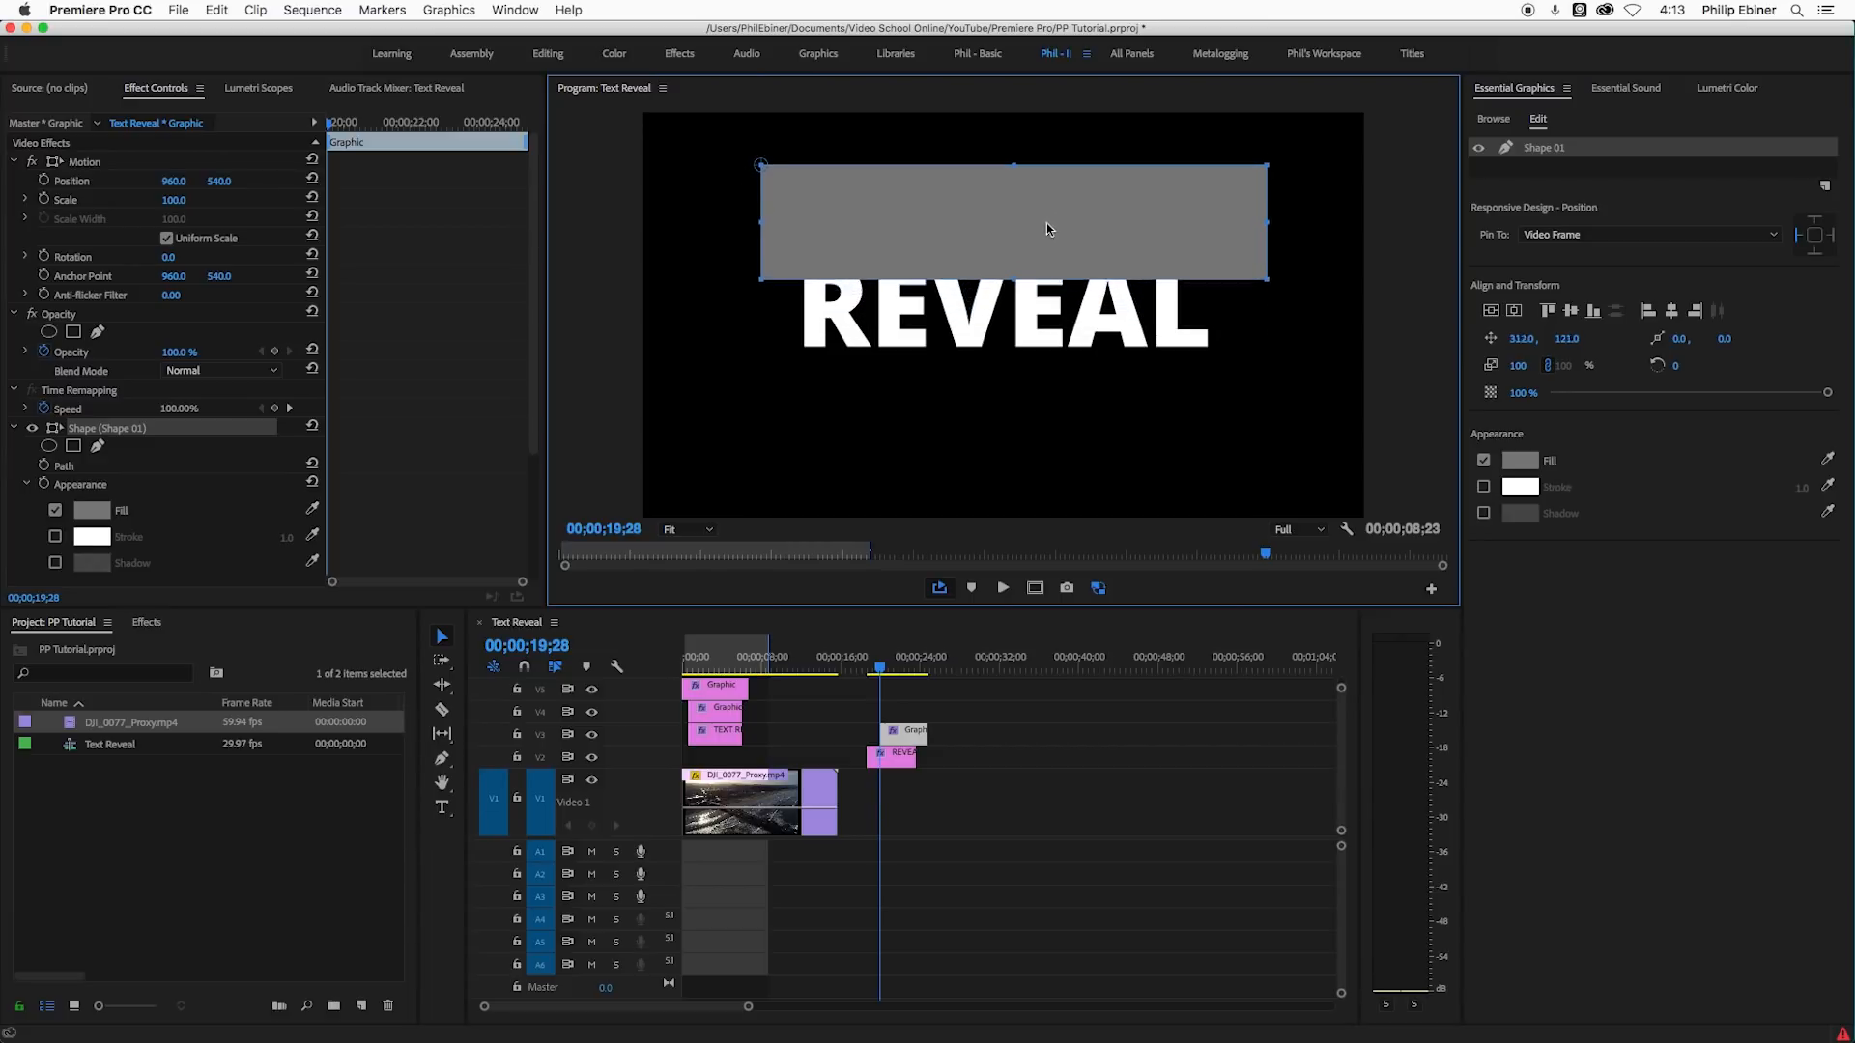
pyautogui.moveTo(1047, 227); pyautogui.dragTo(1048, 302)
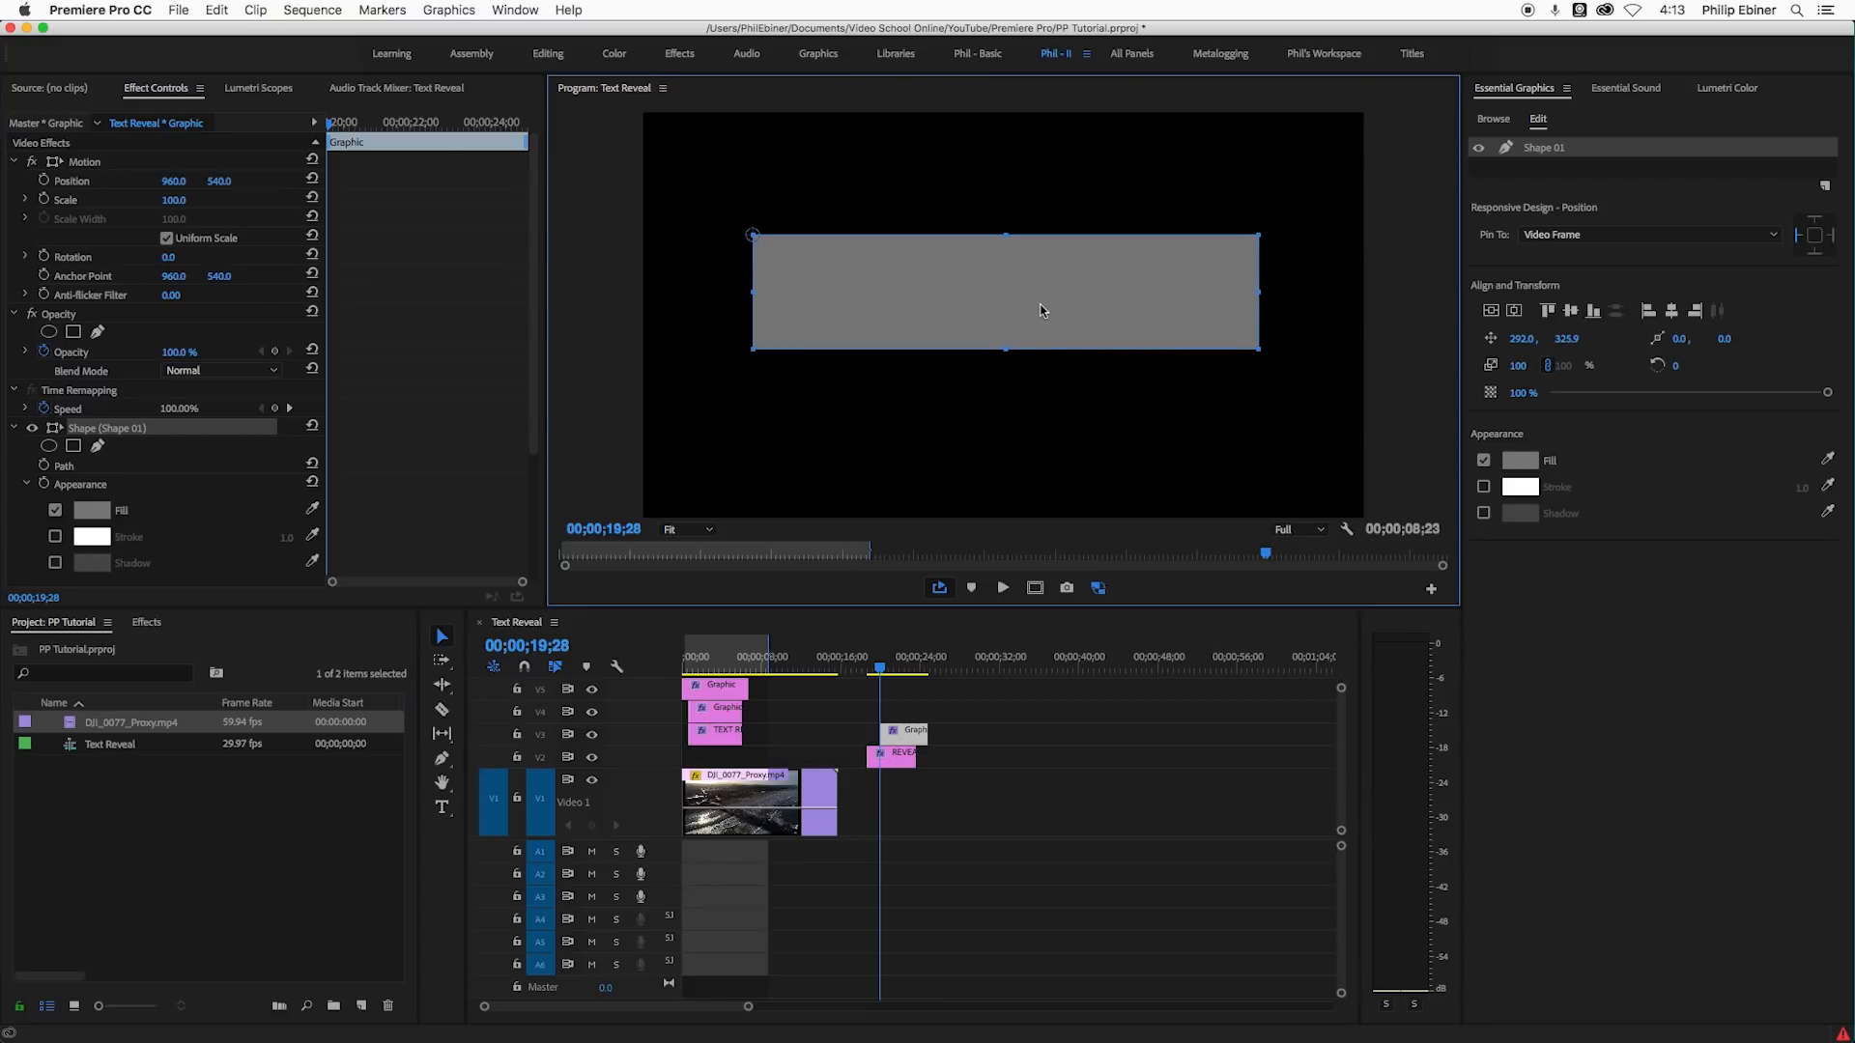
pyautogui.moveTo(1013, 302)
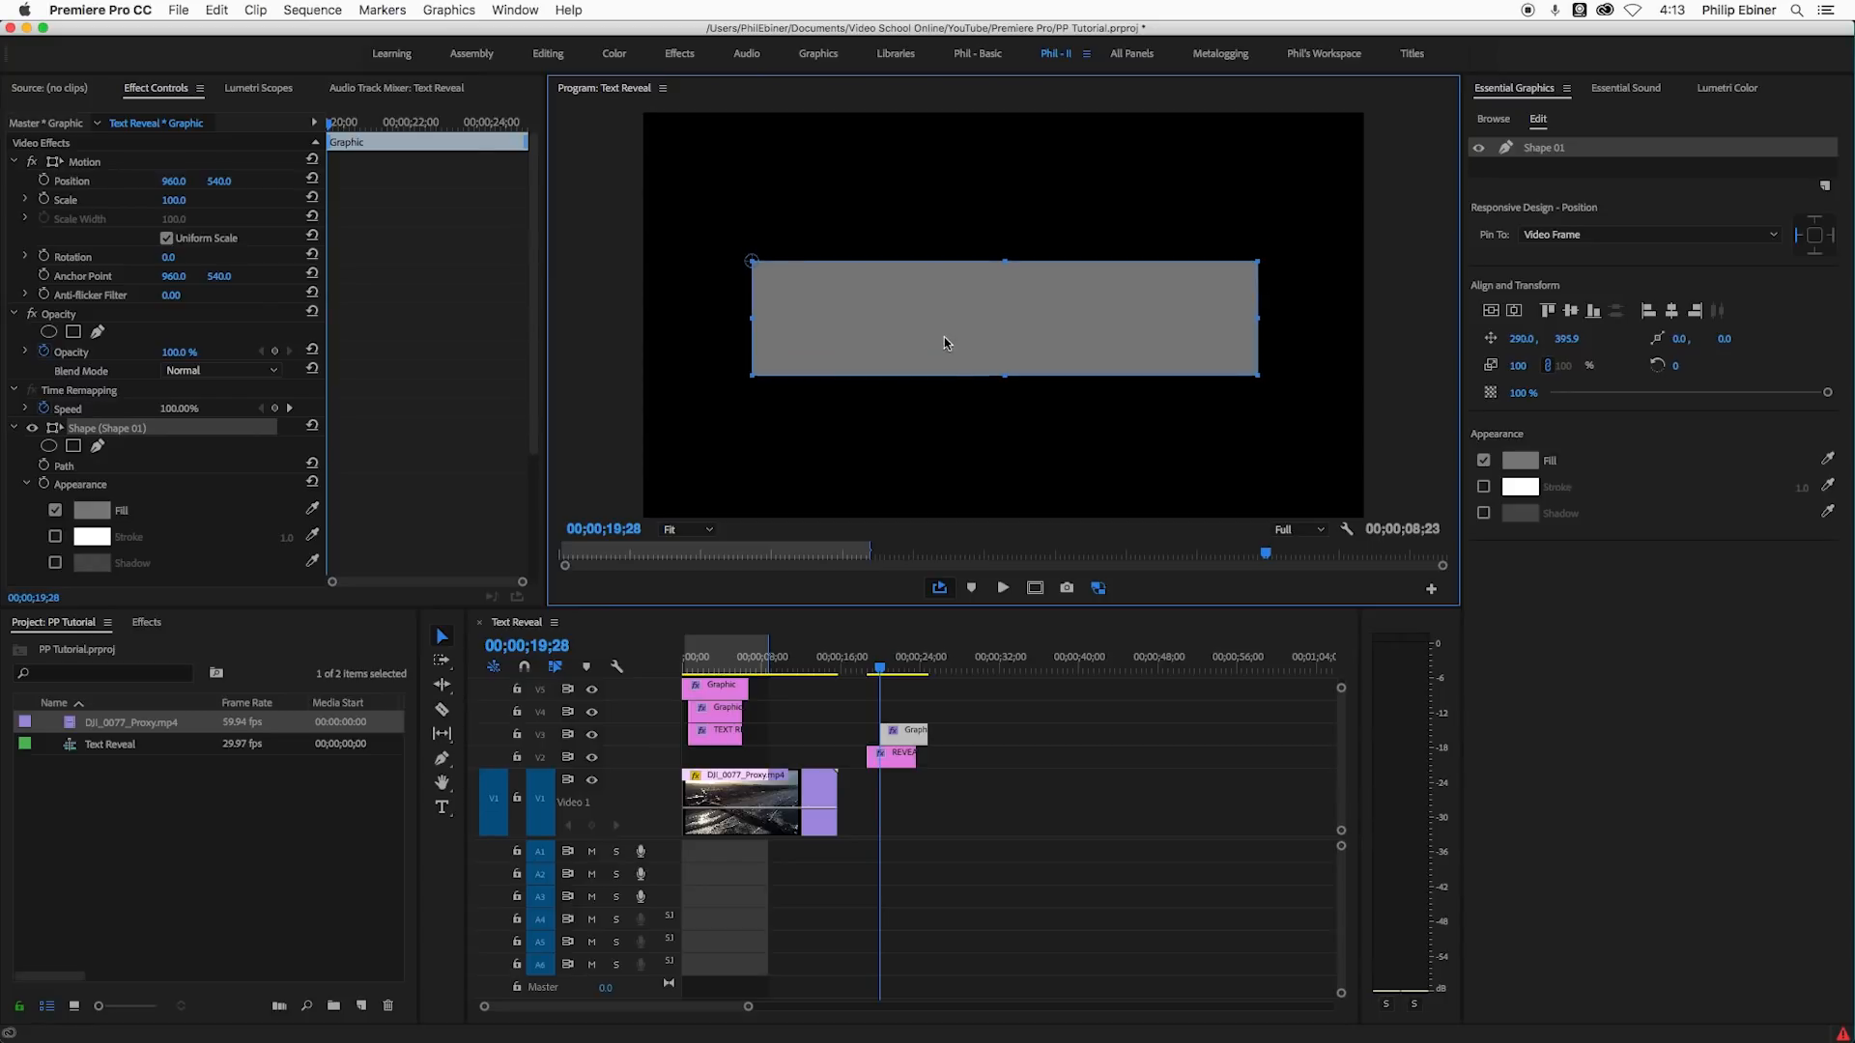
pyautogui.moveTo(947, 344); pyautogui.dragTo(958, 315)
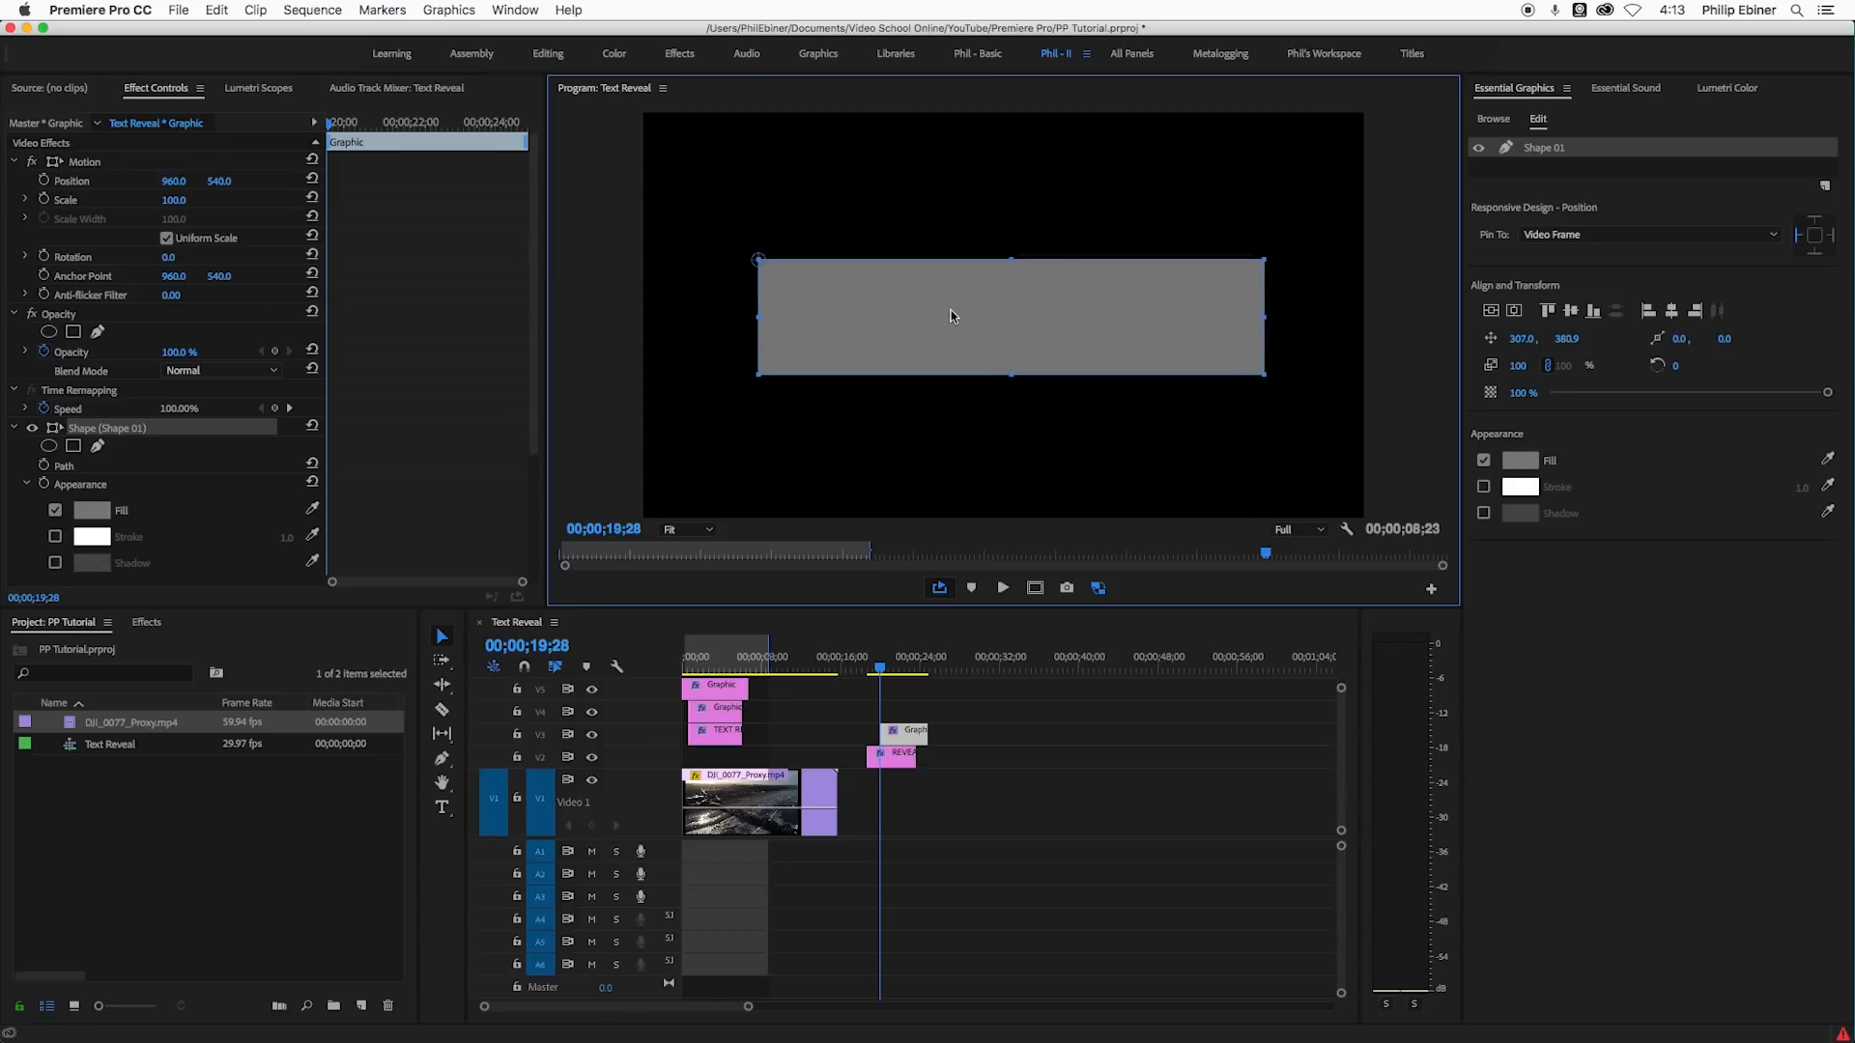
pyautogui.moveTo(1008, 315); pyautogui.dragTo(1009, 307)
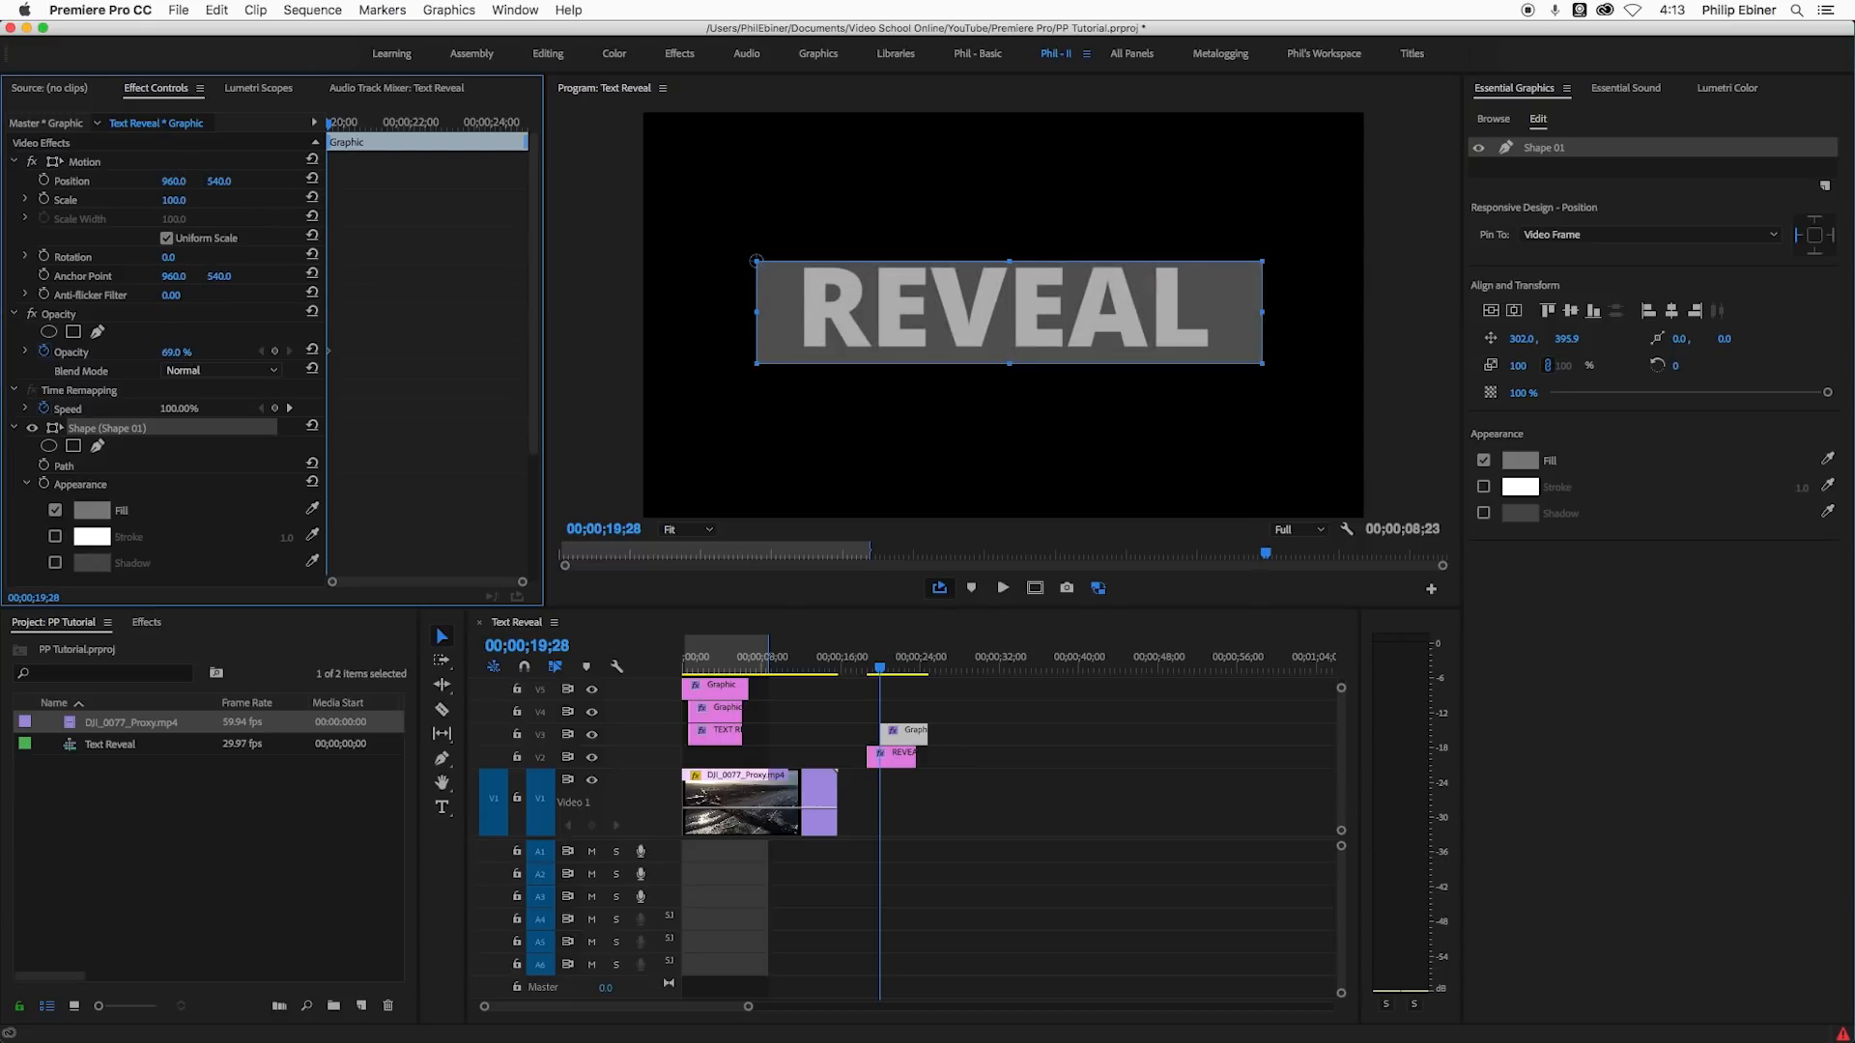
pyautogui.moveTo(1005, 311); pyautogui.dragTo(1005, 301)
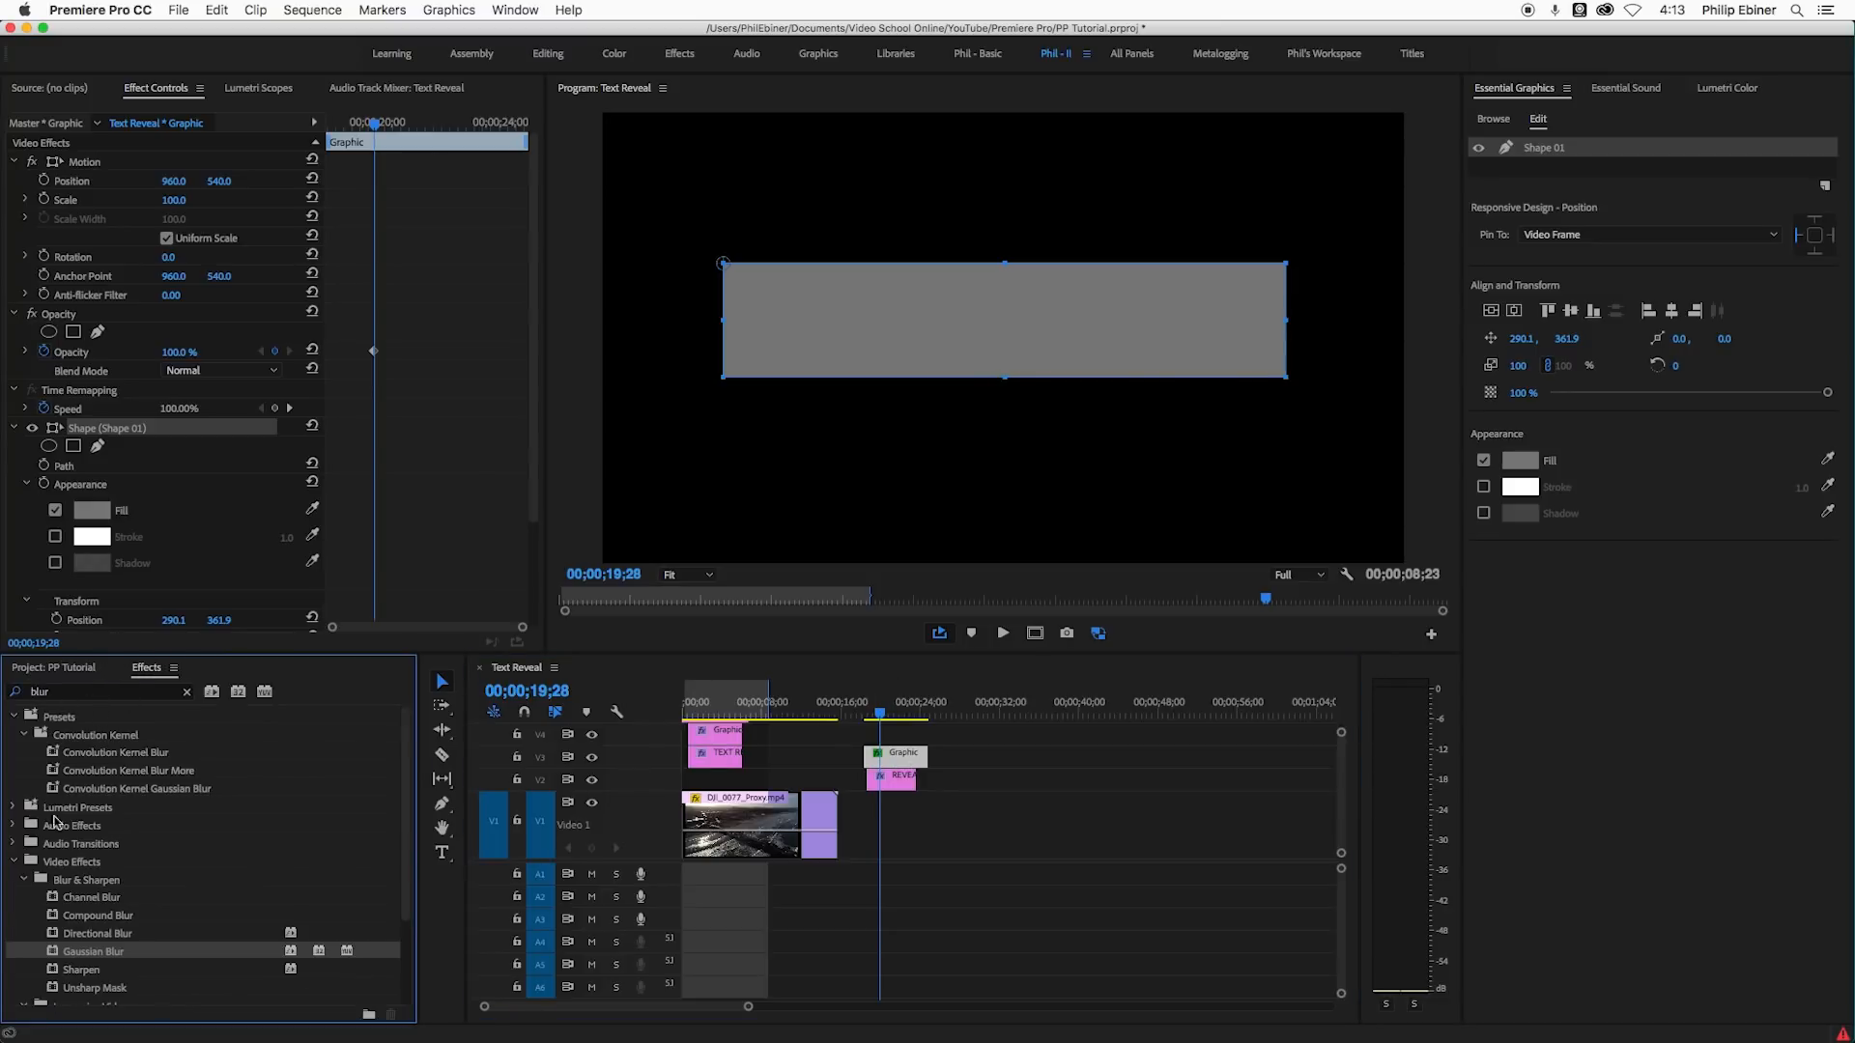
# - Apply a Track Matte Key to the REVEAL text with its Matte set to Video 3
pyautogui.write('track matt')
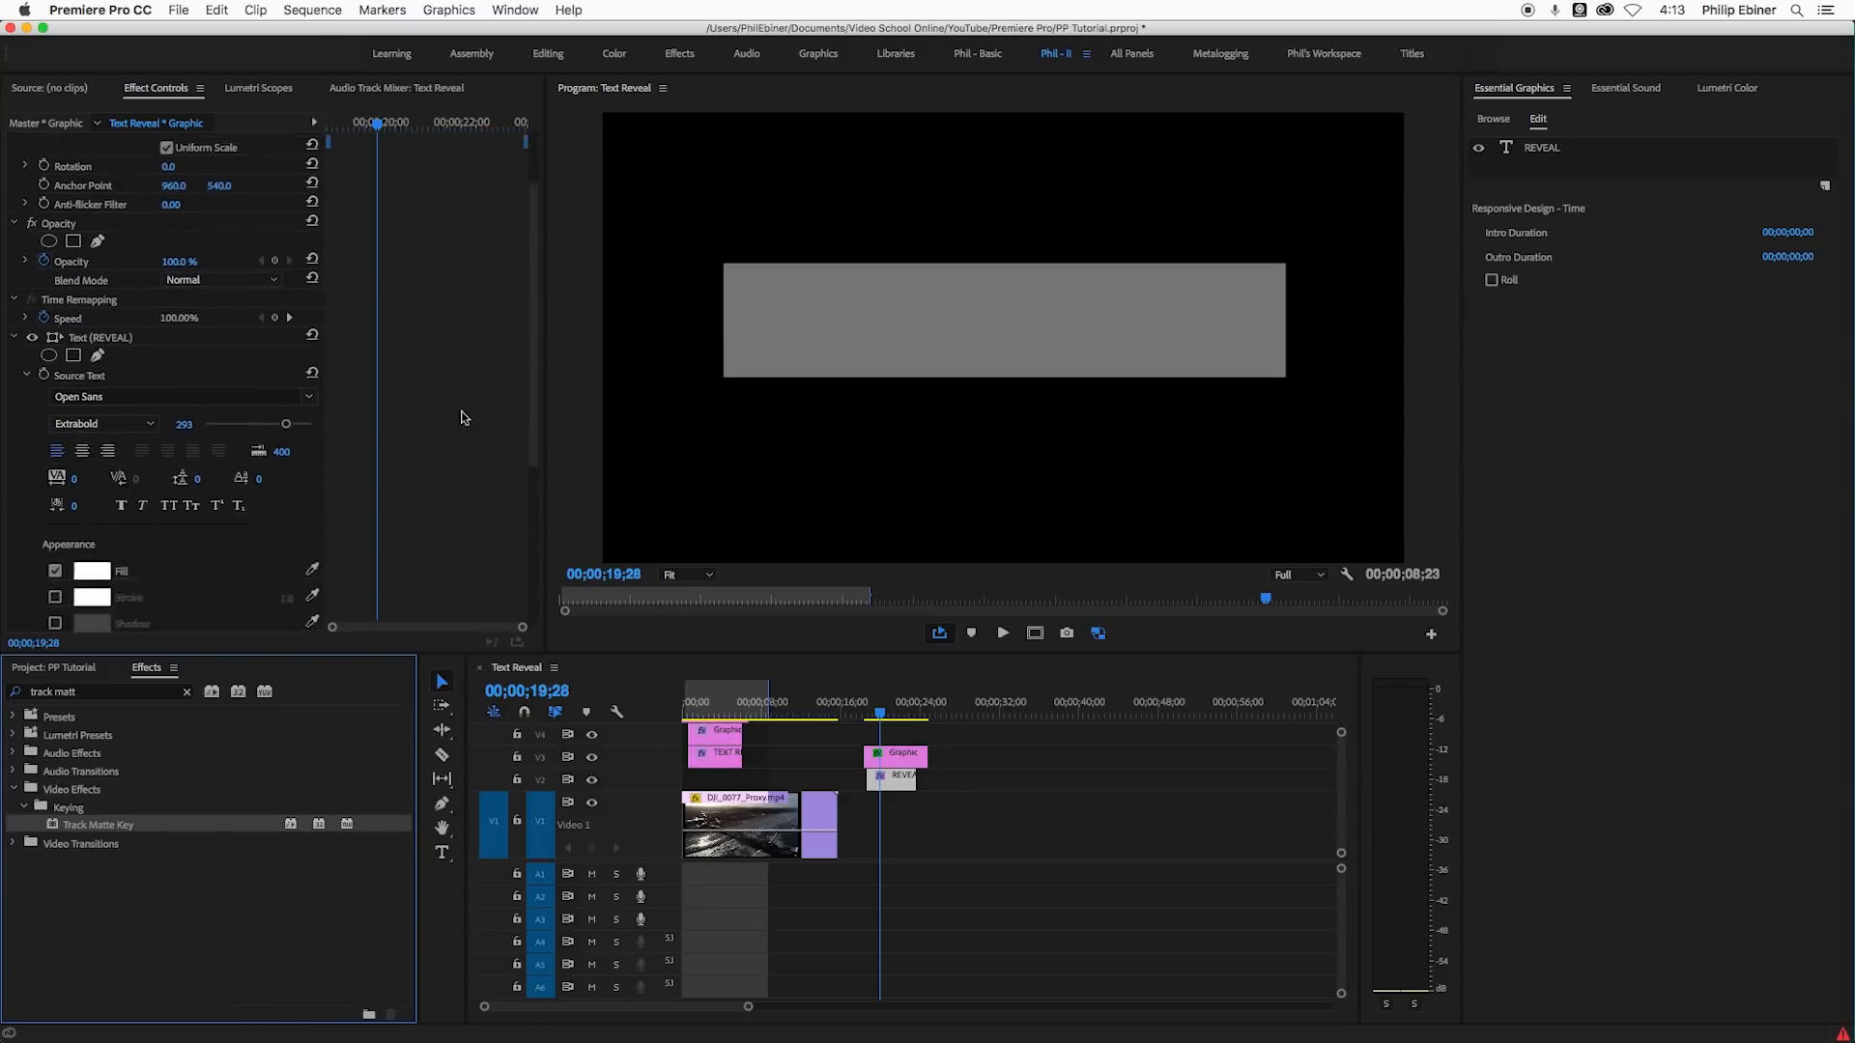
pyautogui.scroll(-3)
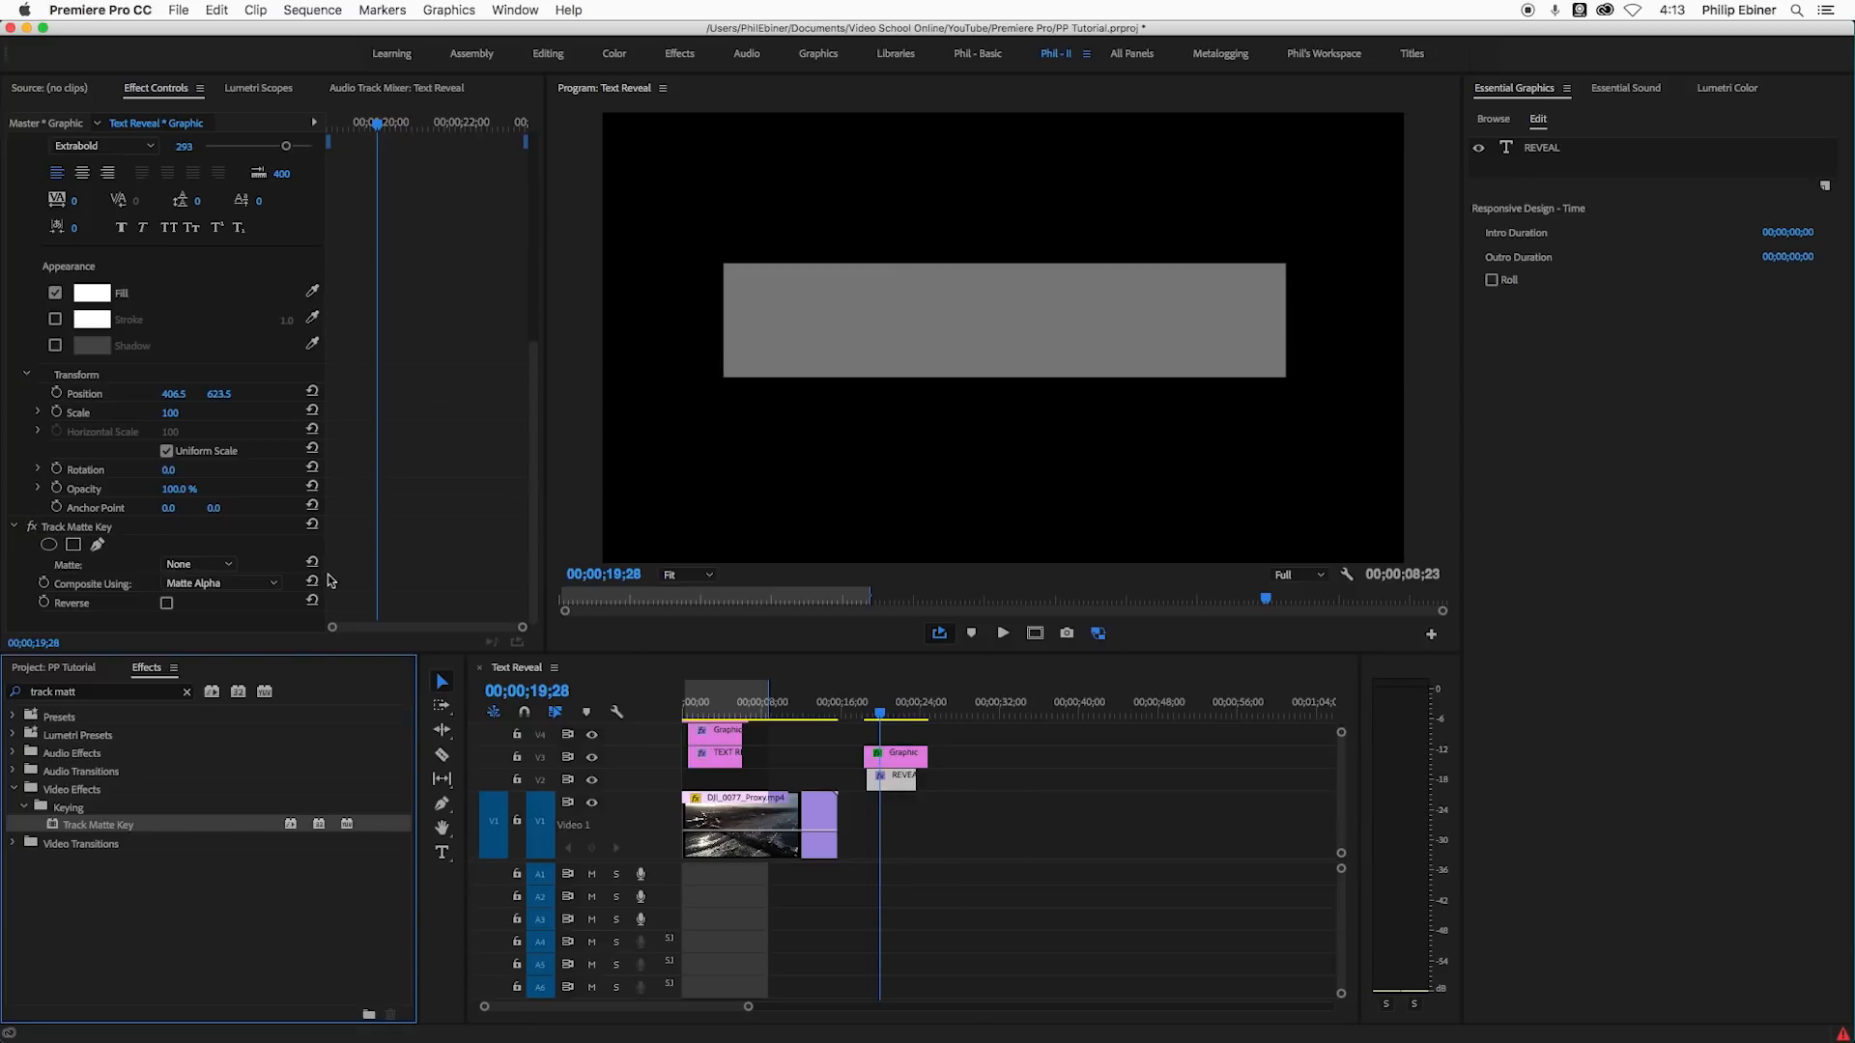
pyautogui.click(197, 564)
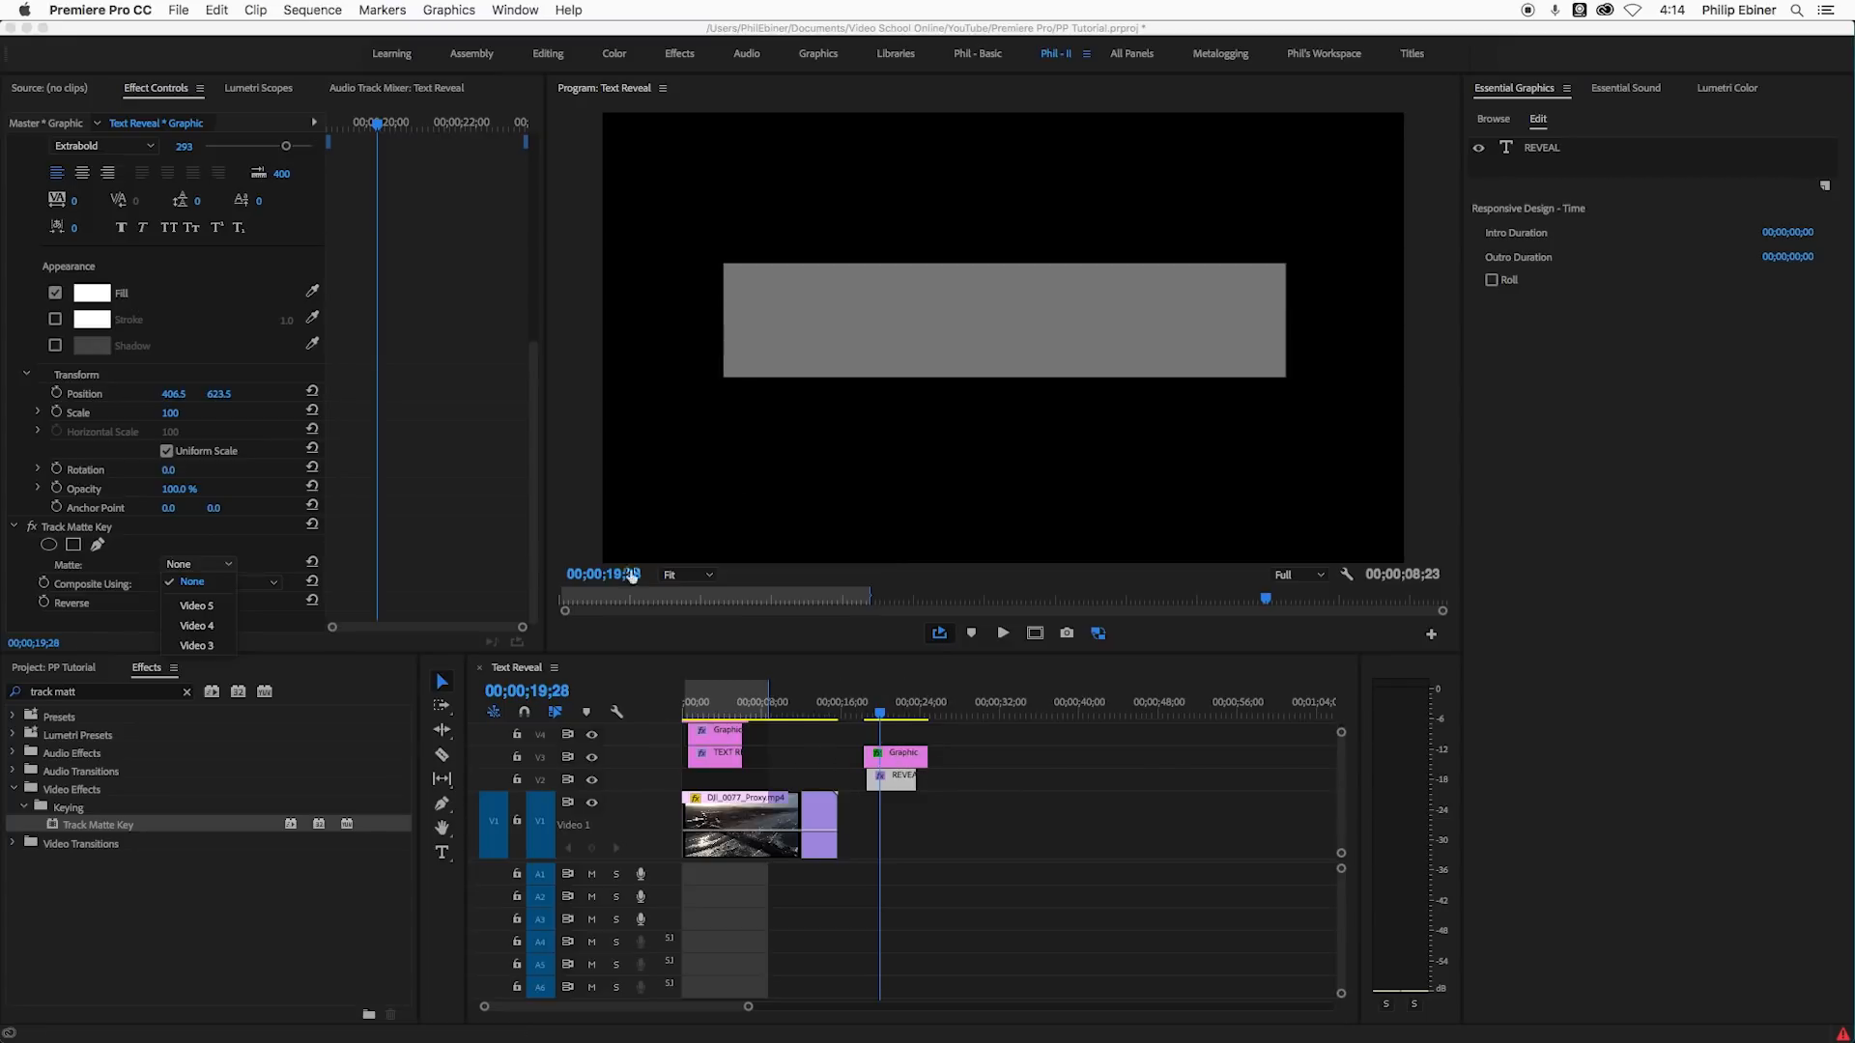
pyautogui.moveTo(203, 636)
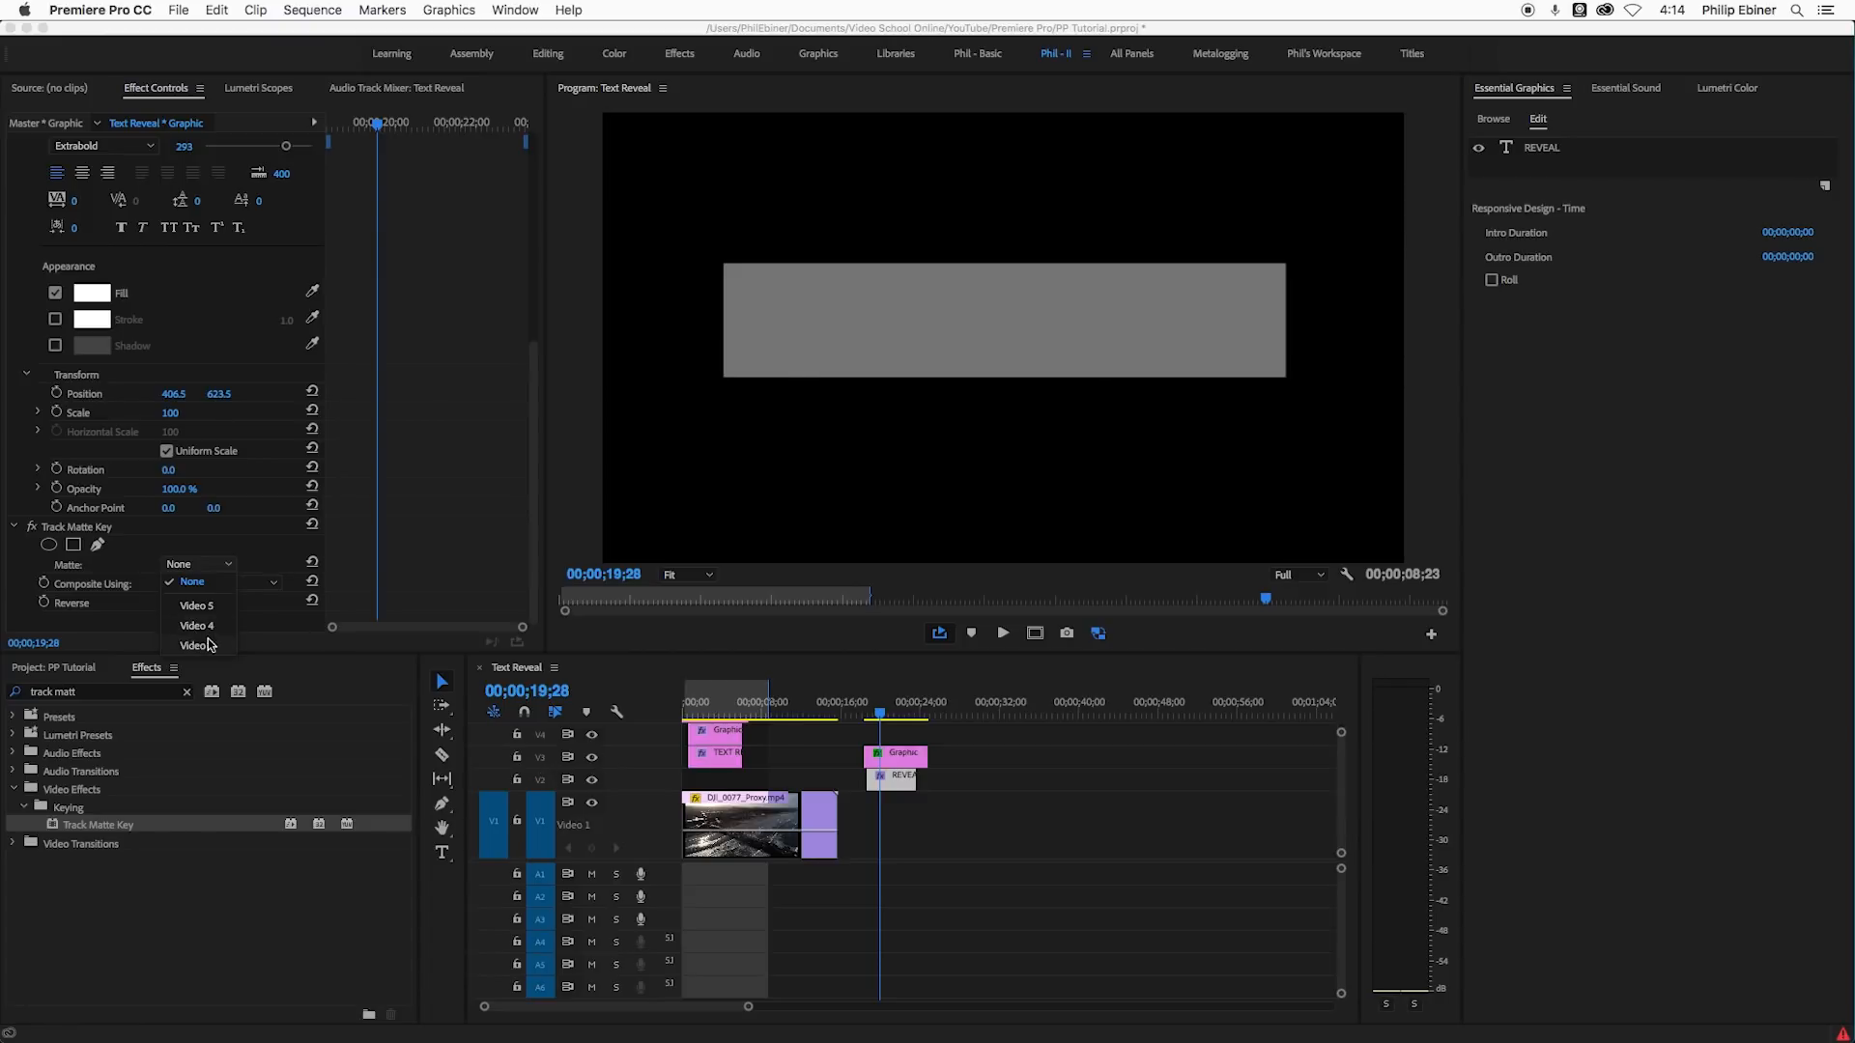
pyautogui.click(194, 645)
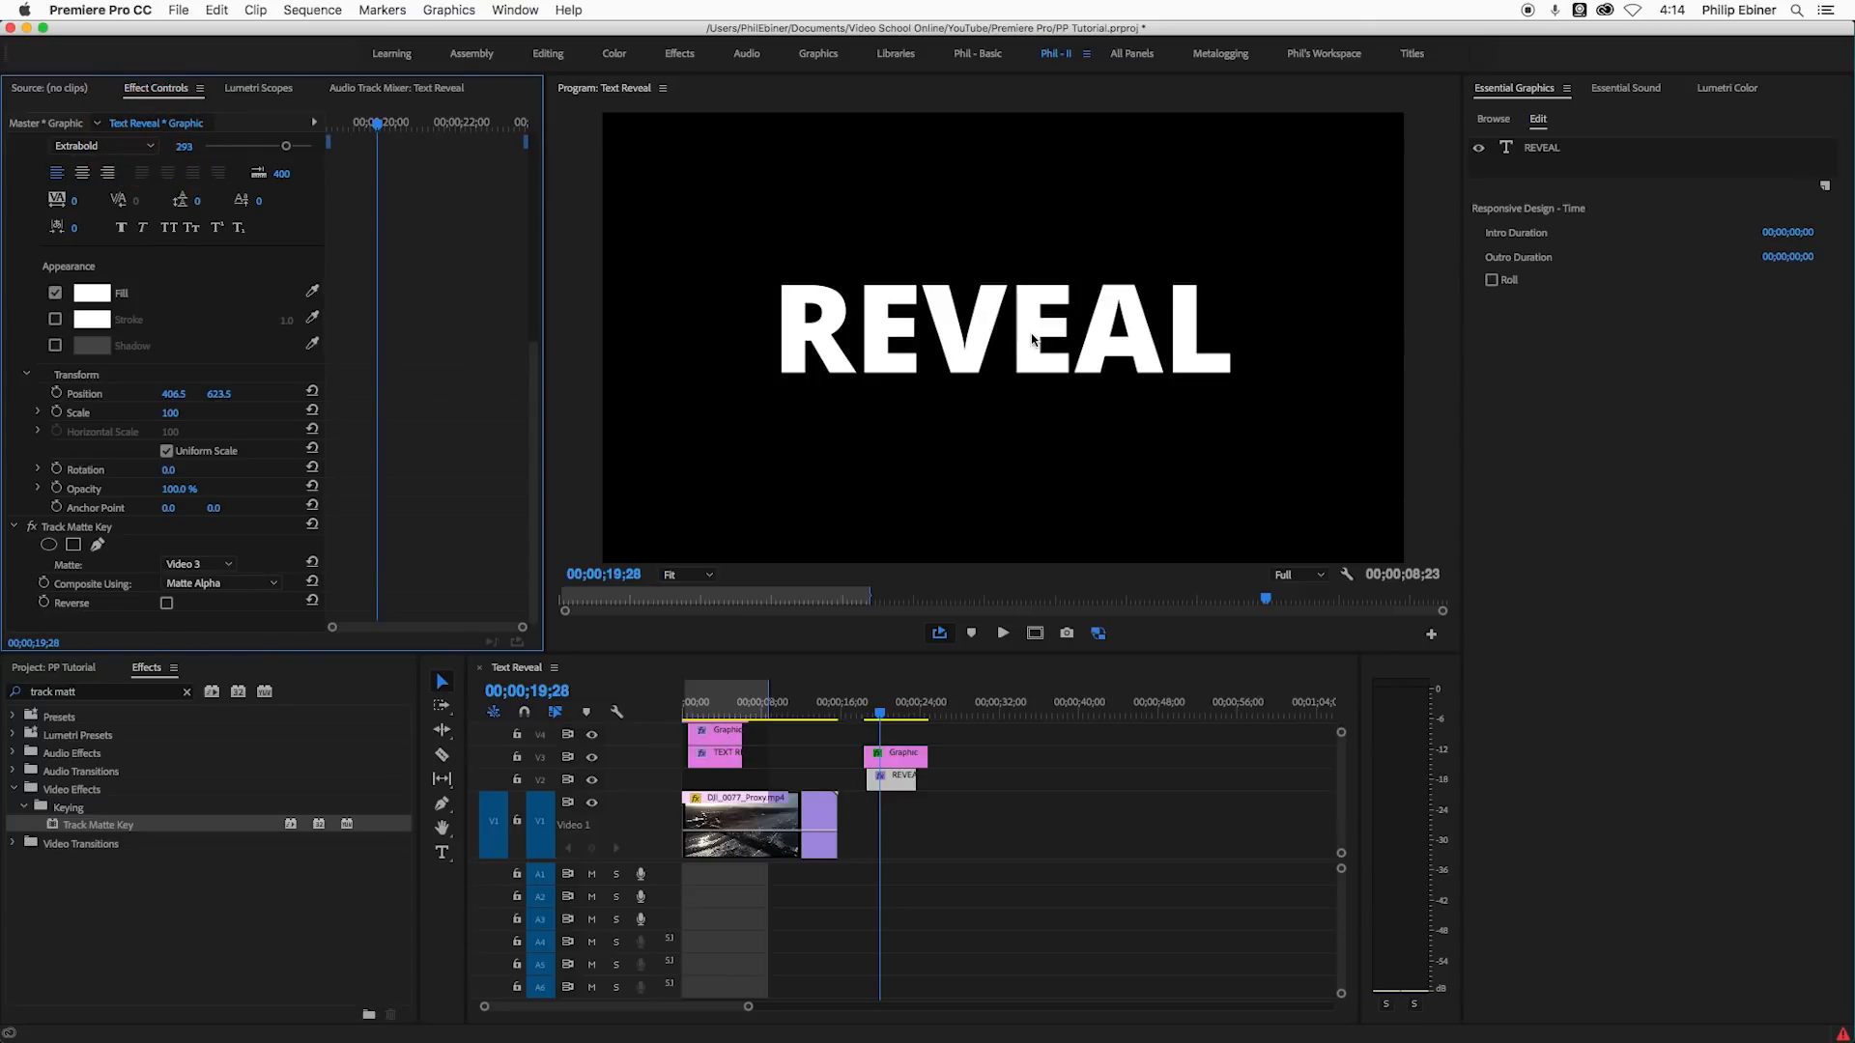
pyautogui.moveTo(622, 450)
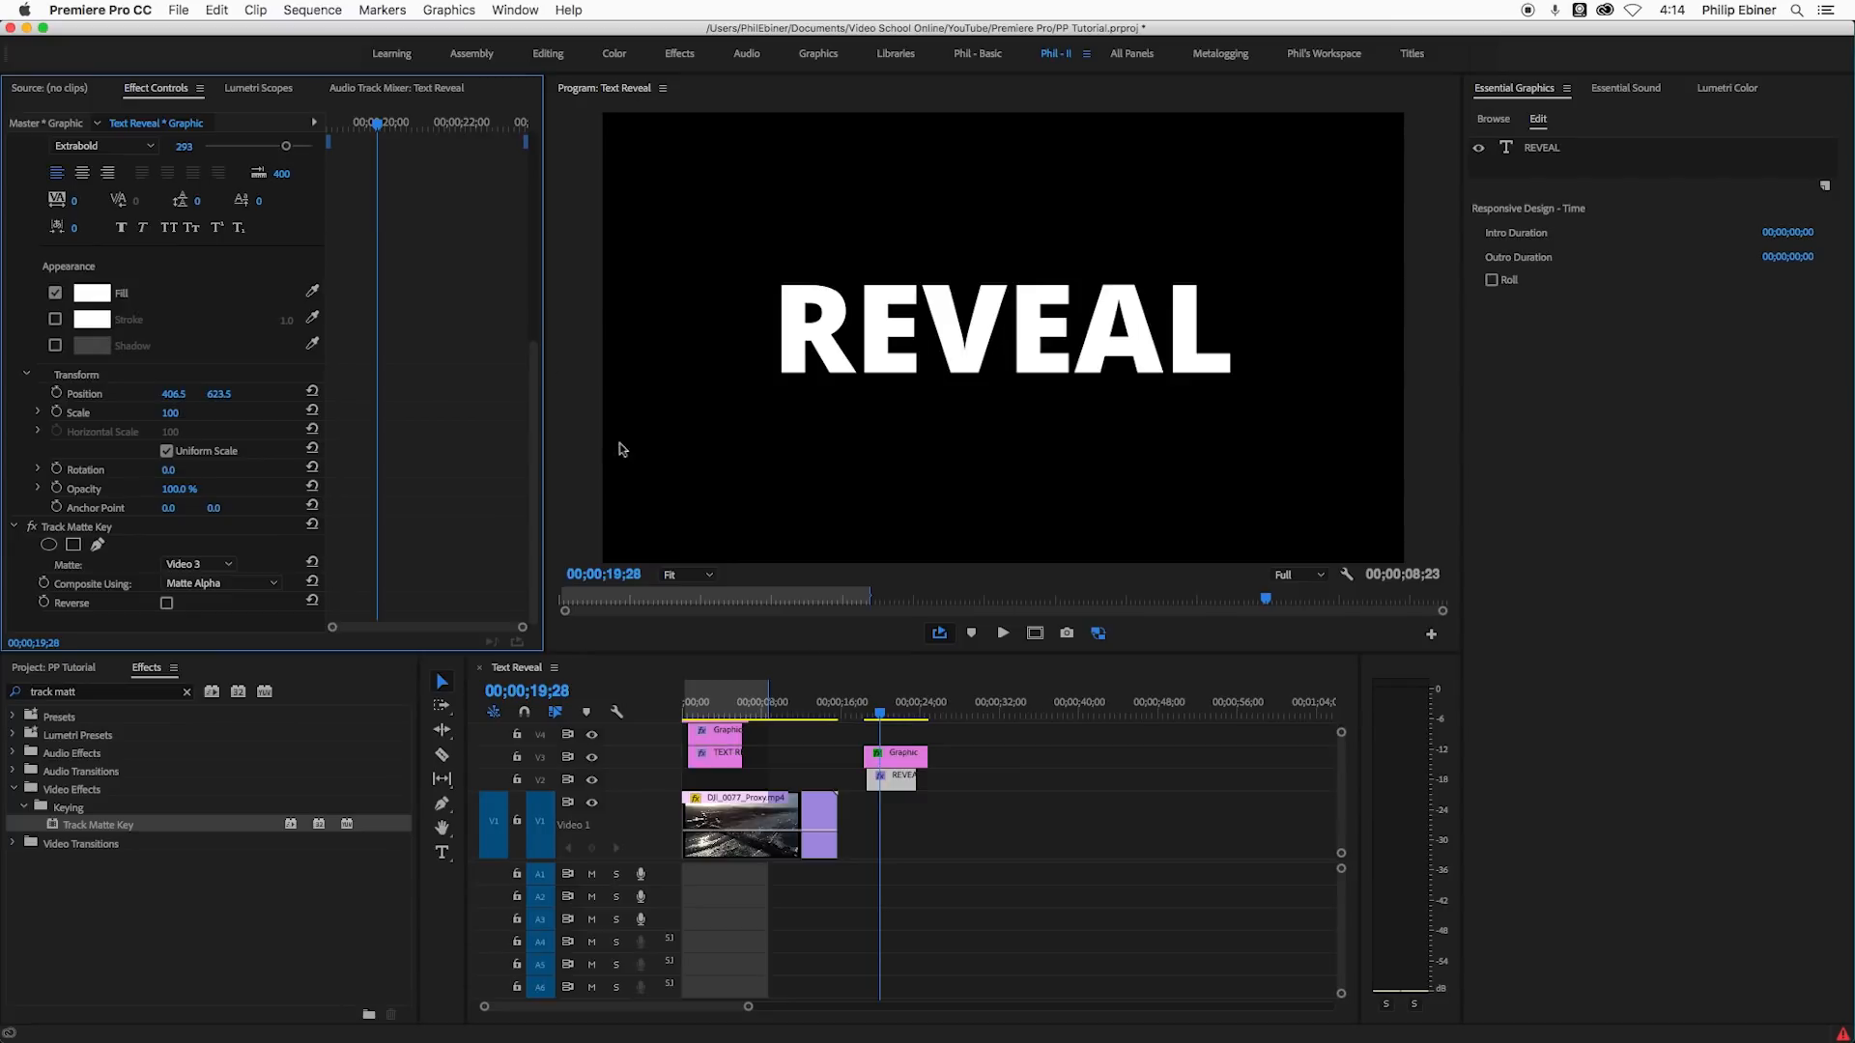
pyautogui.moveTo(487, 380)
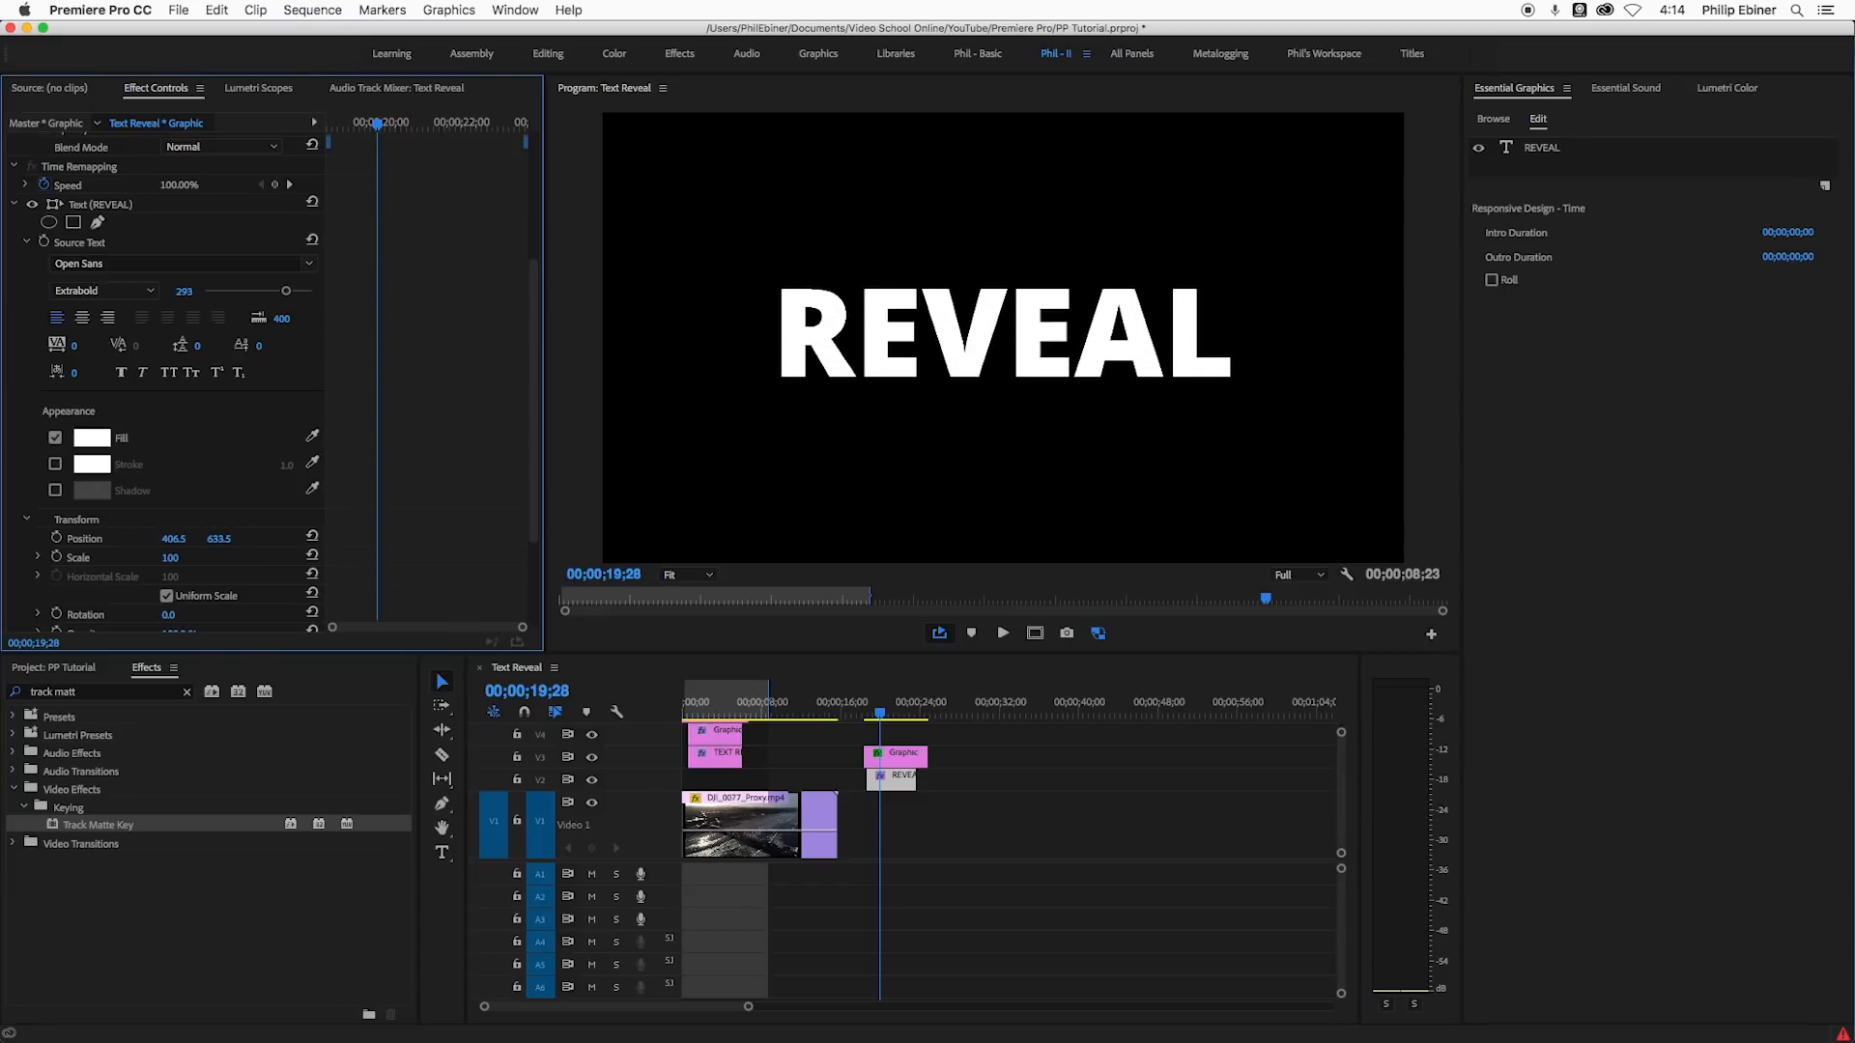
pyautogui.moveTo(241, 403)
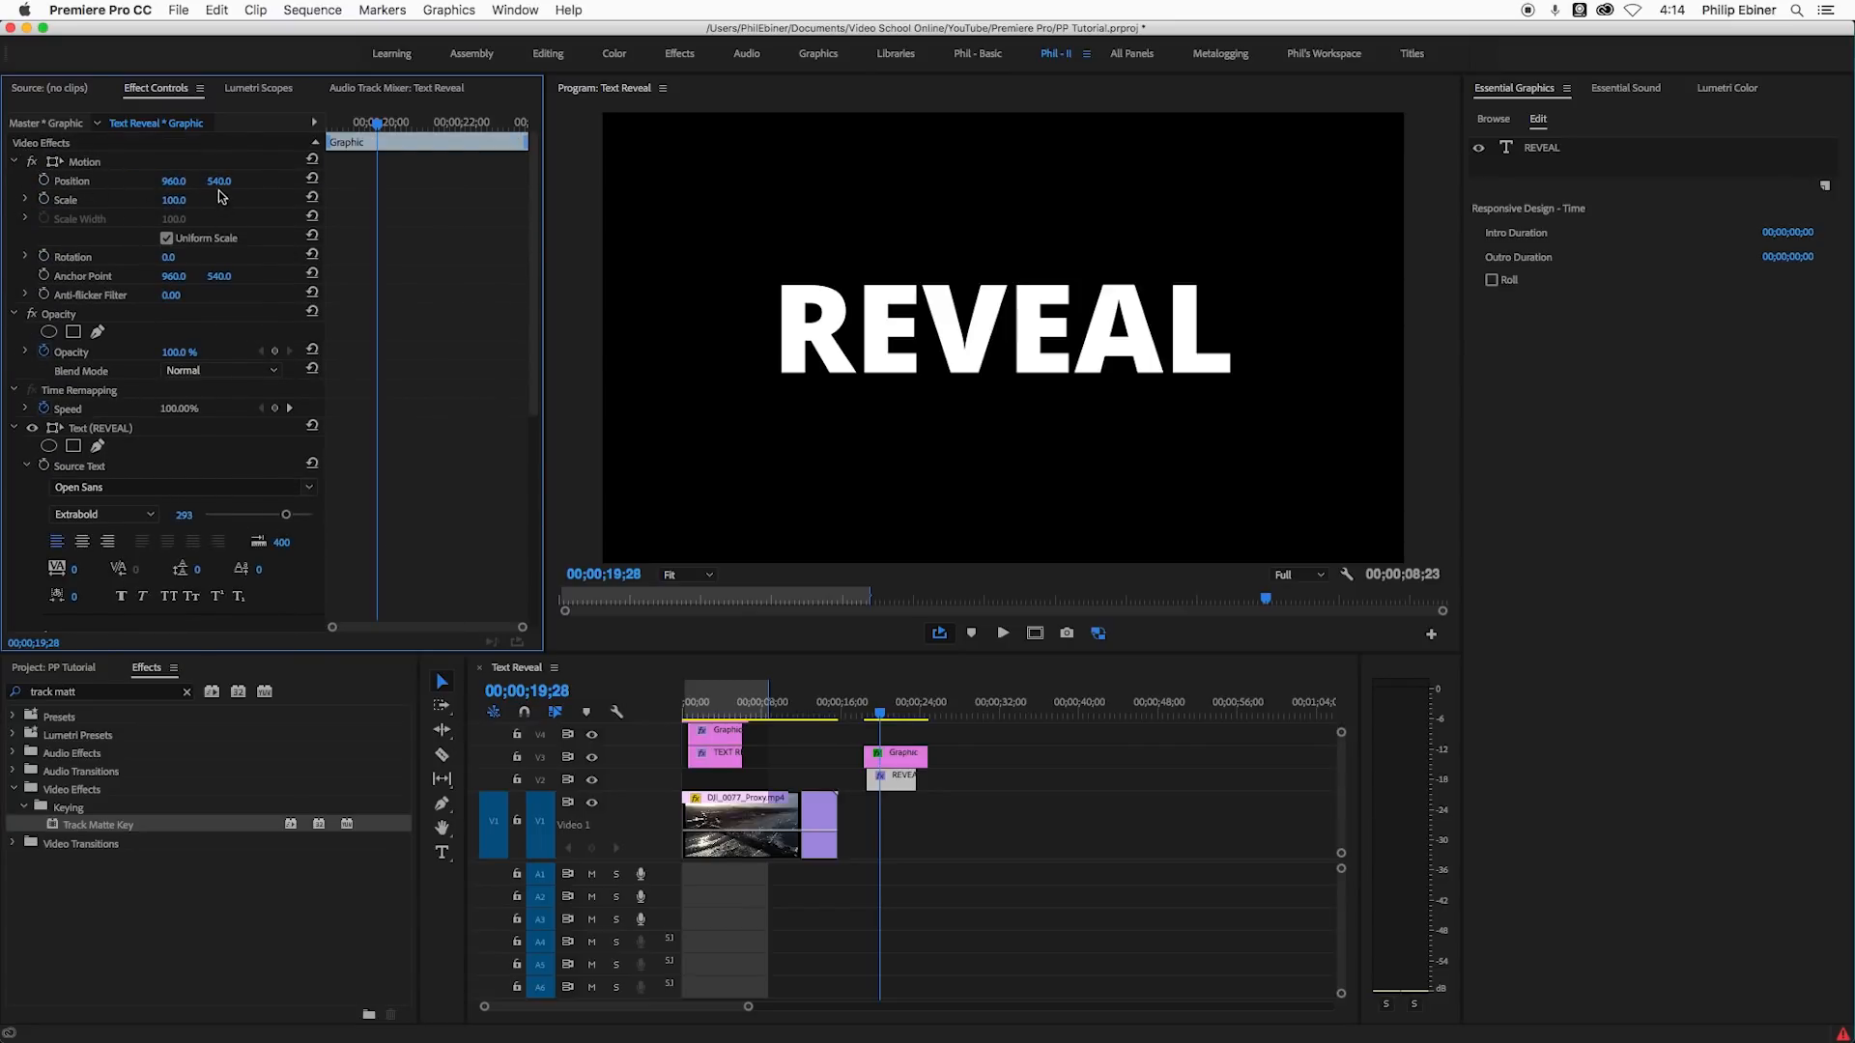
pyautogui.moveTo(229, 186)
pyautogui.write('640')
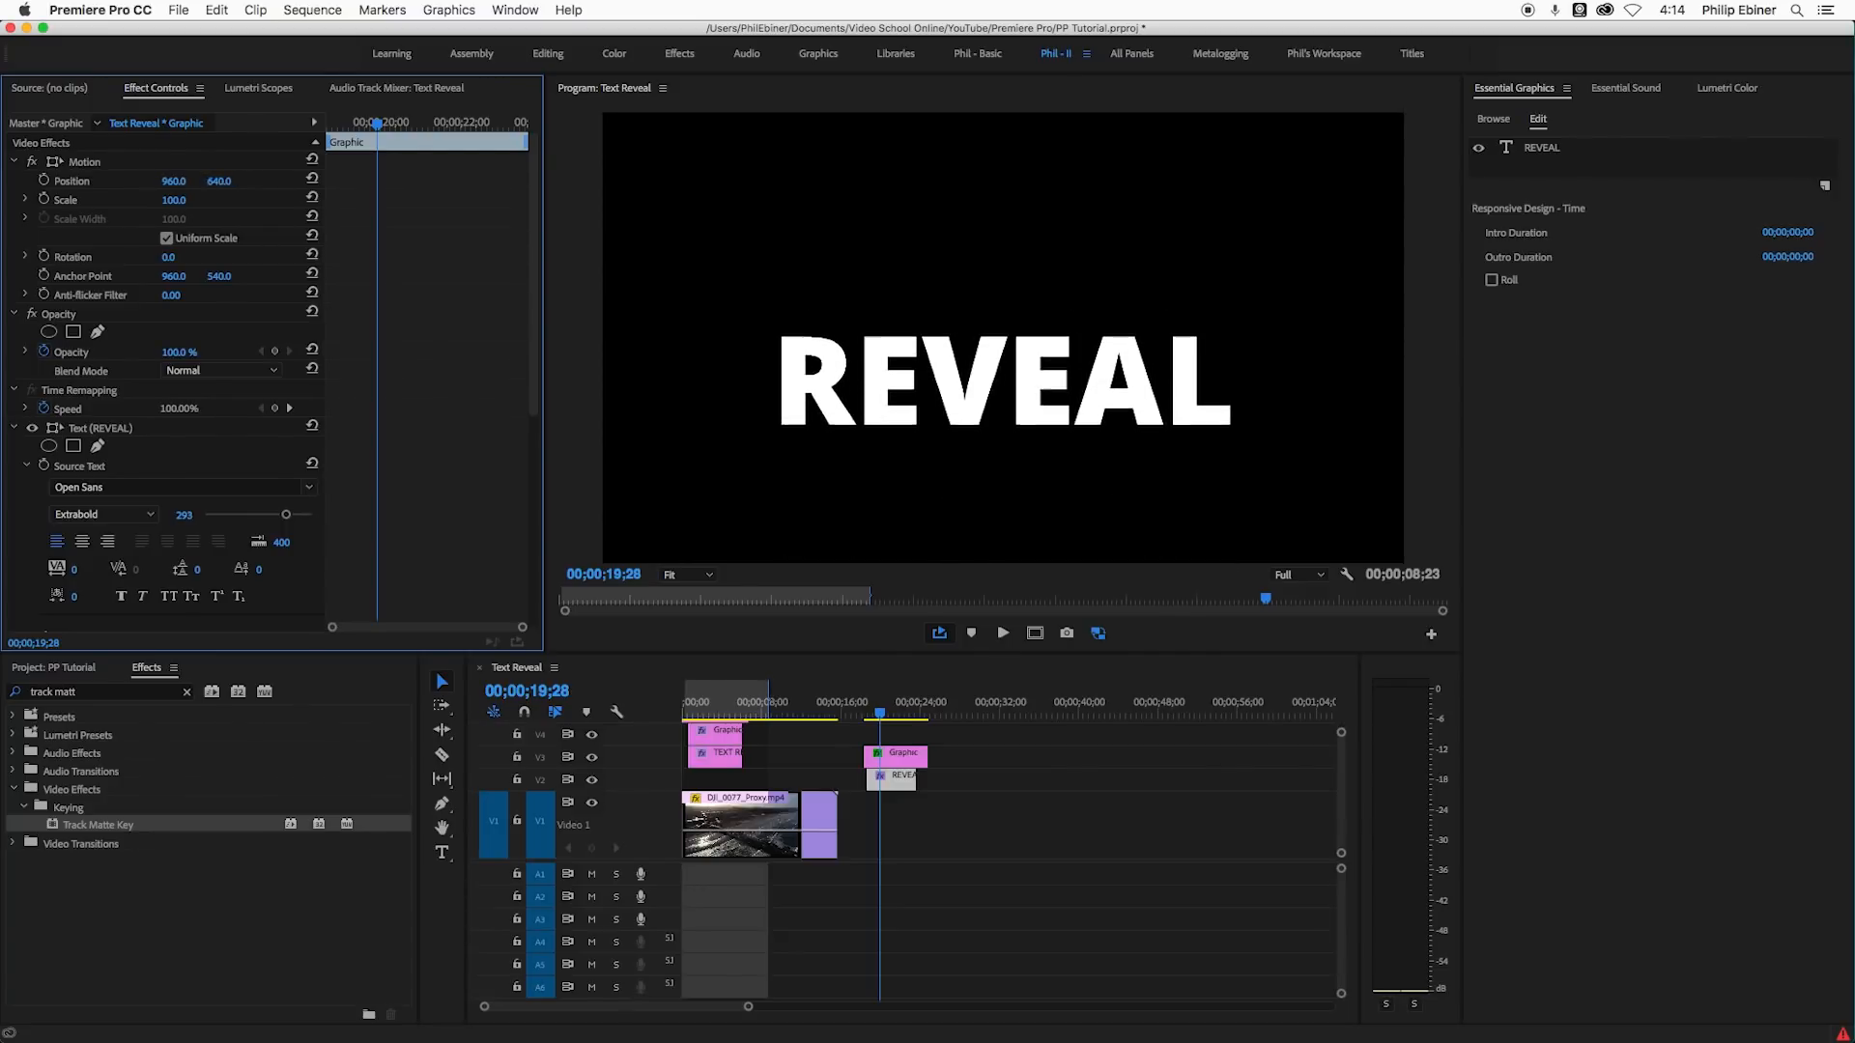
pyautogui.scroll(-3)
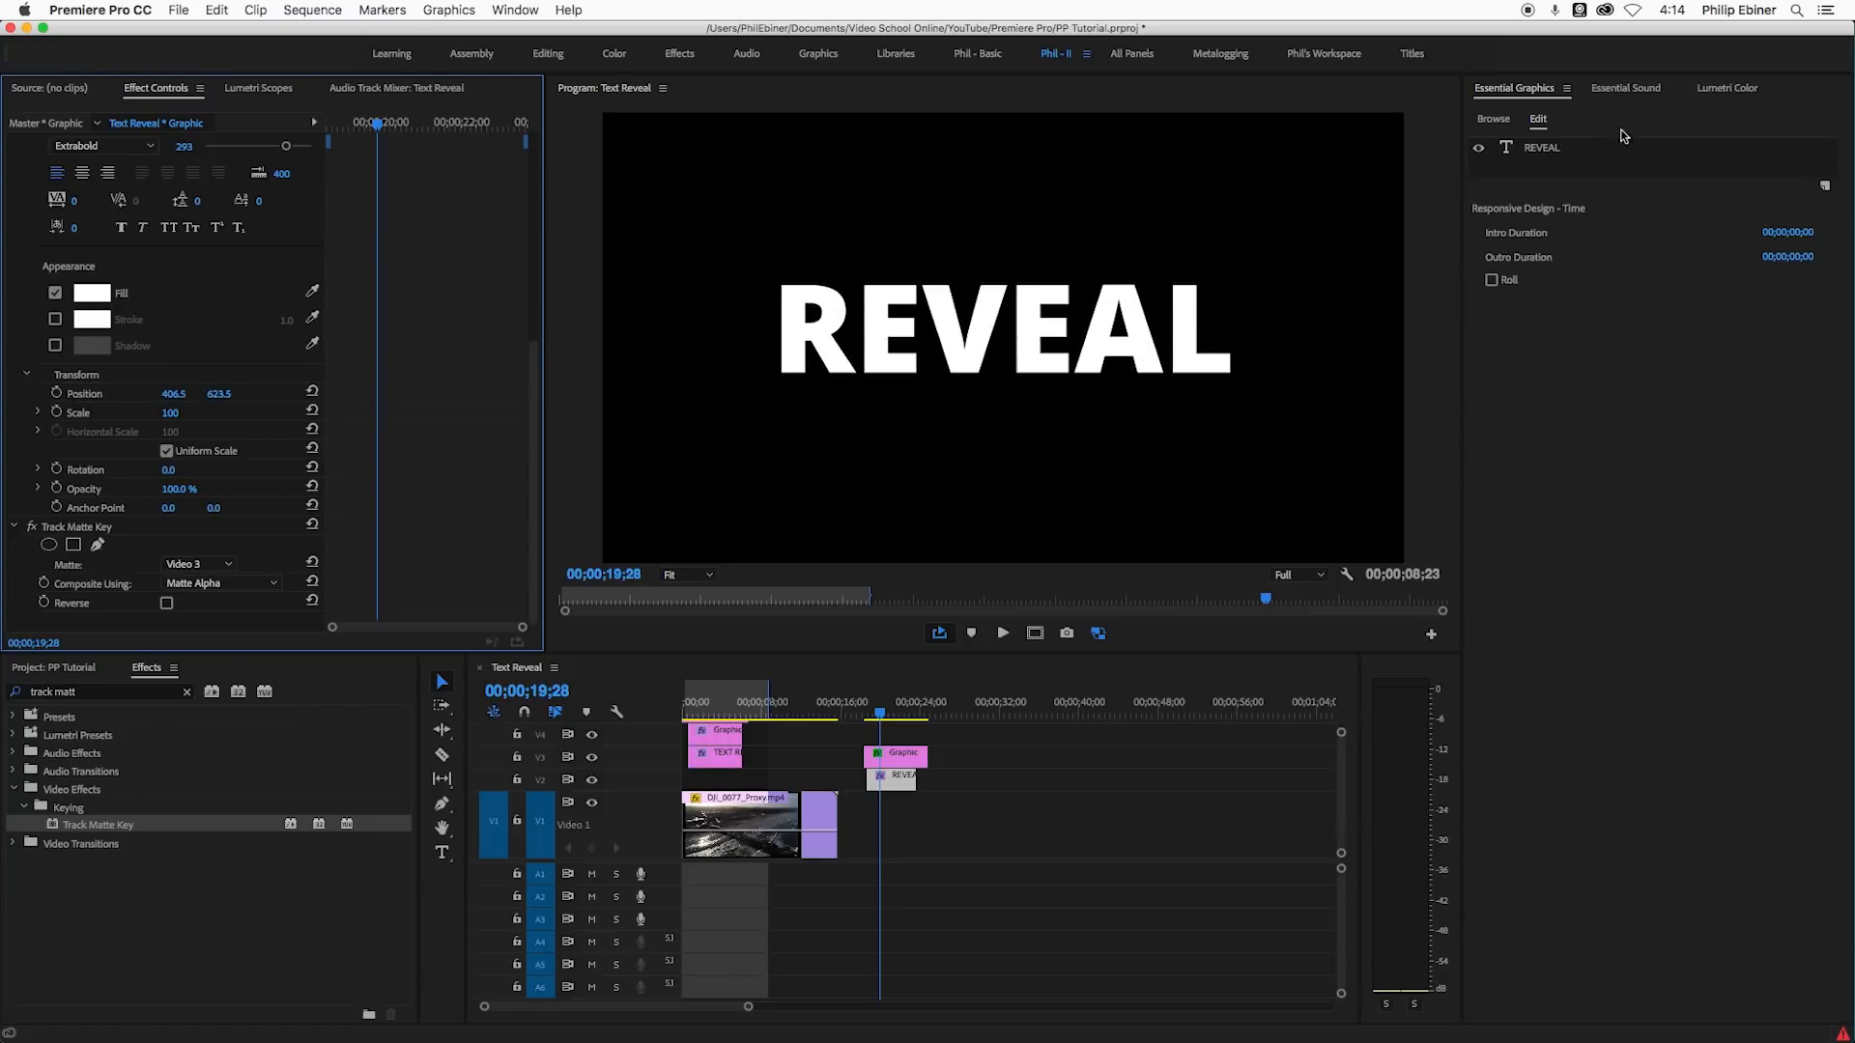
pyautogui.moveTo(1565, 145)
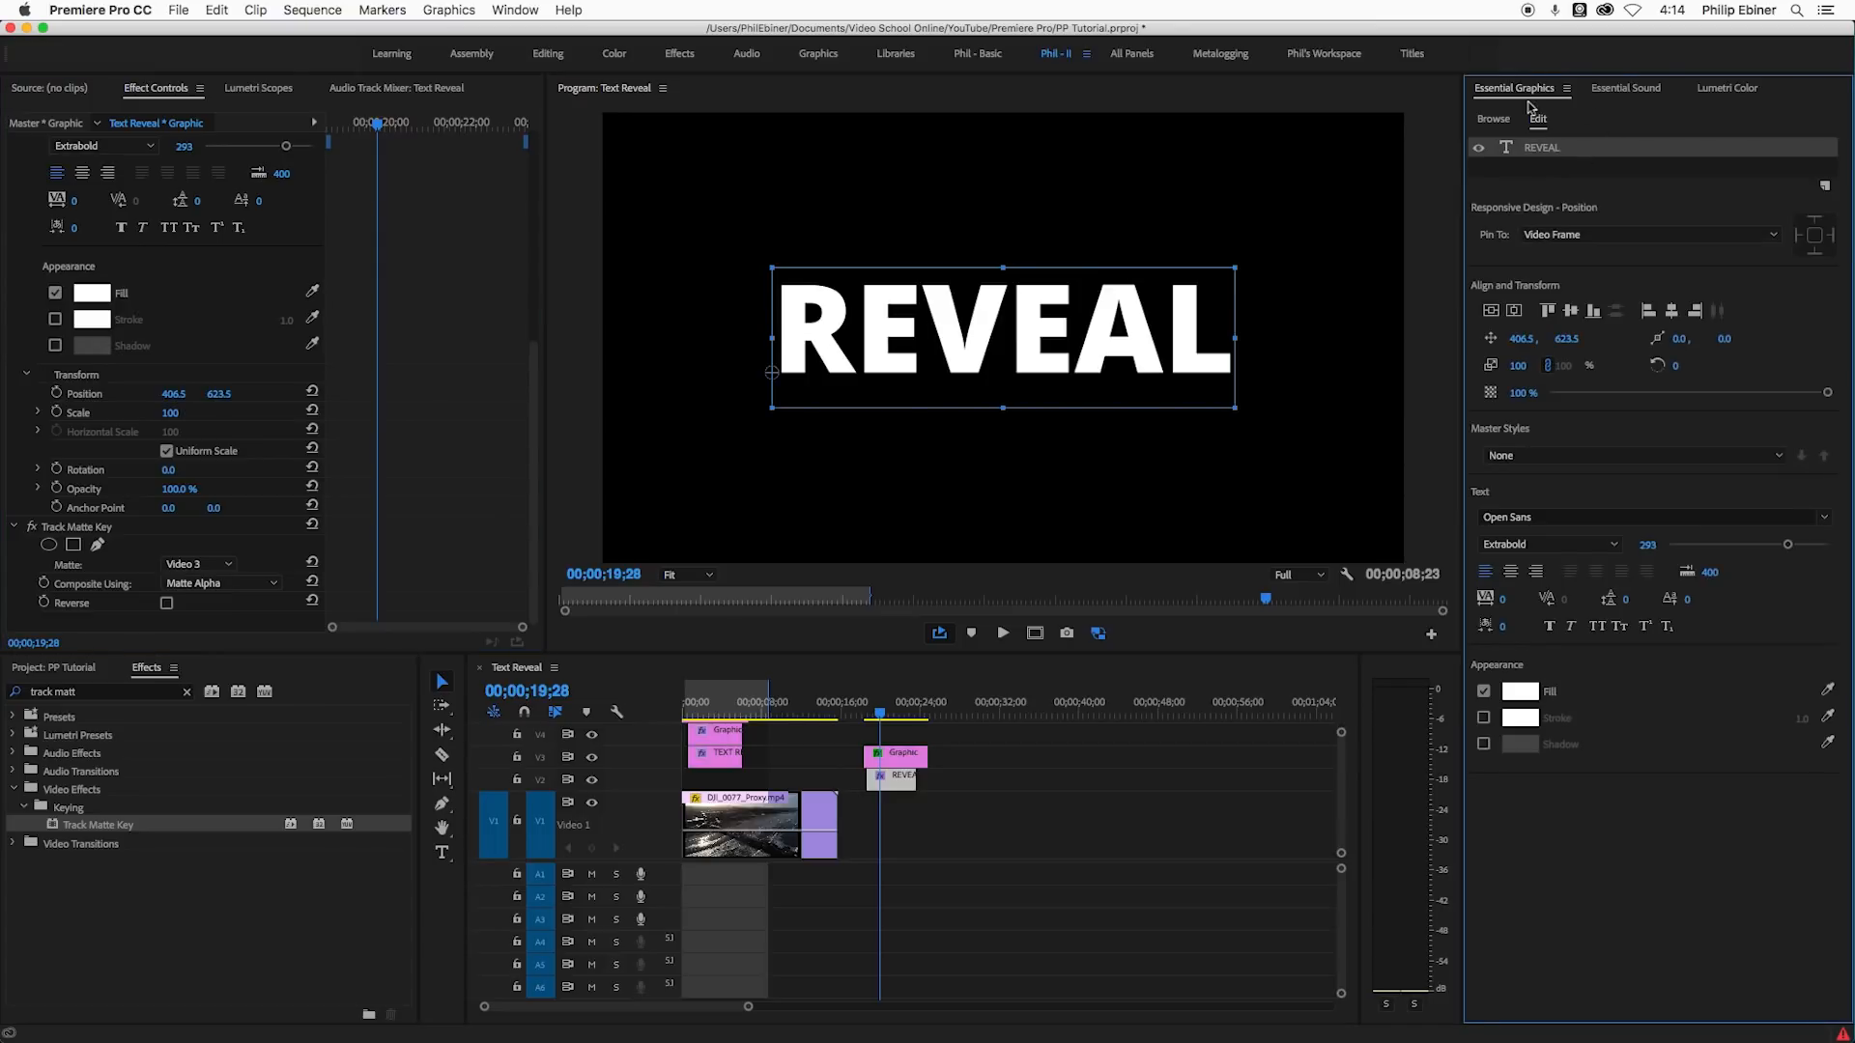
pyautogui.moveTo(1650, 404)
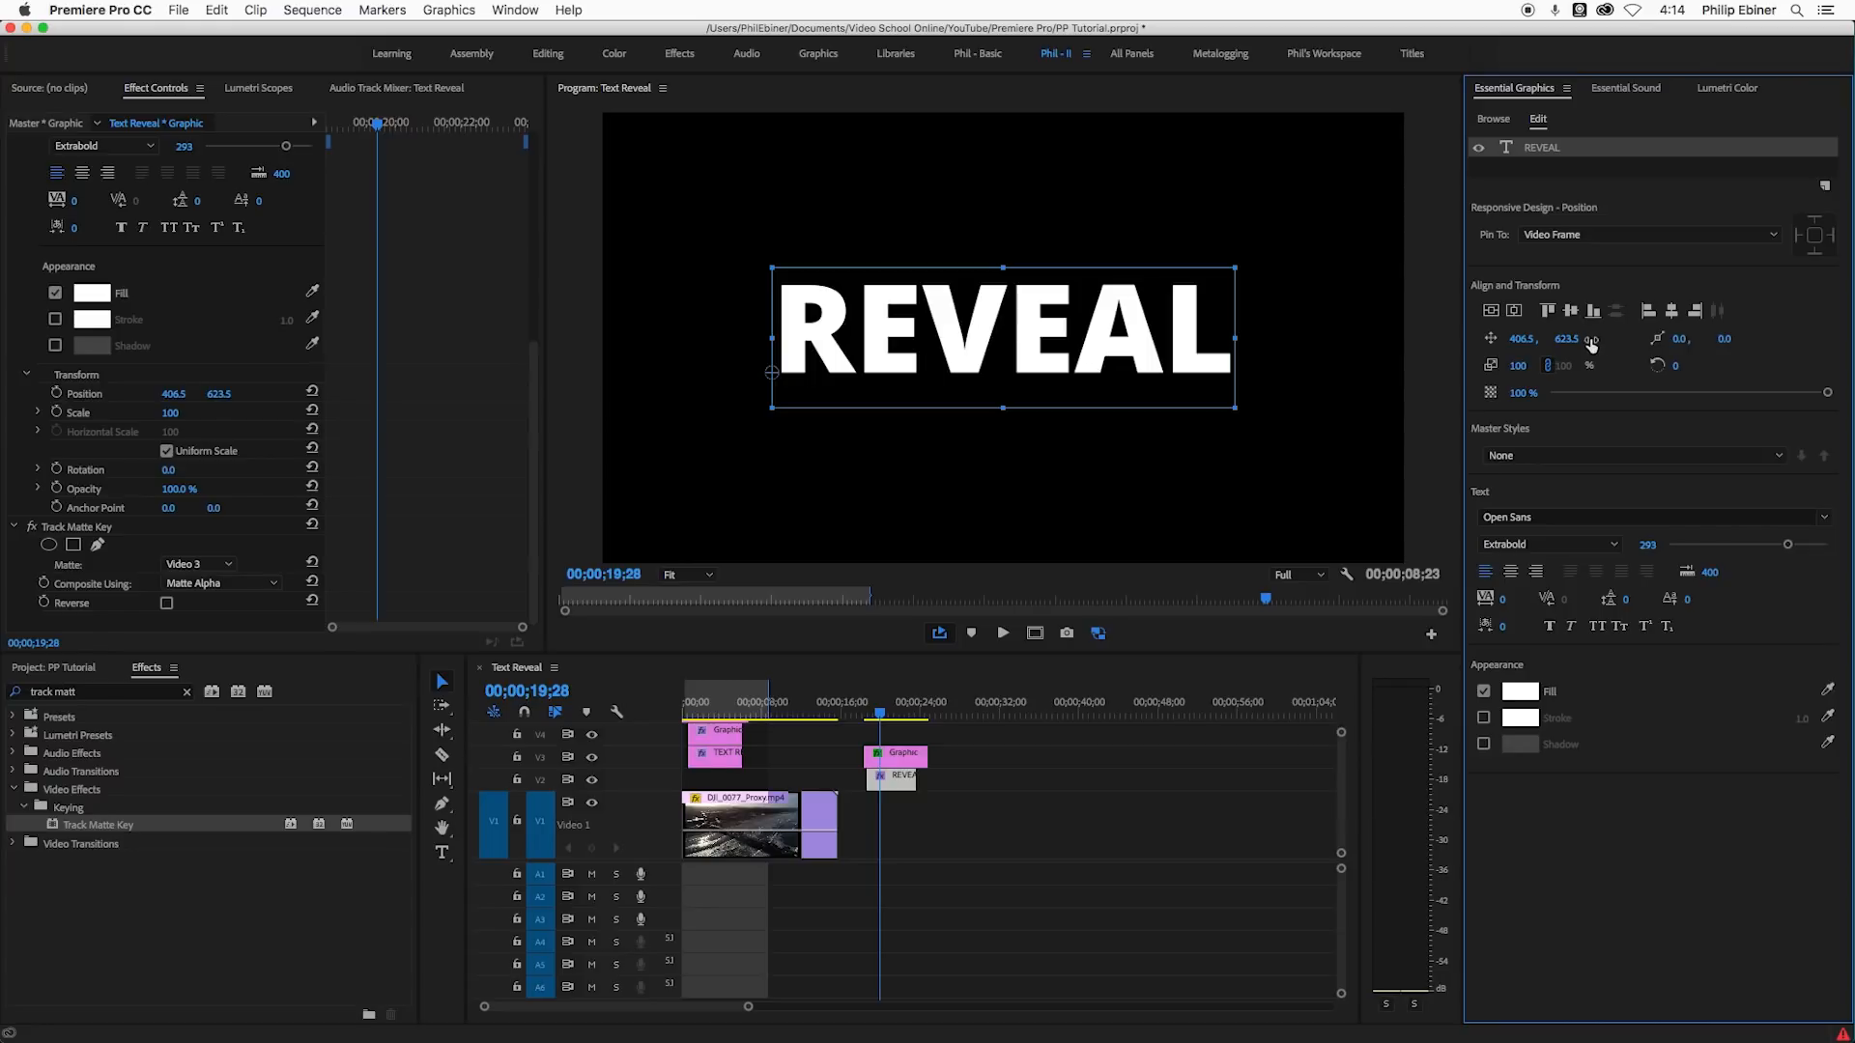
pyautogui.moveTo(1003, 334); pyautogui.dragTo(1003, 296)
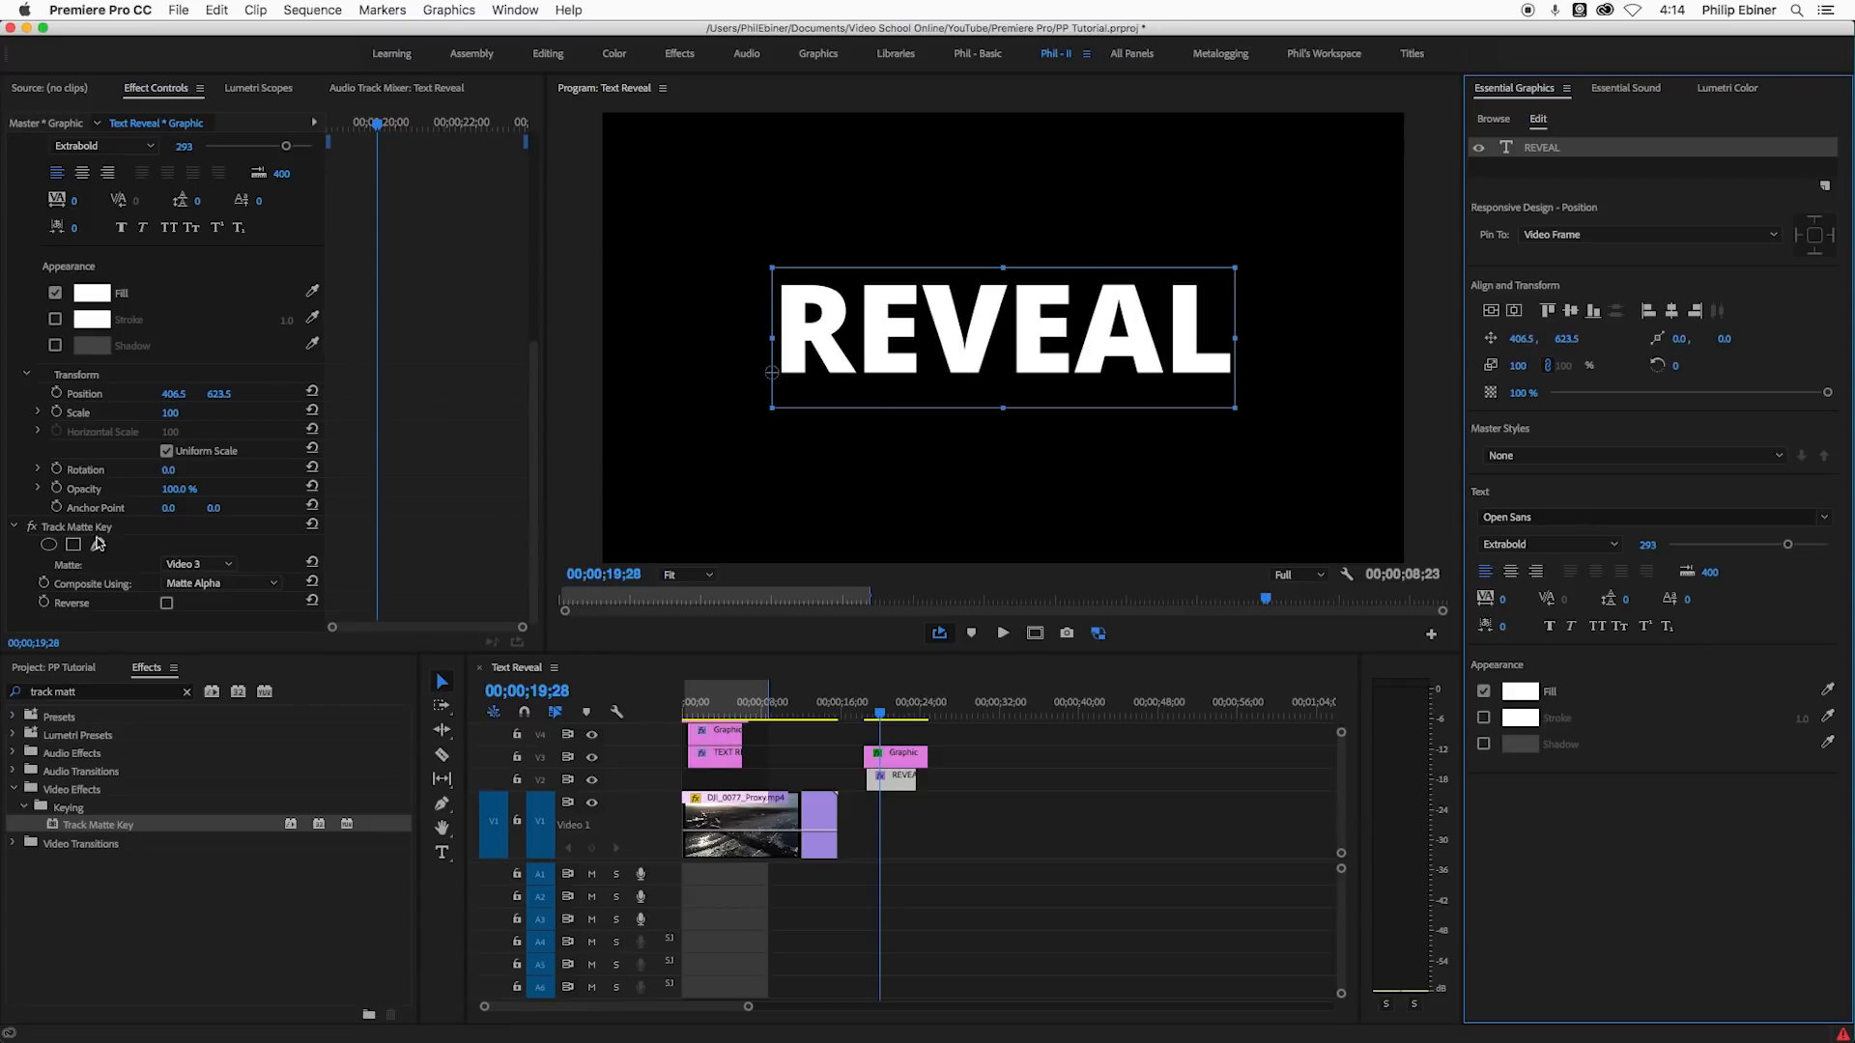
pyautogui.moveTo(999, 330); pyautogui.dragTo(999, 379)
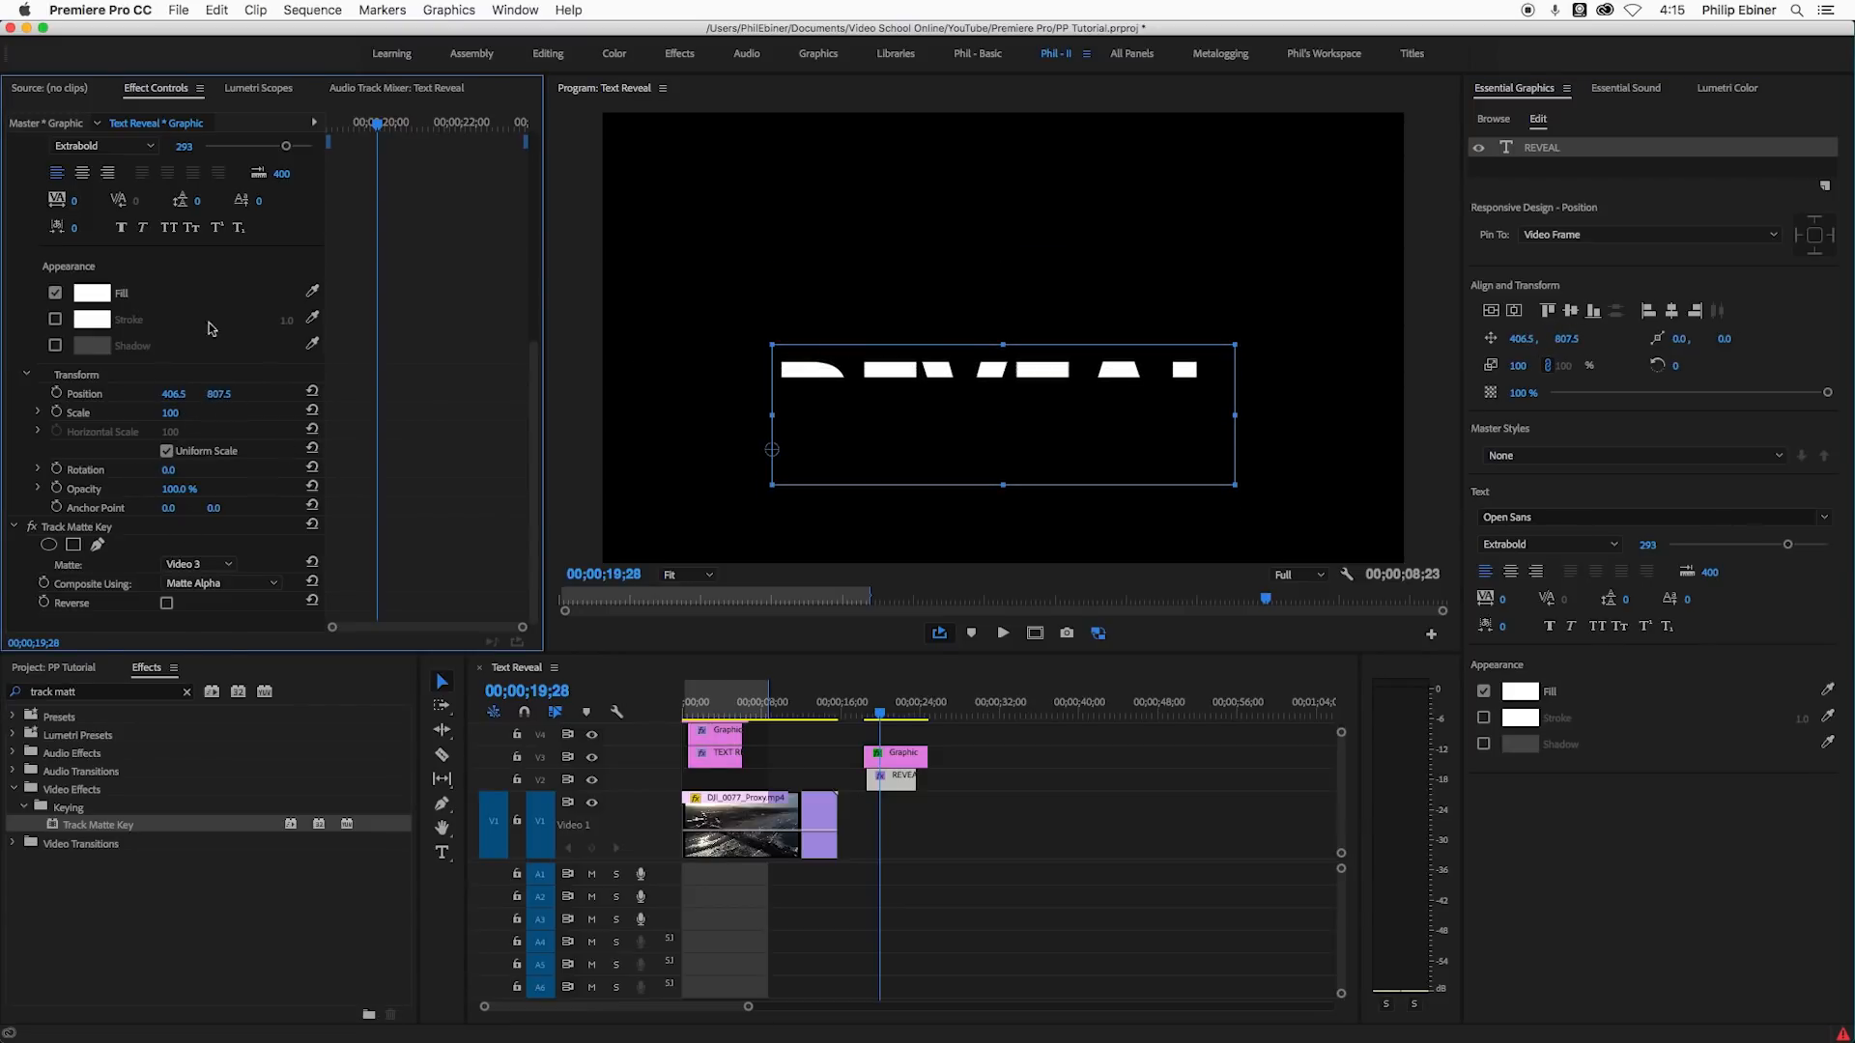
pyautogui.moveTo(85, 412)
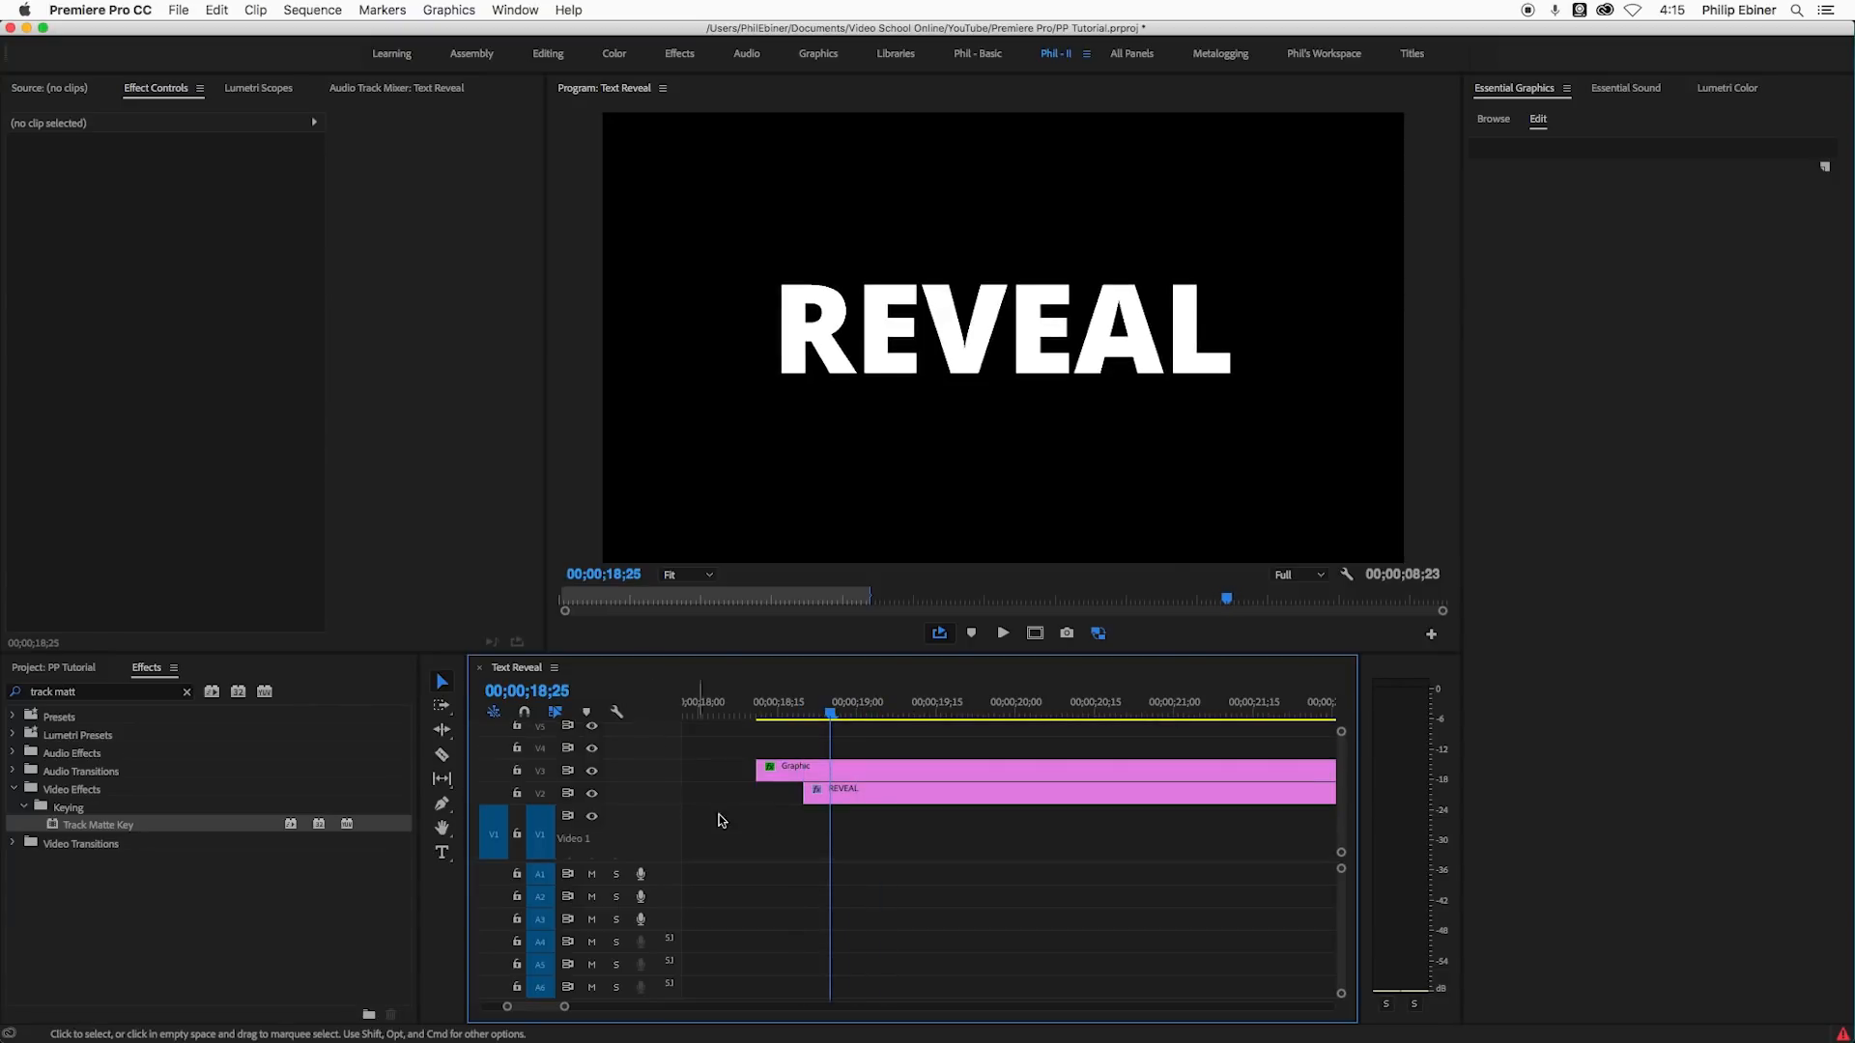
# - Trim the V3 matte graphic to REVEAL's start and keyframe the text's Position from the clip start
pyautogui.moveTo(829, 767); pyautogui.dragTo(800, 767)
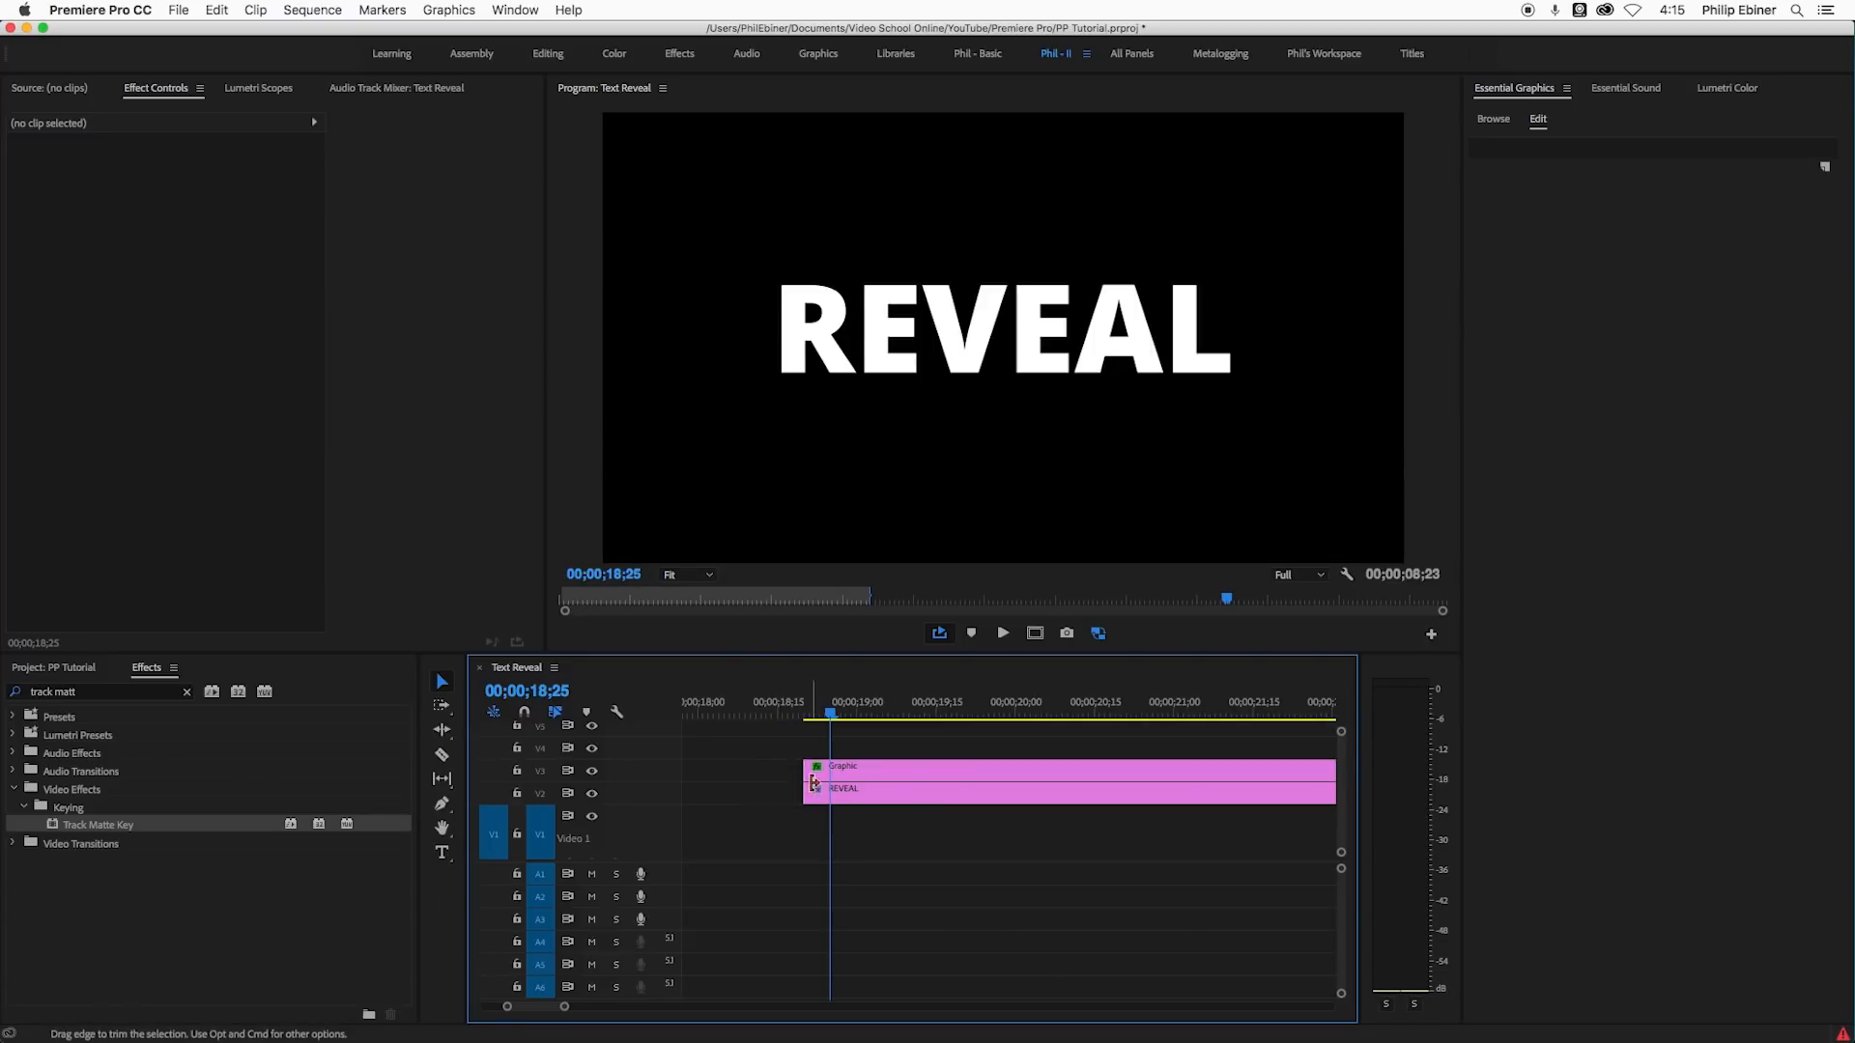
pyautogui.click(870, 796)
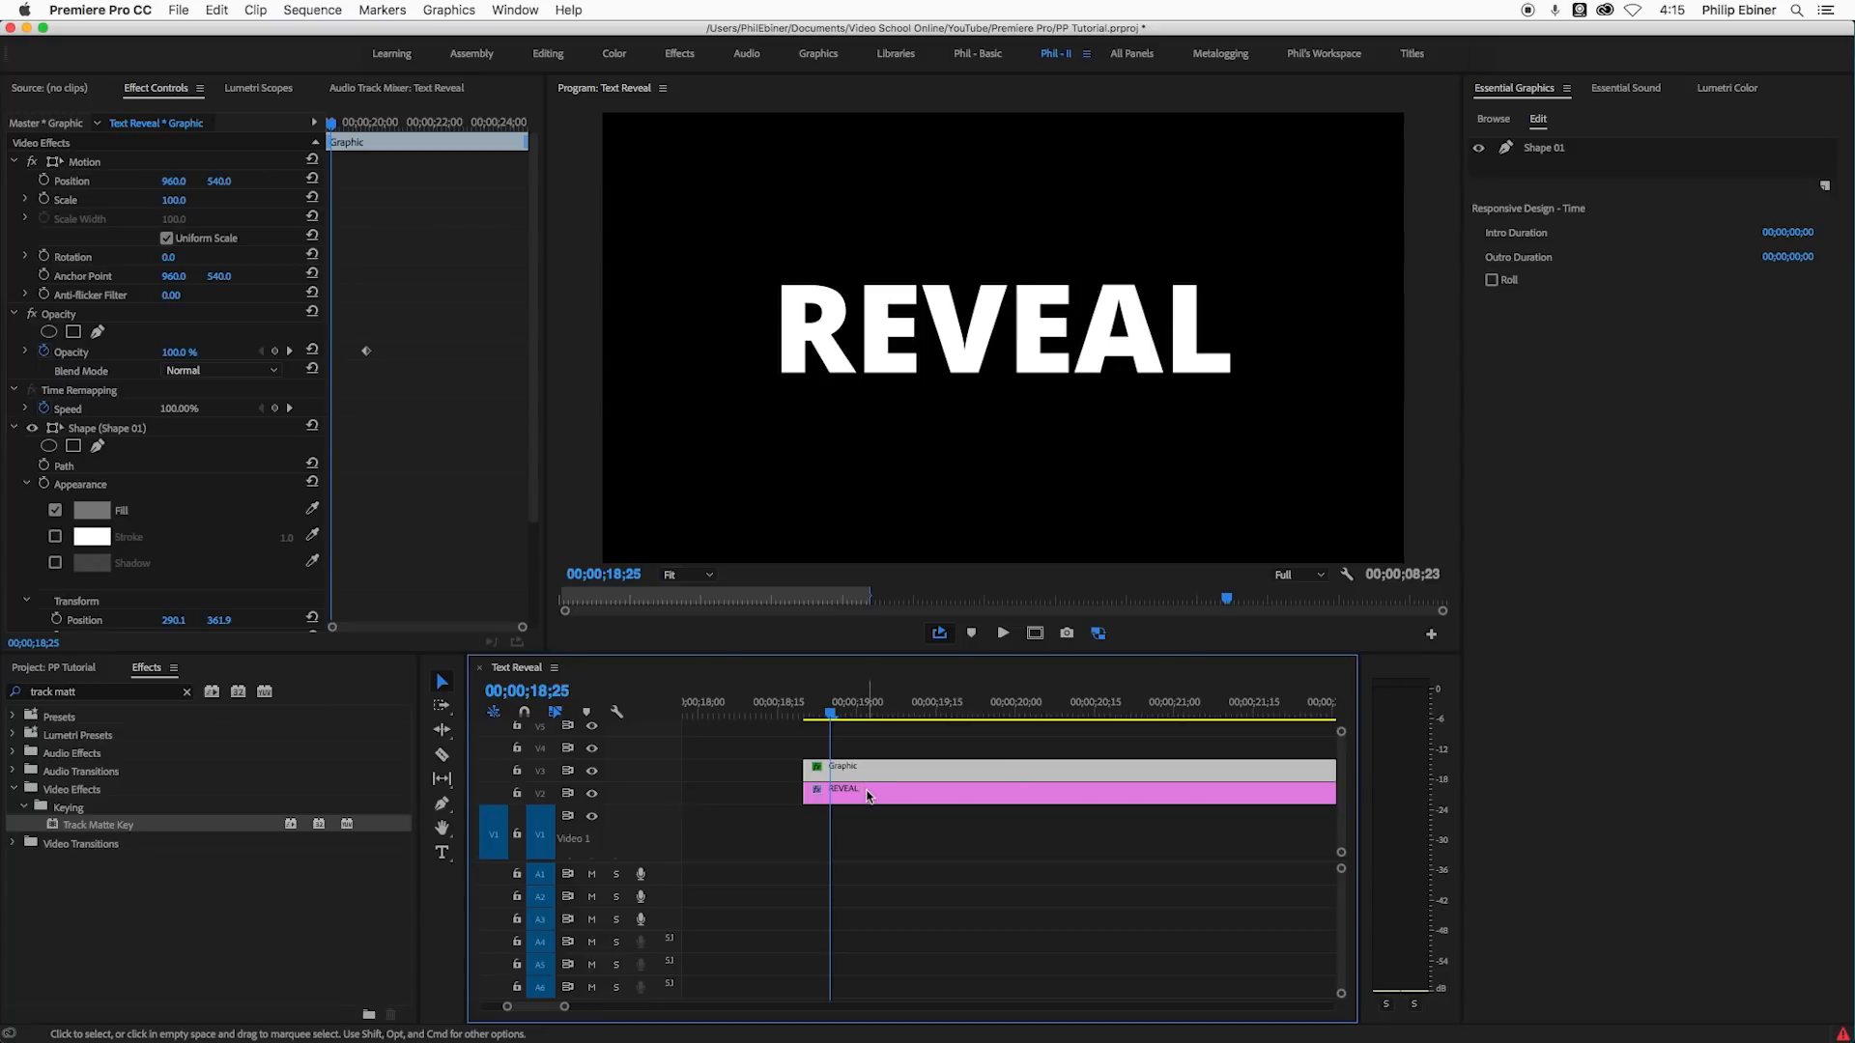
pyautogui.click(877, 765)
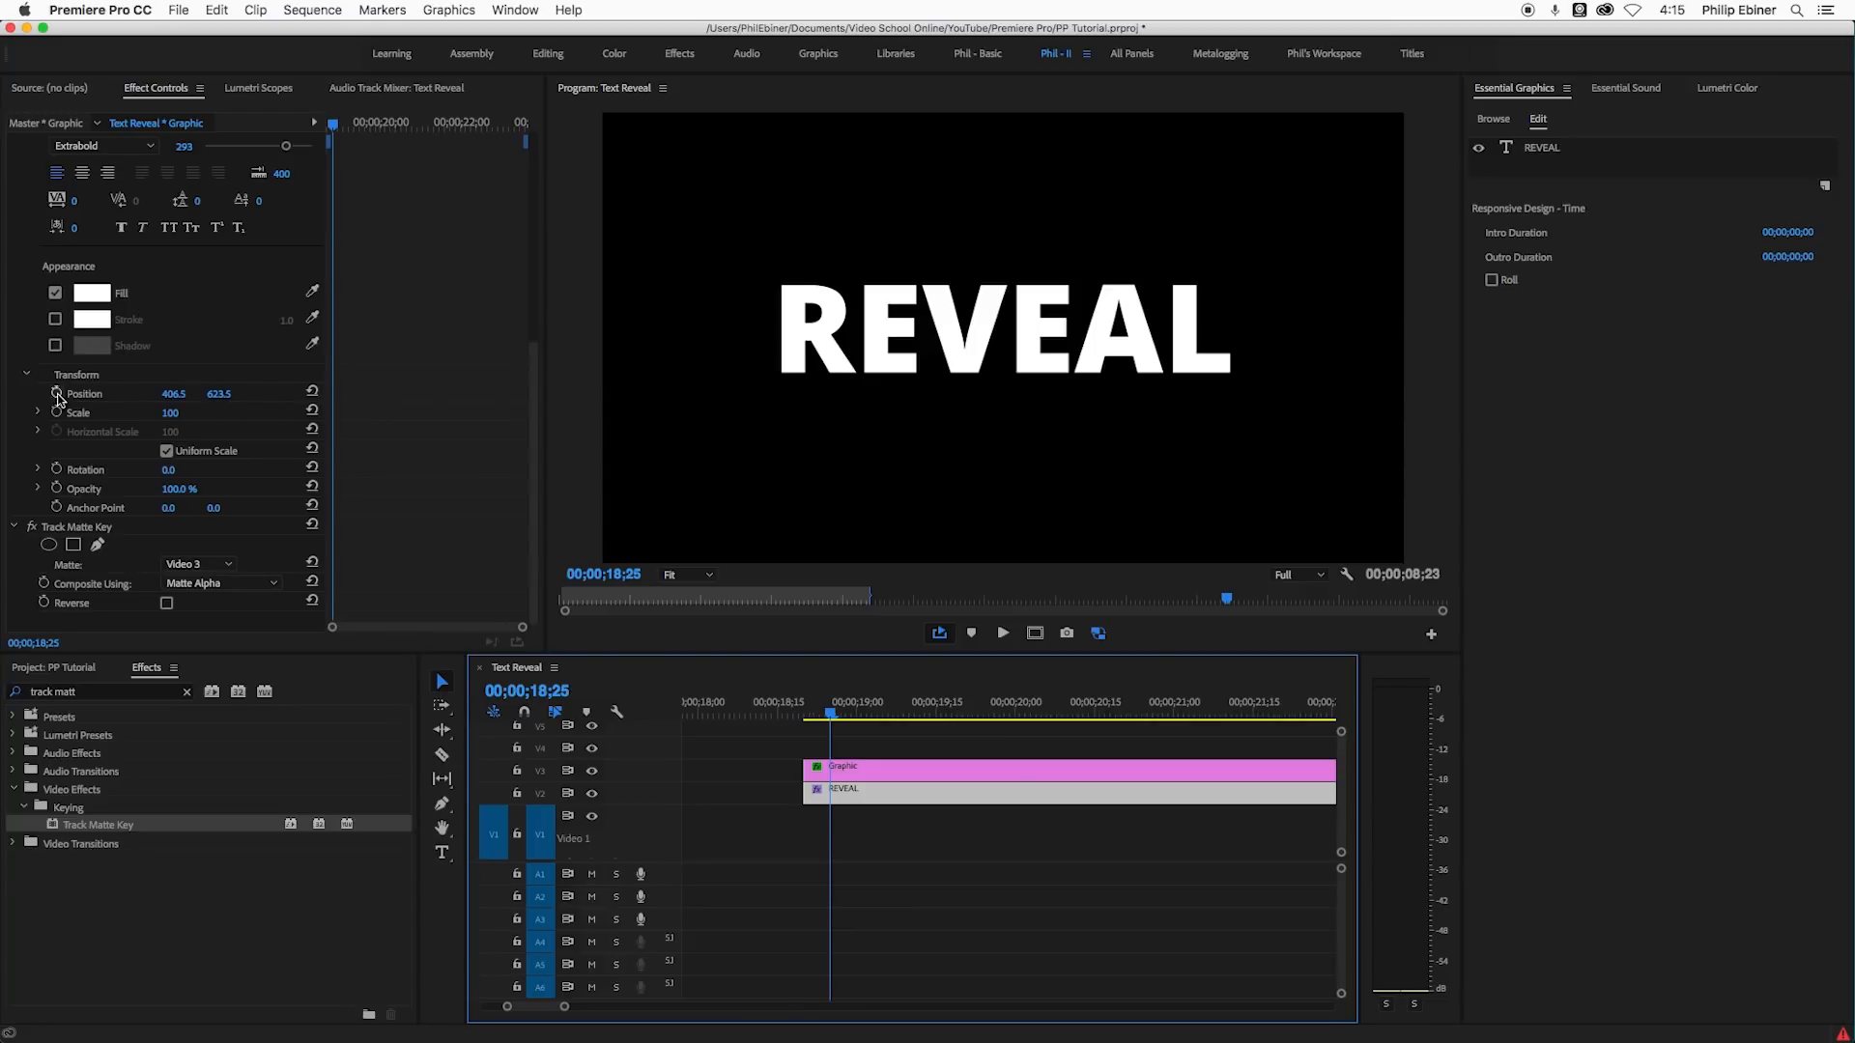
pyautogui.click(56, 394)
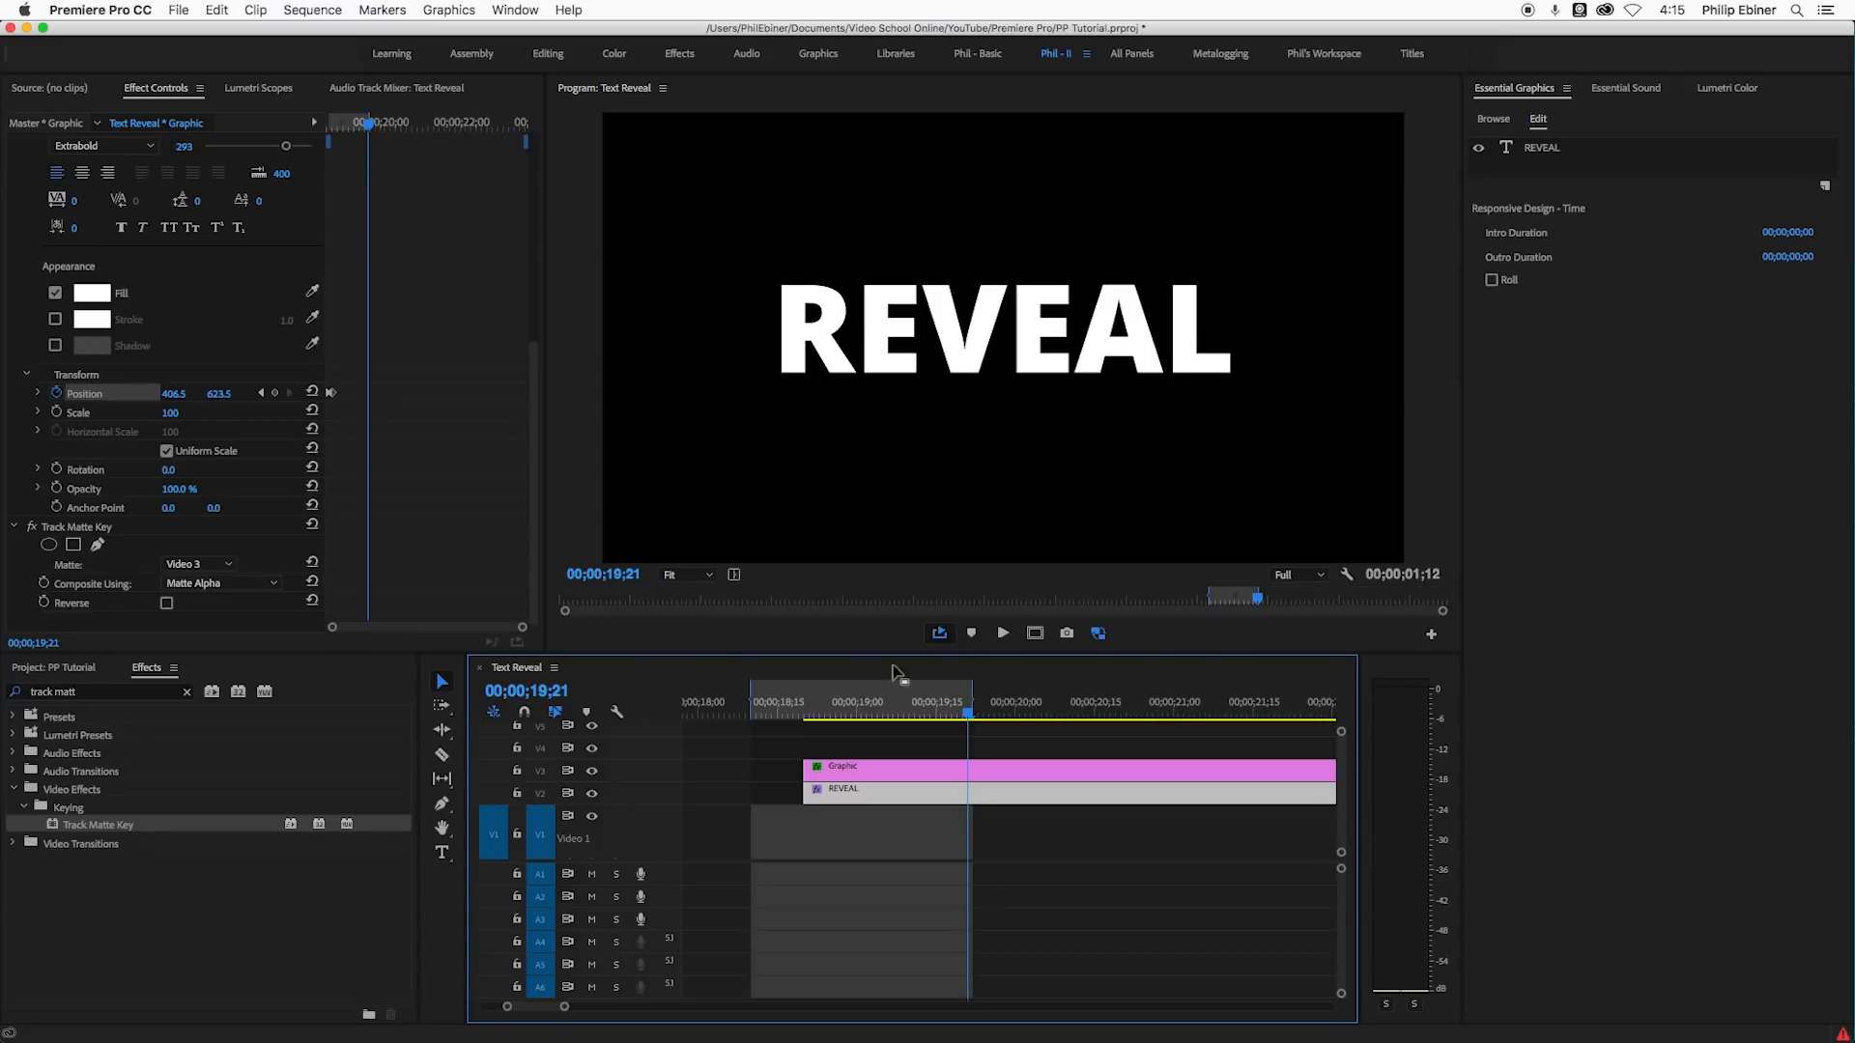
pyautogui.click(765, 707)
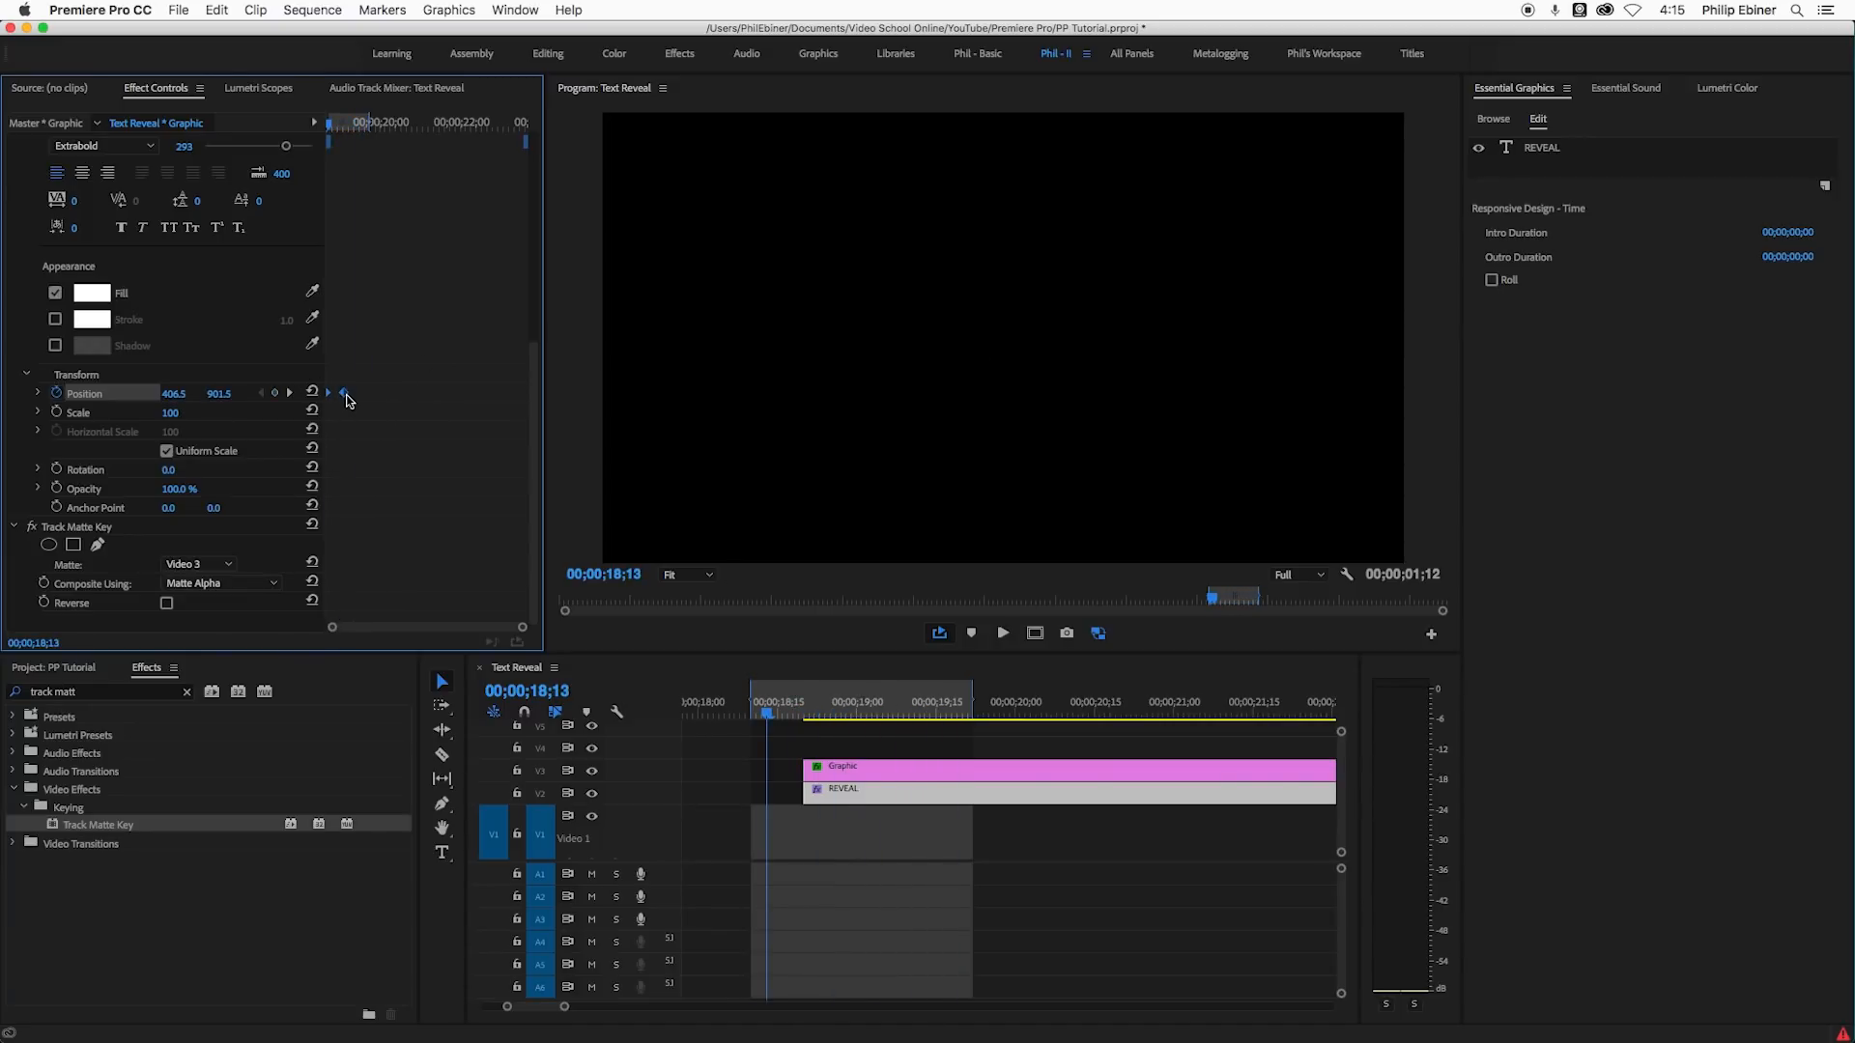
# - Apply Ease In/Ease Out interpolation to the REVEAL Position keyframes
pyautogui.rightClick(344, 392)
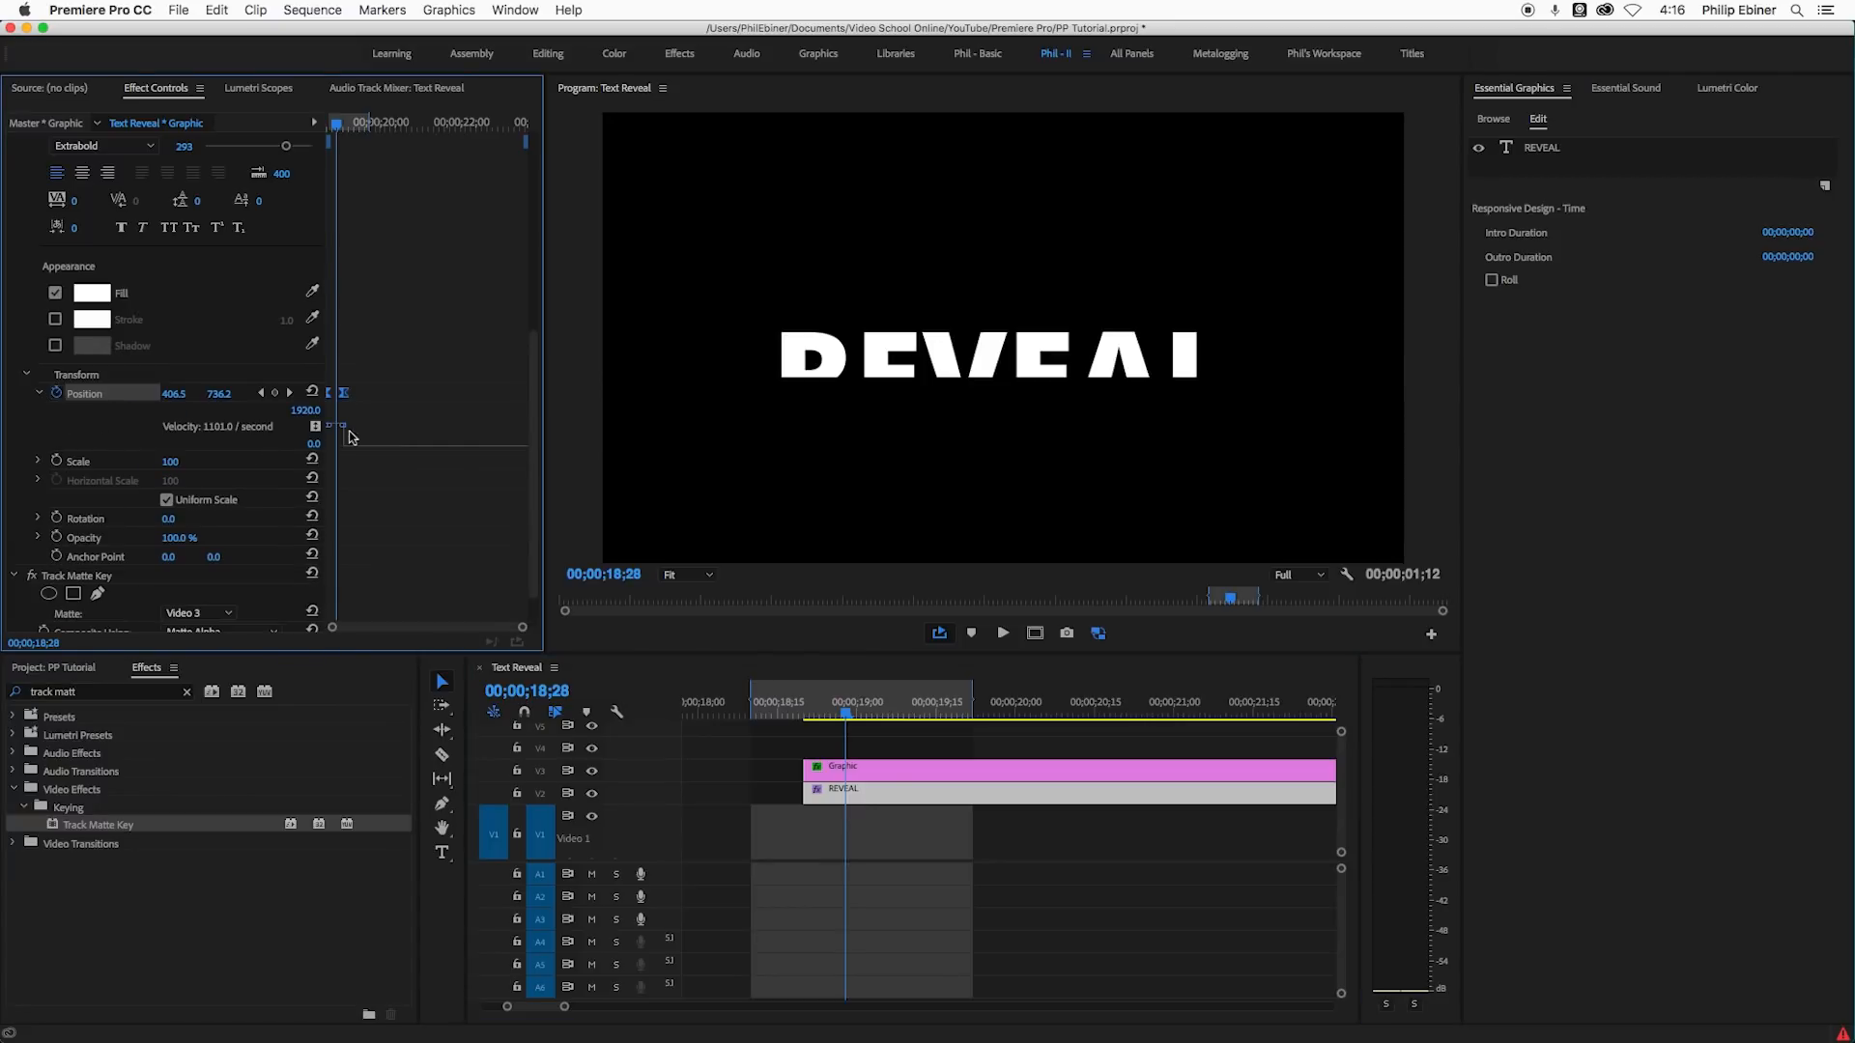
pyautogui.moveTo(371, 444)
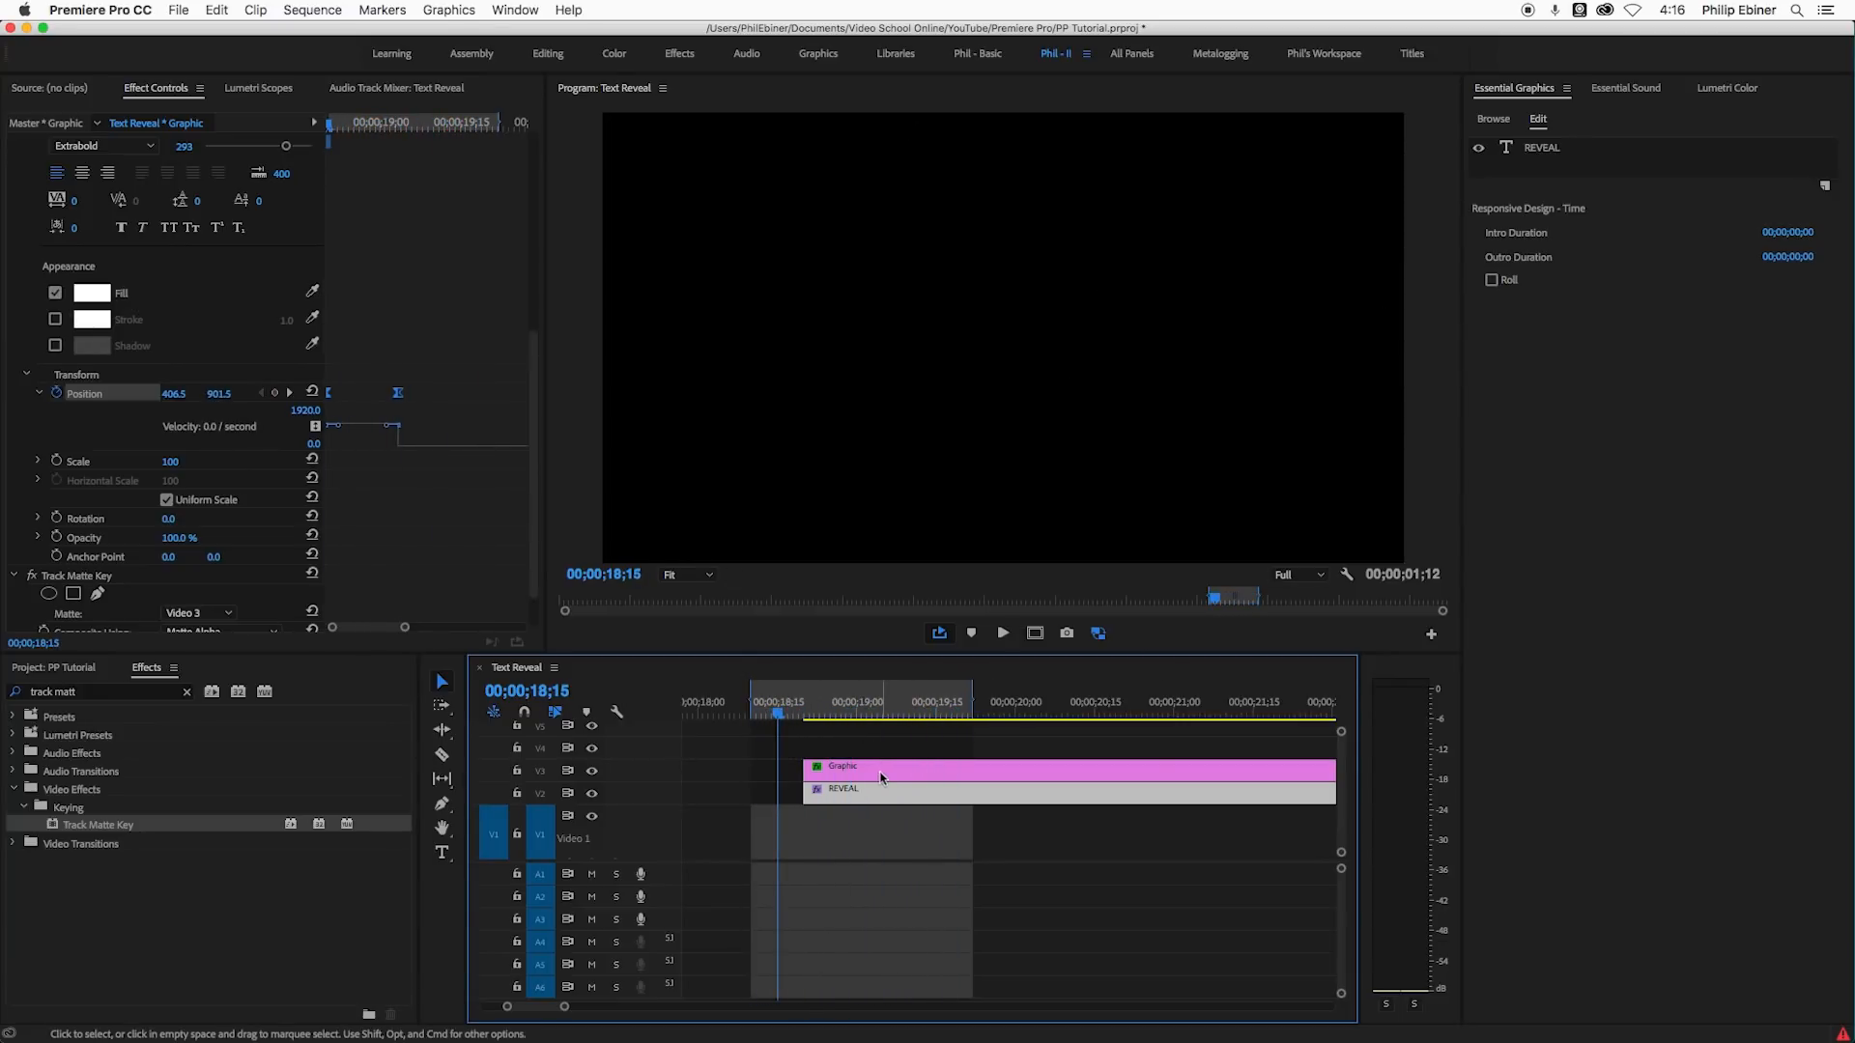
# - Add a rectangle shape layer and shape it into a thin bar just below REVEAL
pyautogui.click(935, 704)
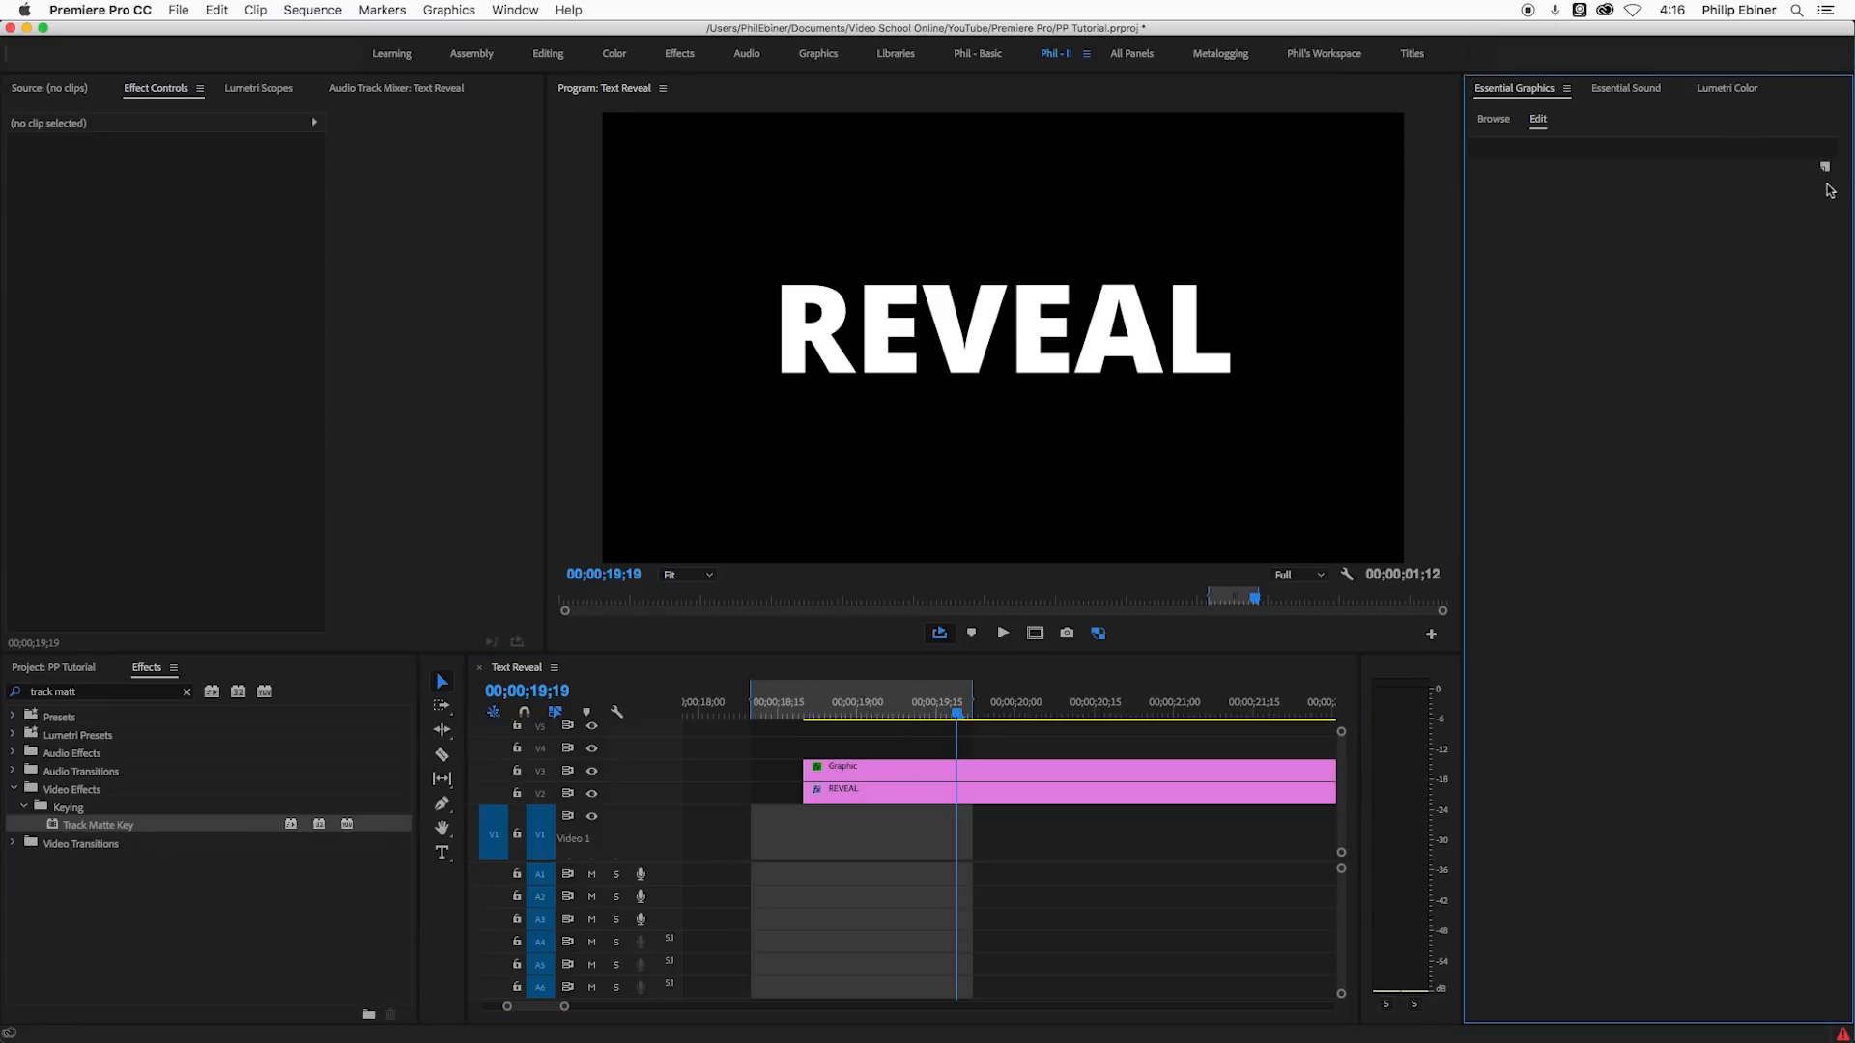
pyautogui.click(1824, 166)
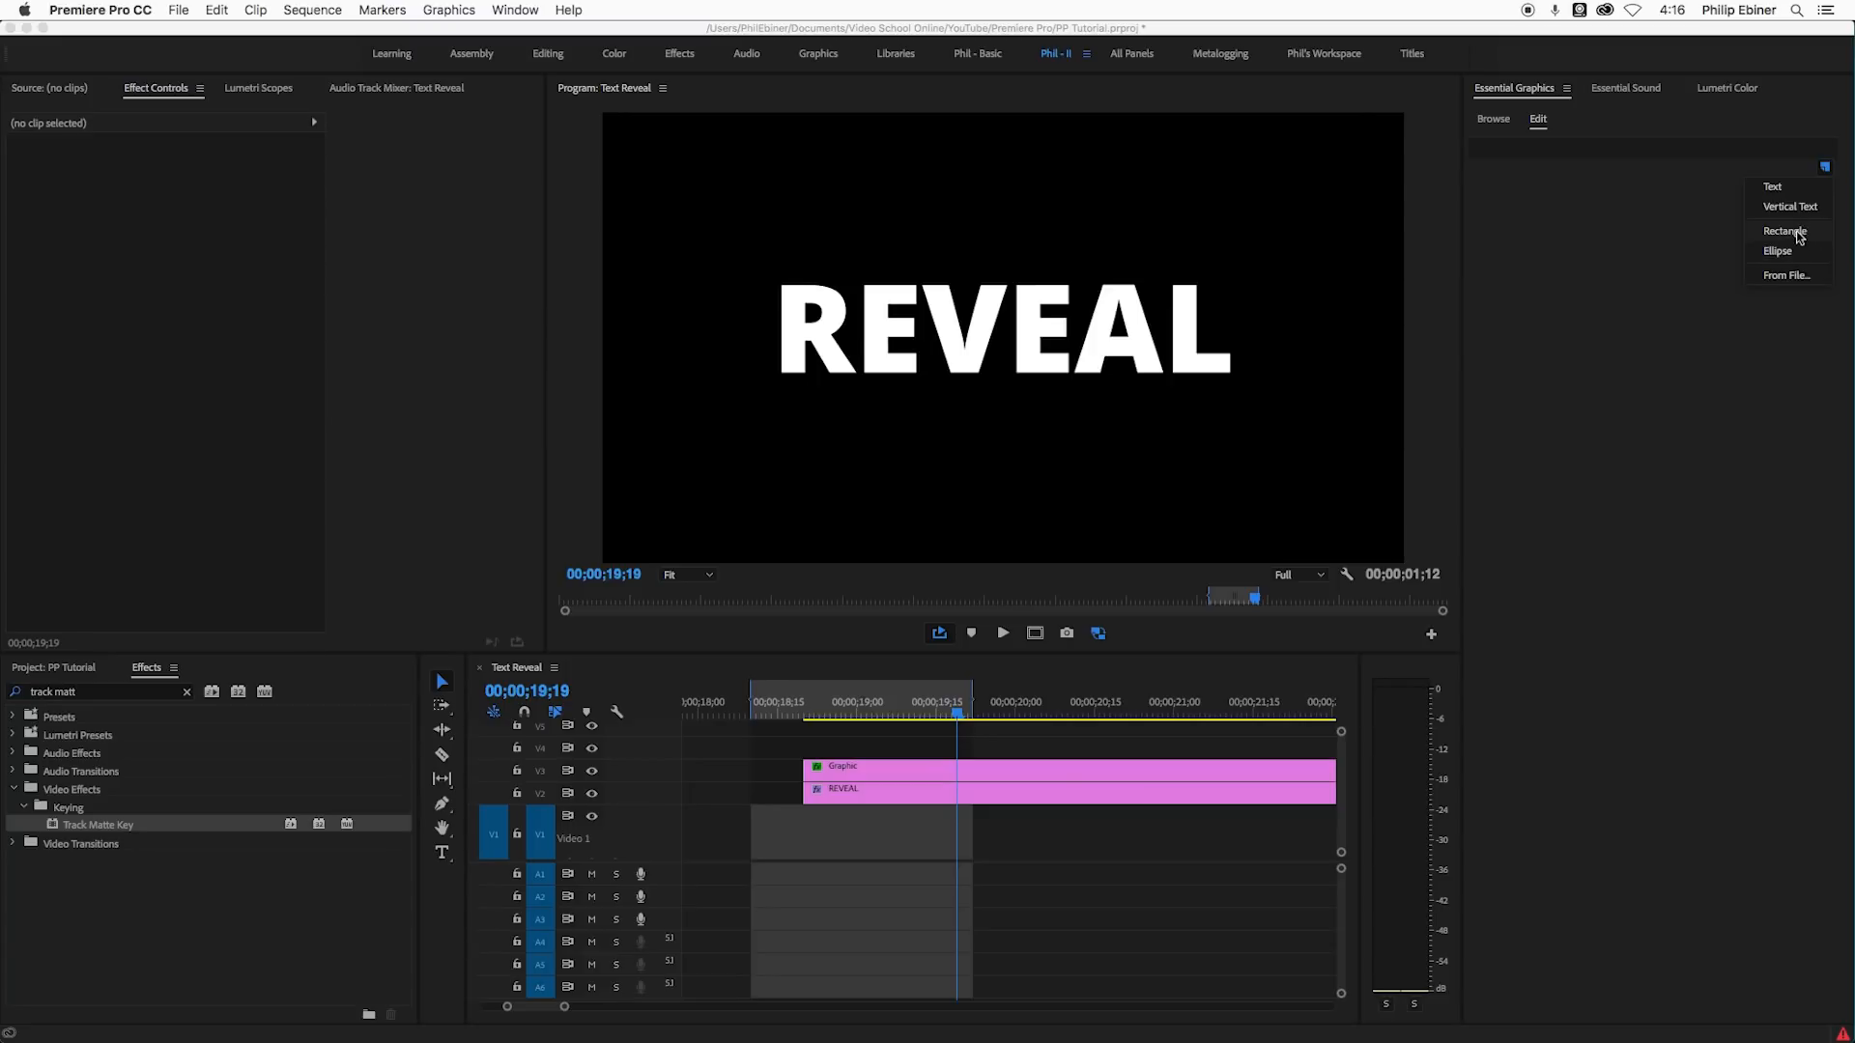
pyautogui.click(1784, 232)
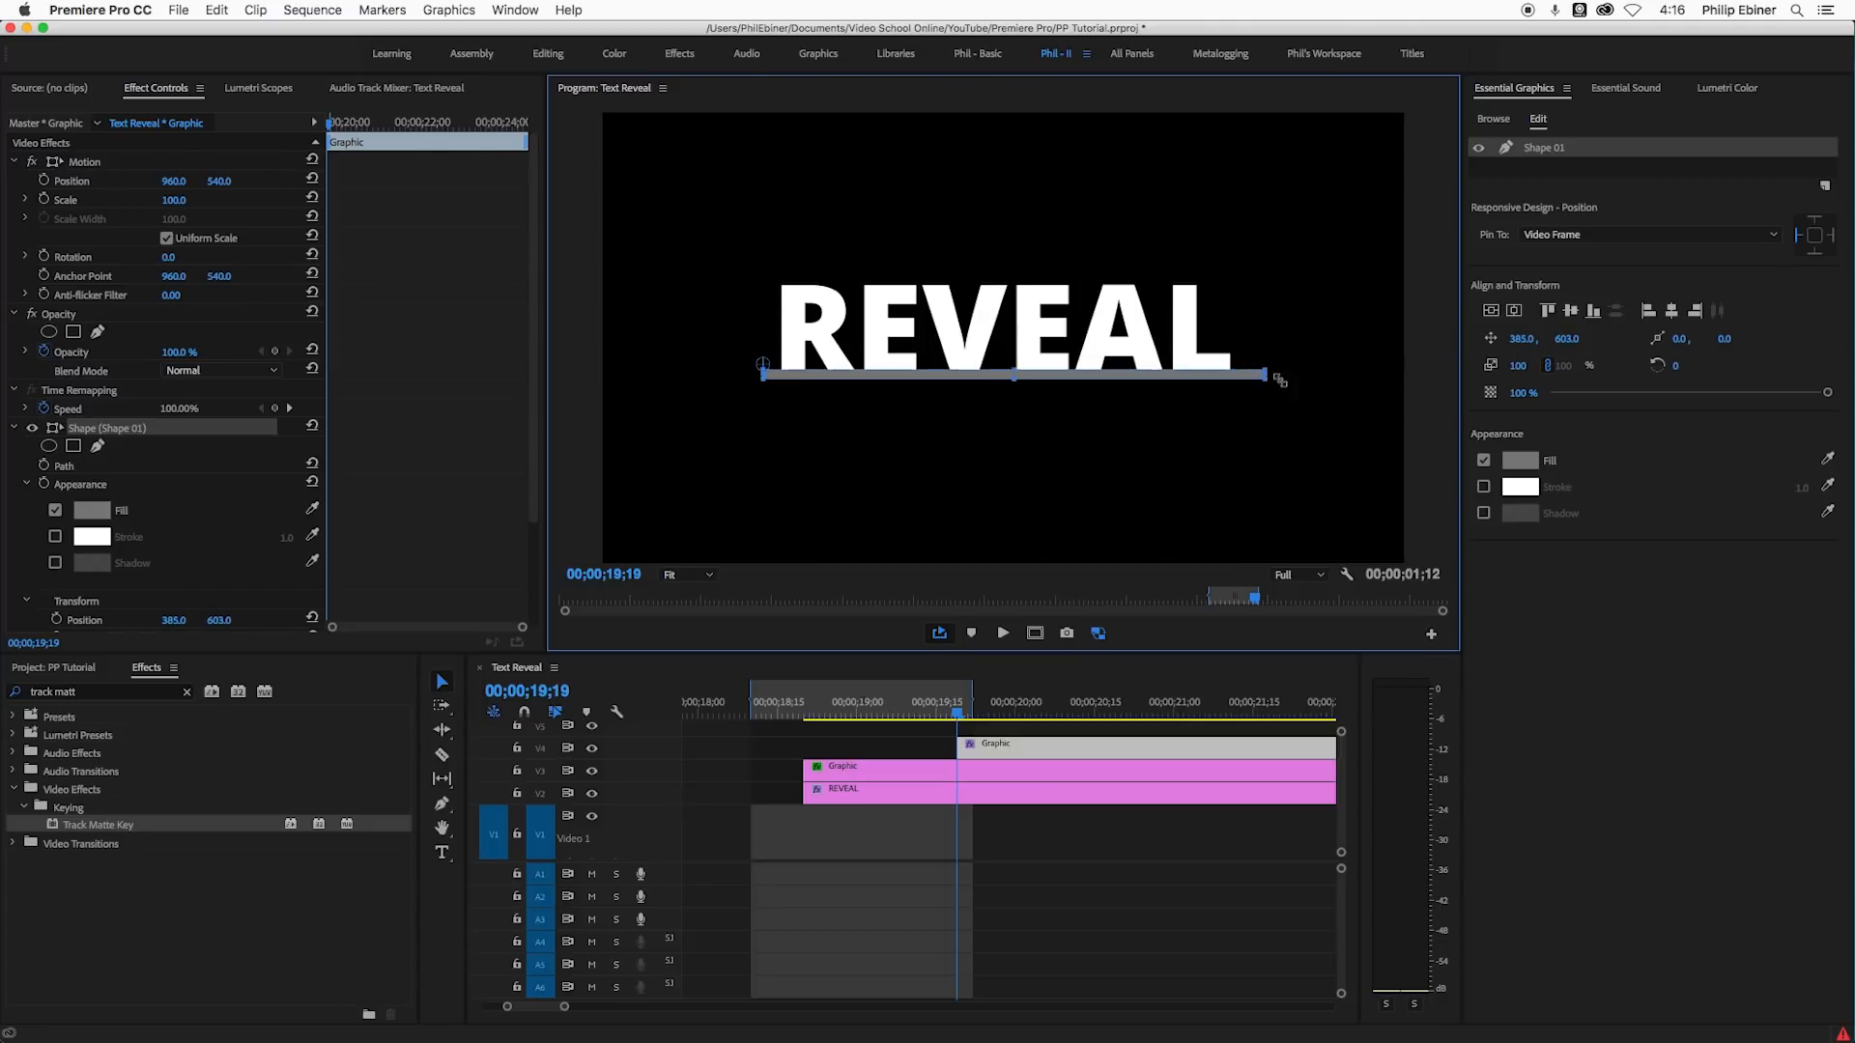
pyautogui.moveTo(1277, 379); pyautogui.dragTo(1248, 392)
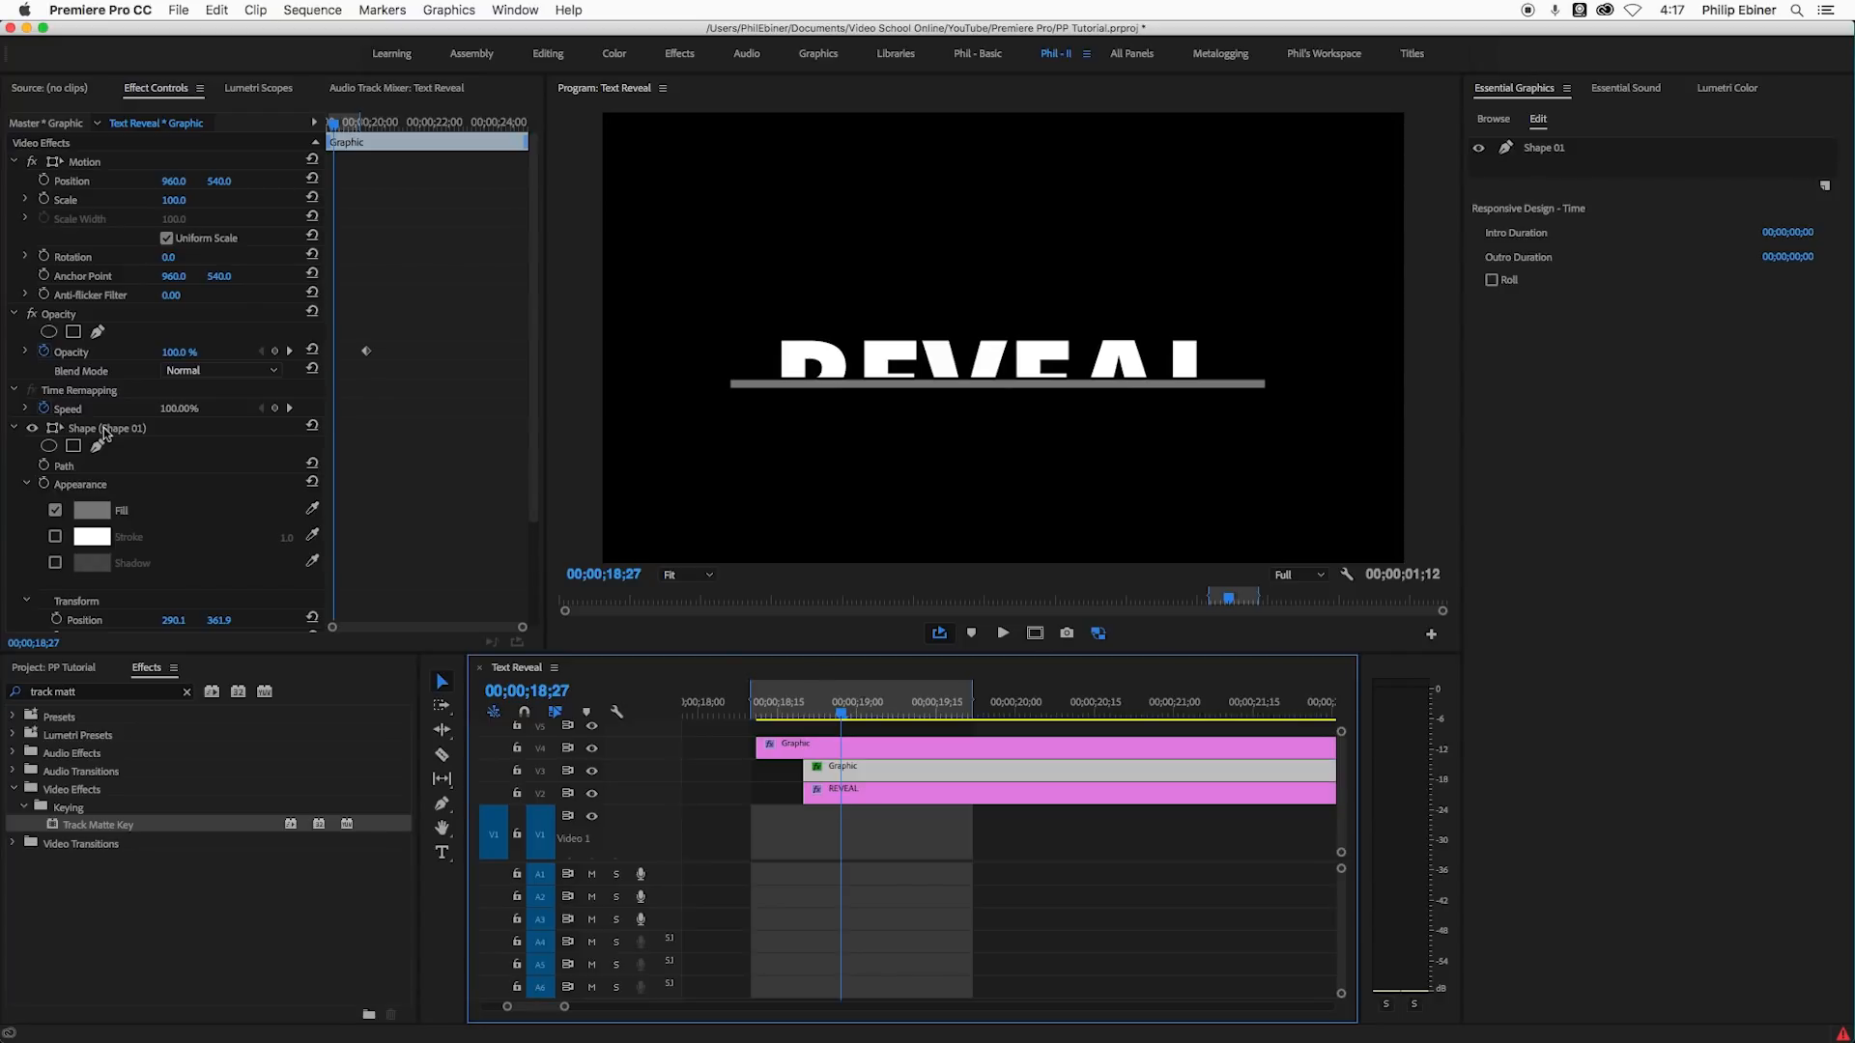
pyautogui.click(104, 427)
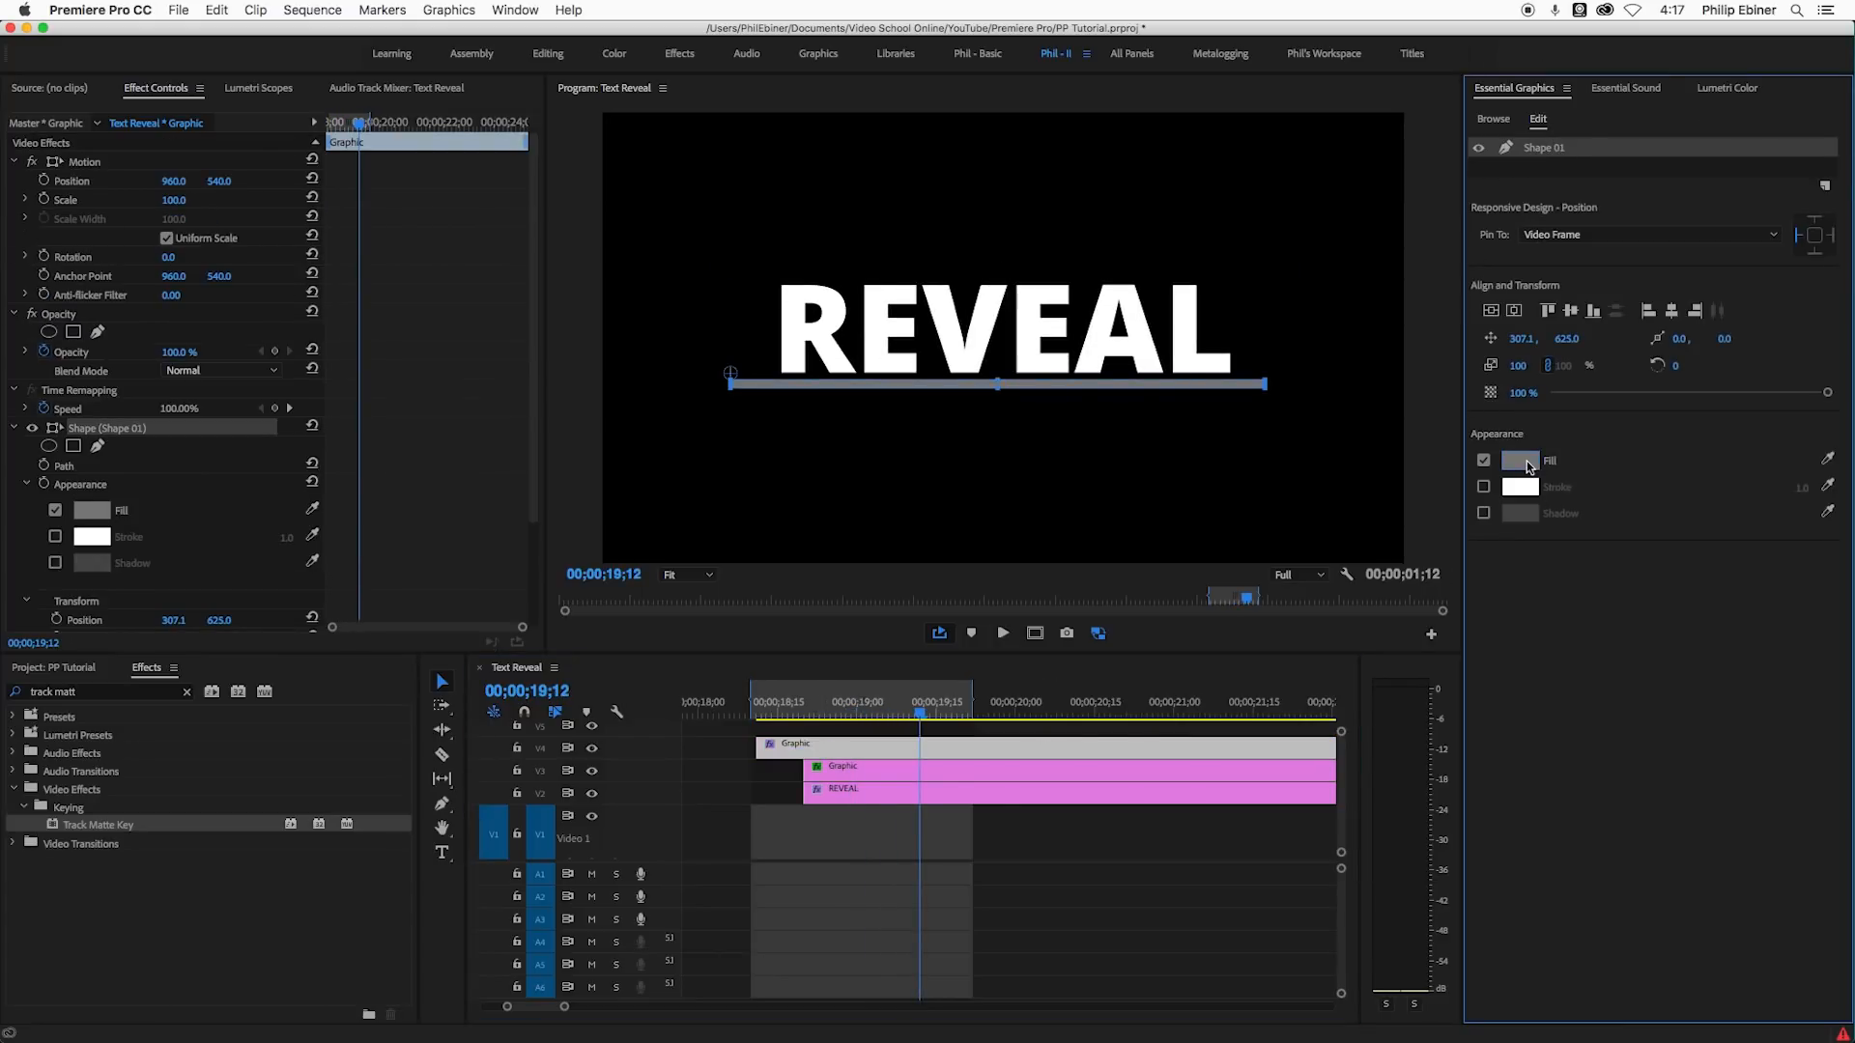
# - Fill the underline bar white and move its anchor point to the bar's centre
pyautogui.click(1519, 460)
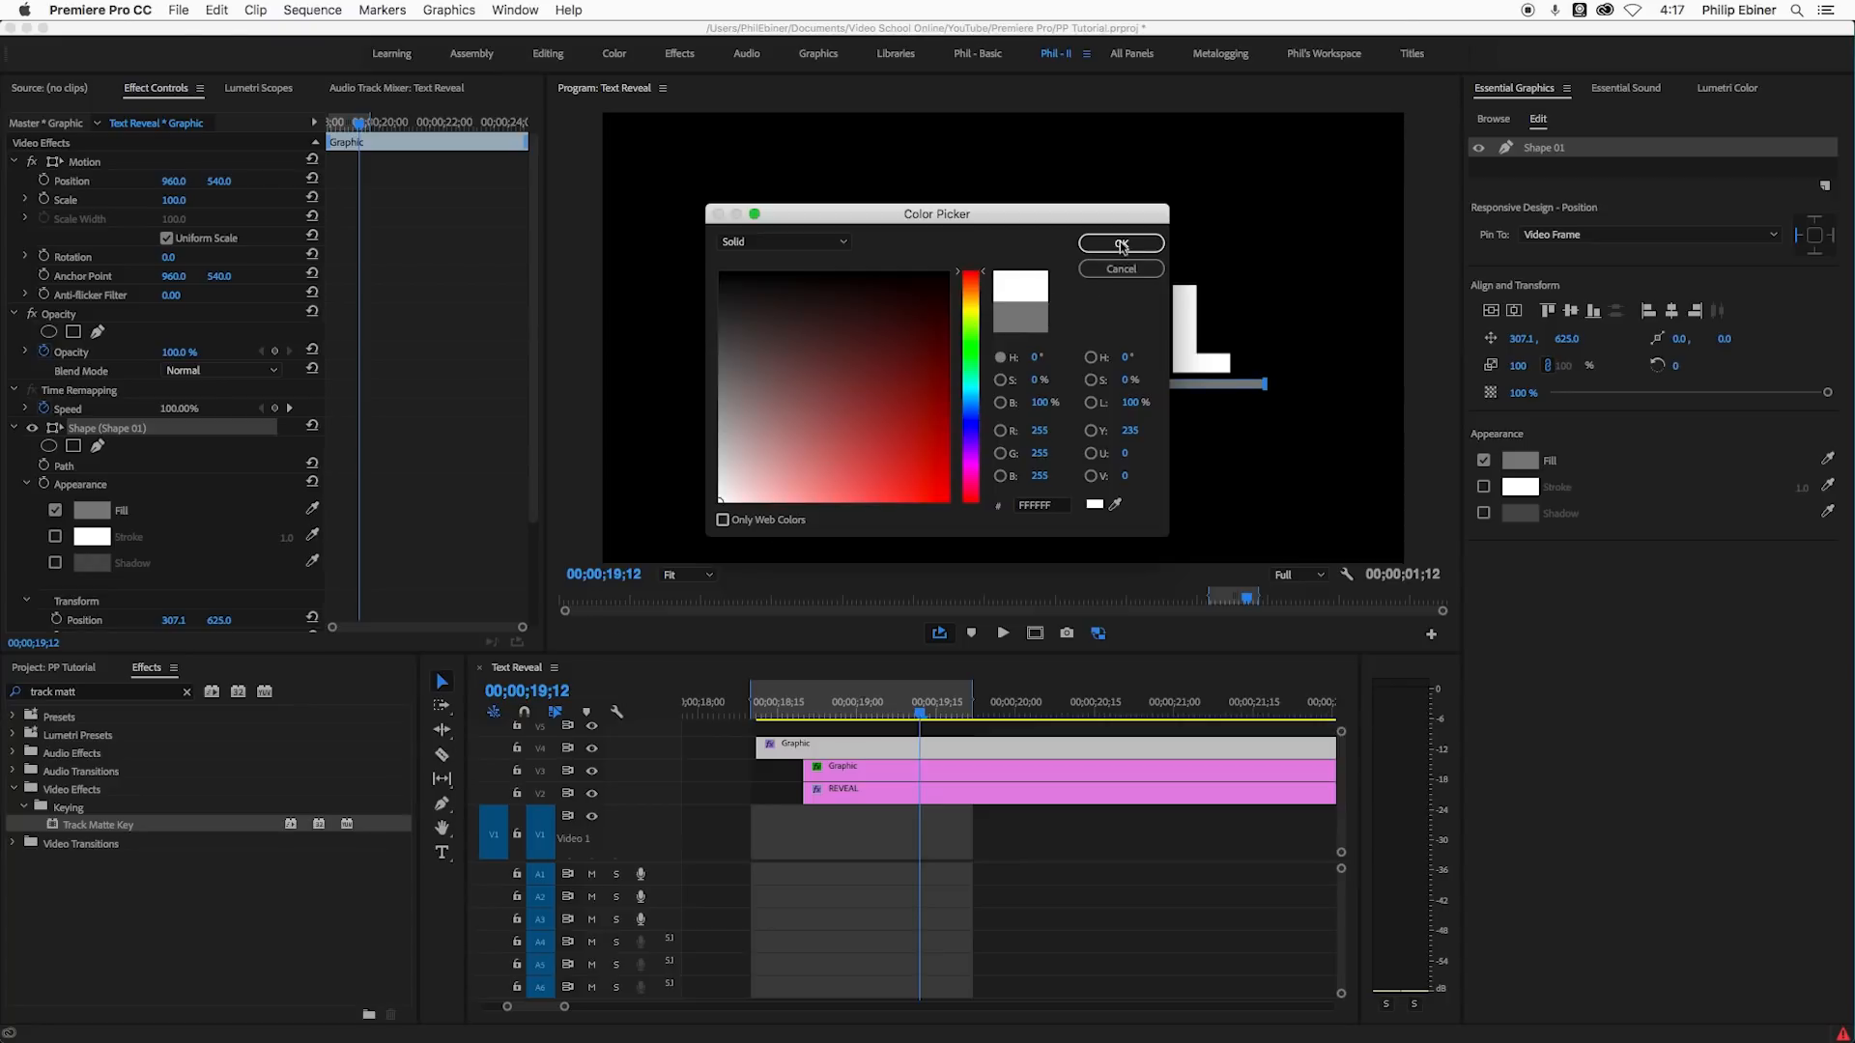
pyautogui.click(1120, 243)
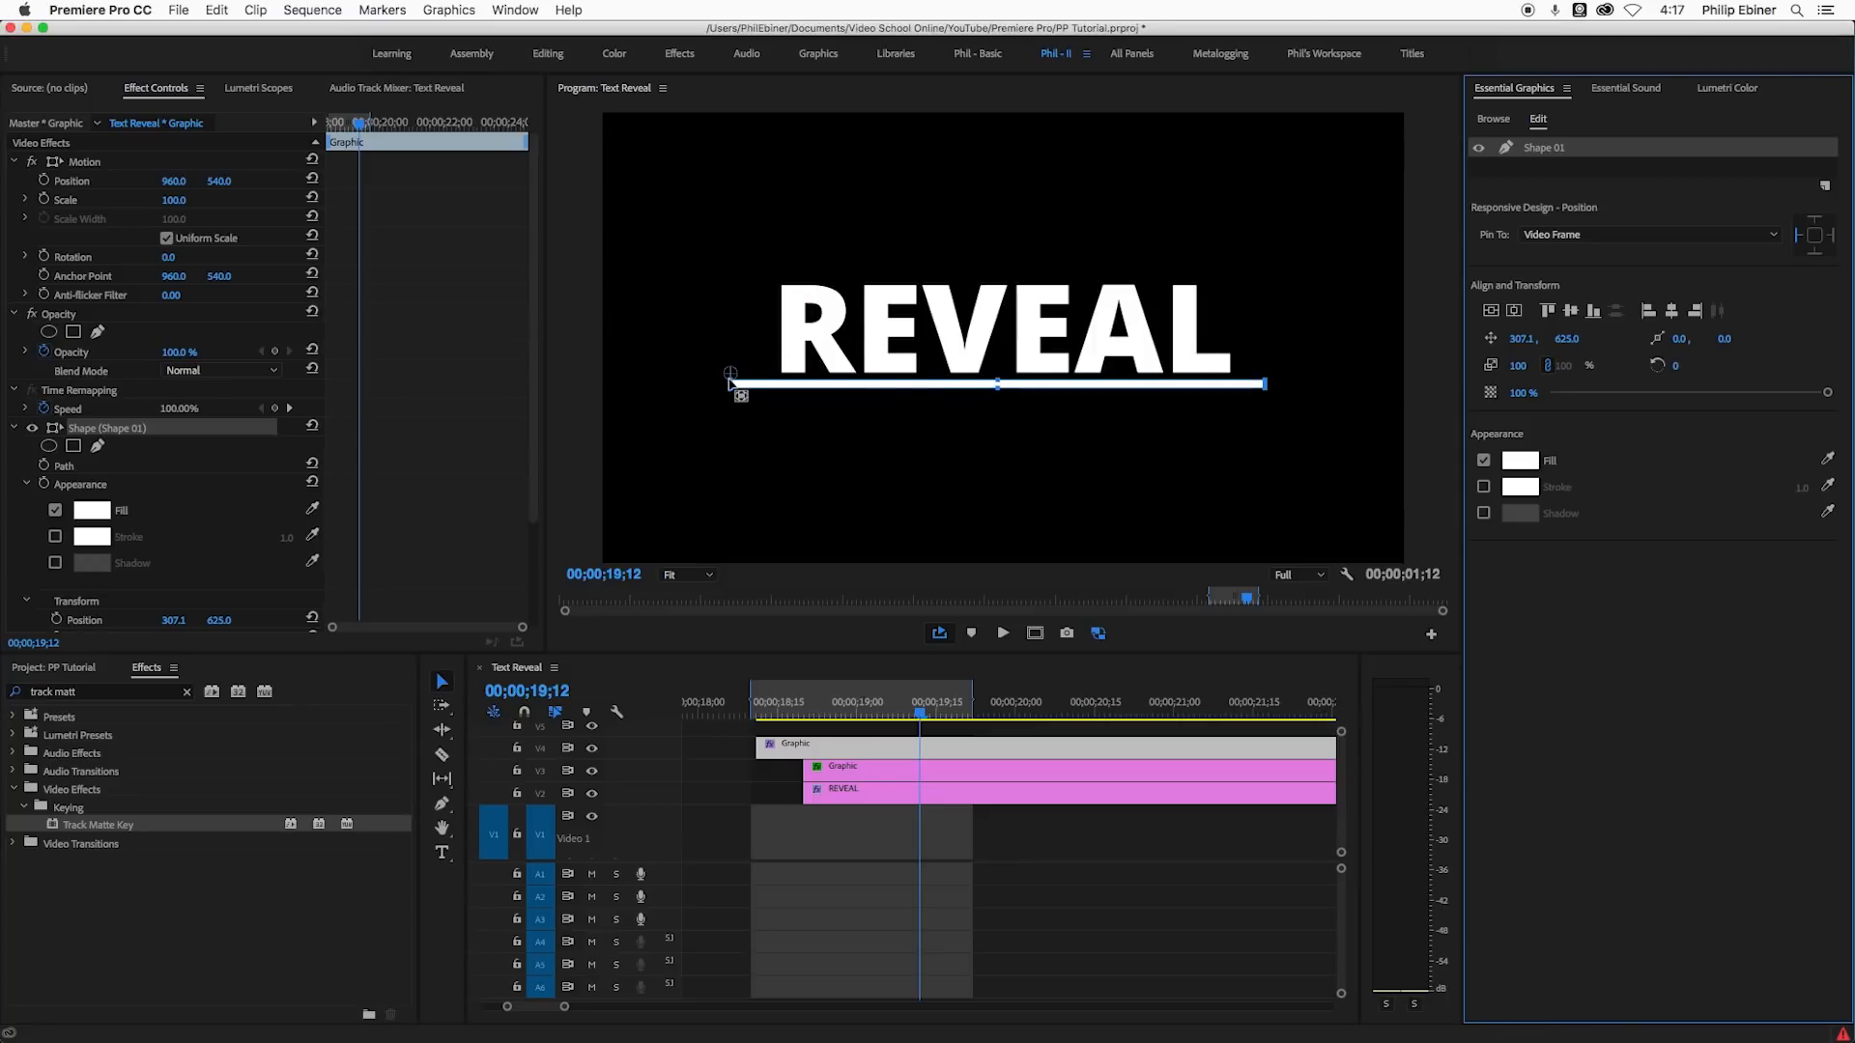
pyautogui.moveTo(735, 383); pyautogui.dragTo(821, 381)
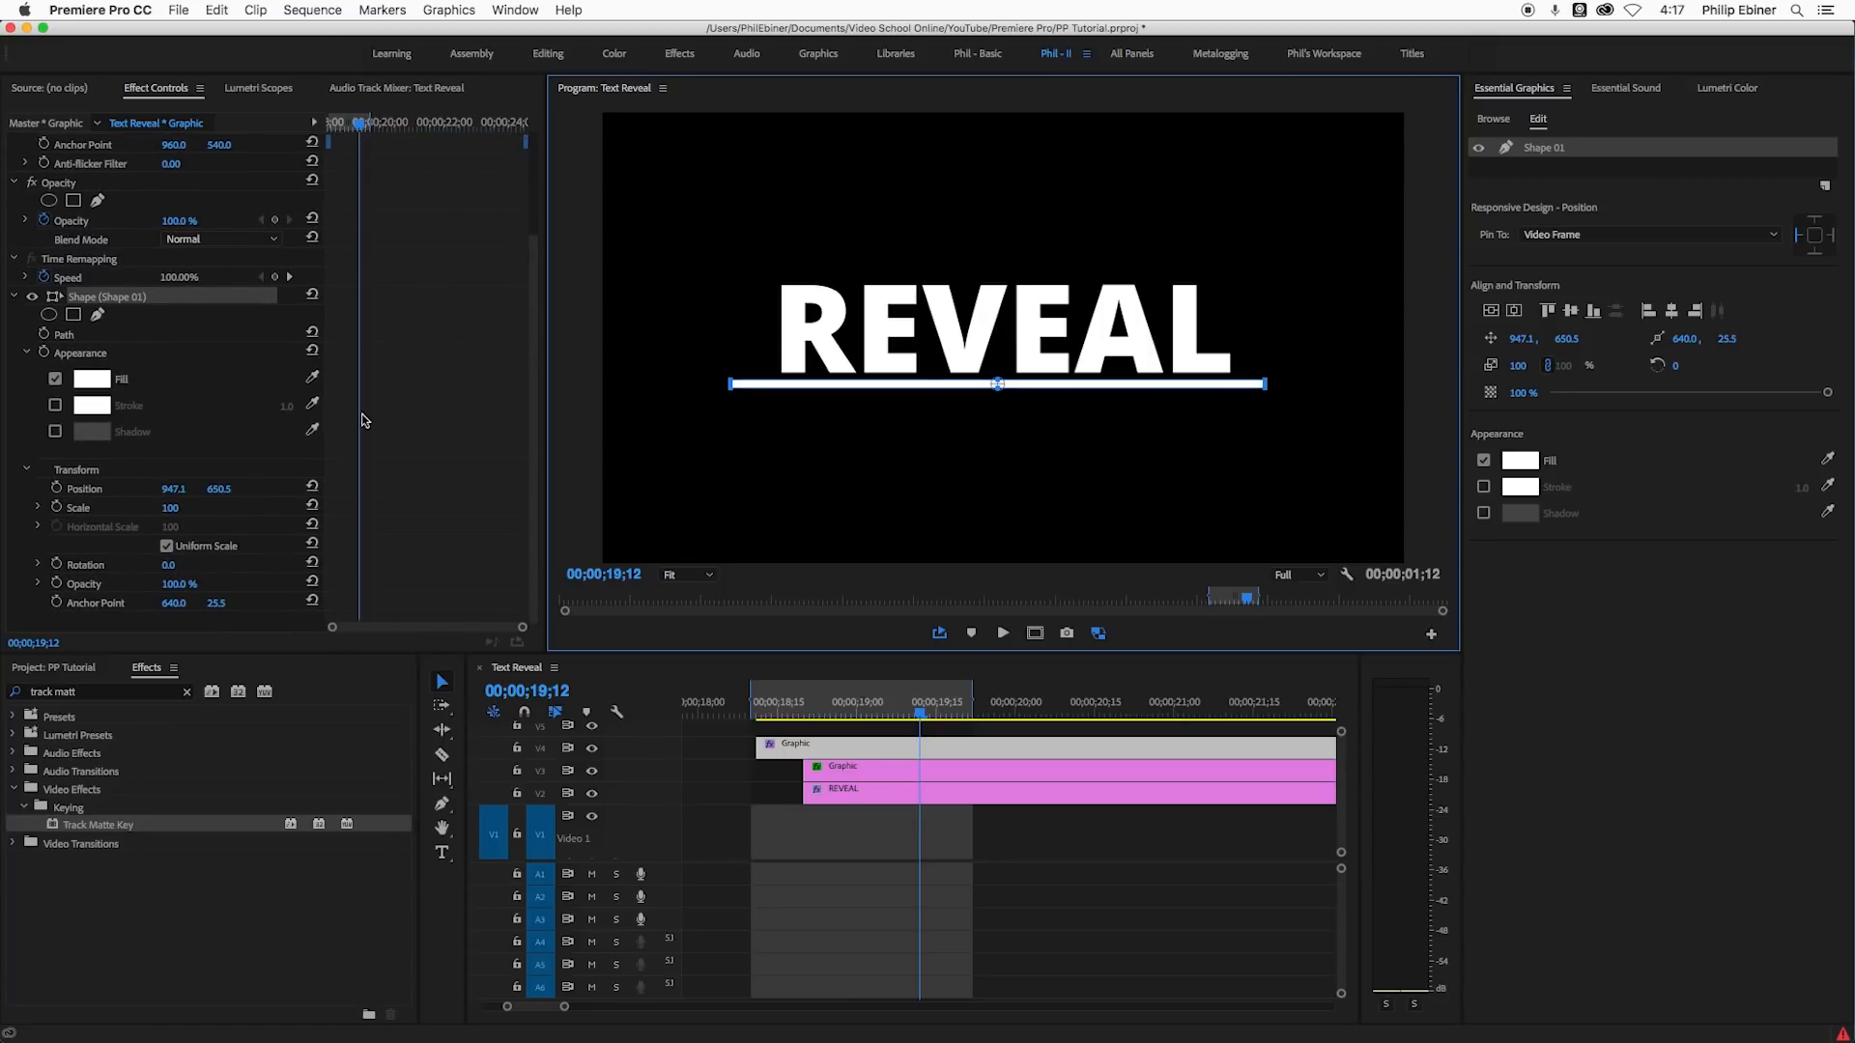
pyautogui.moveTo(131, 506)
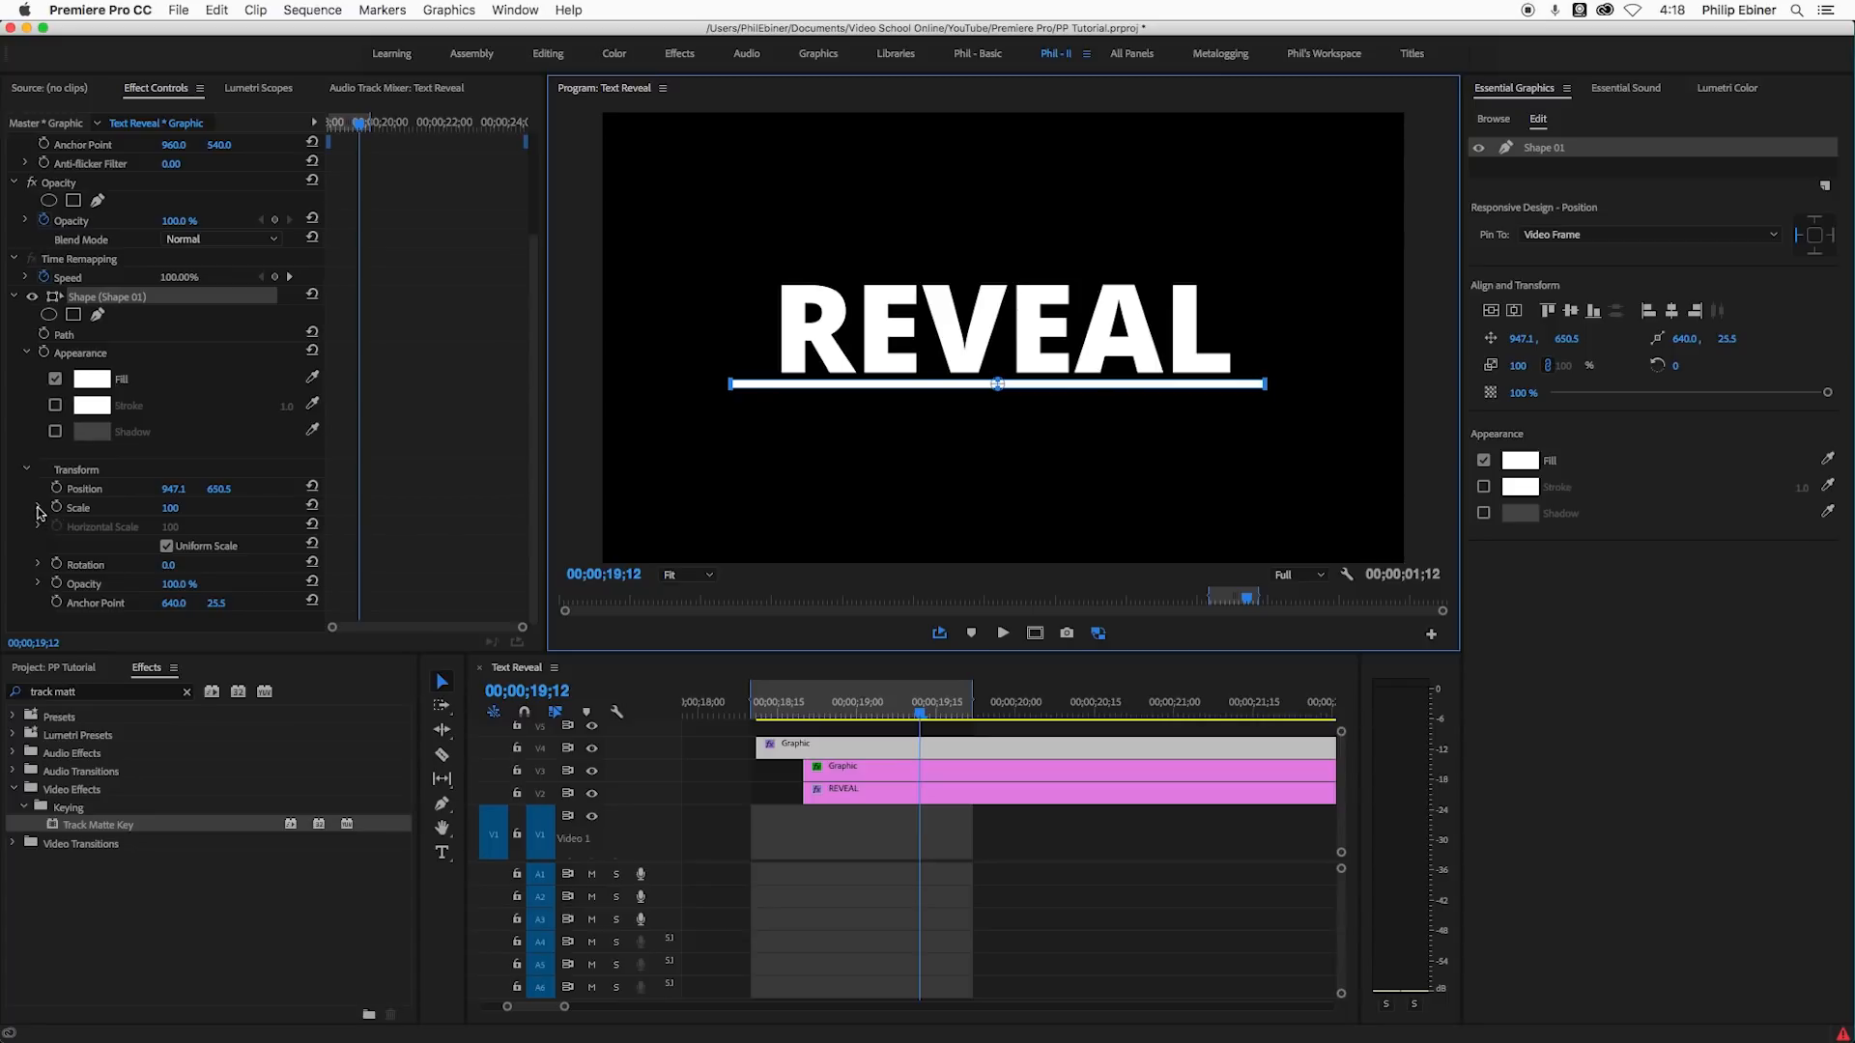
# - Keyframe the bar's Horizontal Scale from 0 to 100 so the underline grows to full width
pyautogui.click(37, 506)
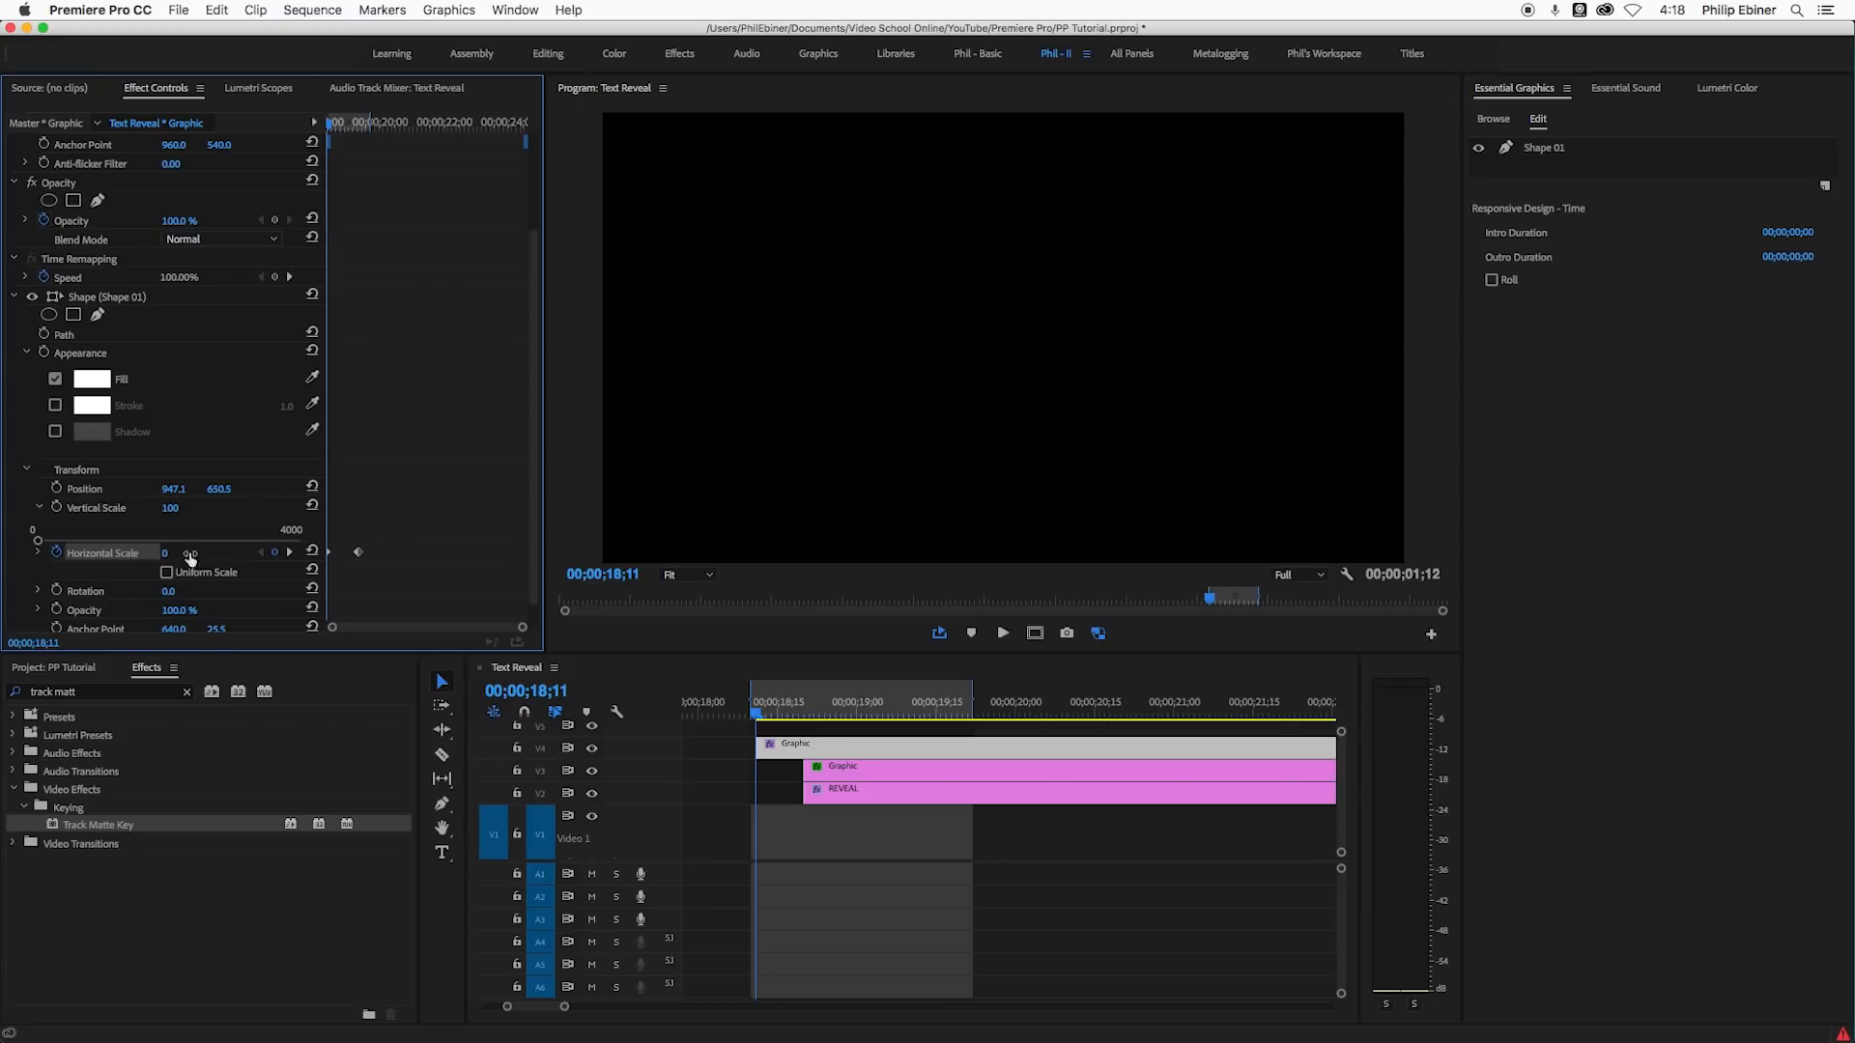
pyautogui.click(958, 713)
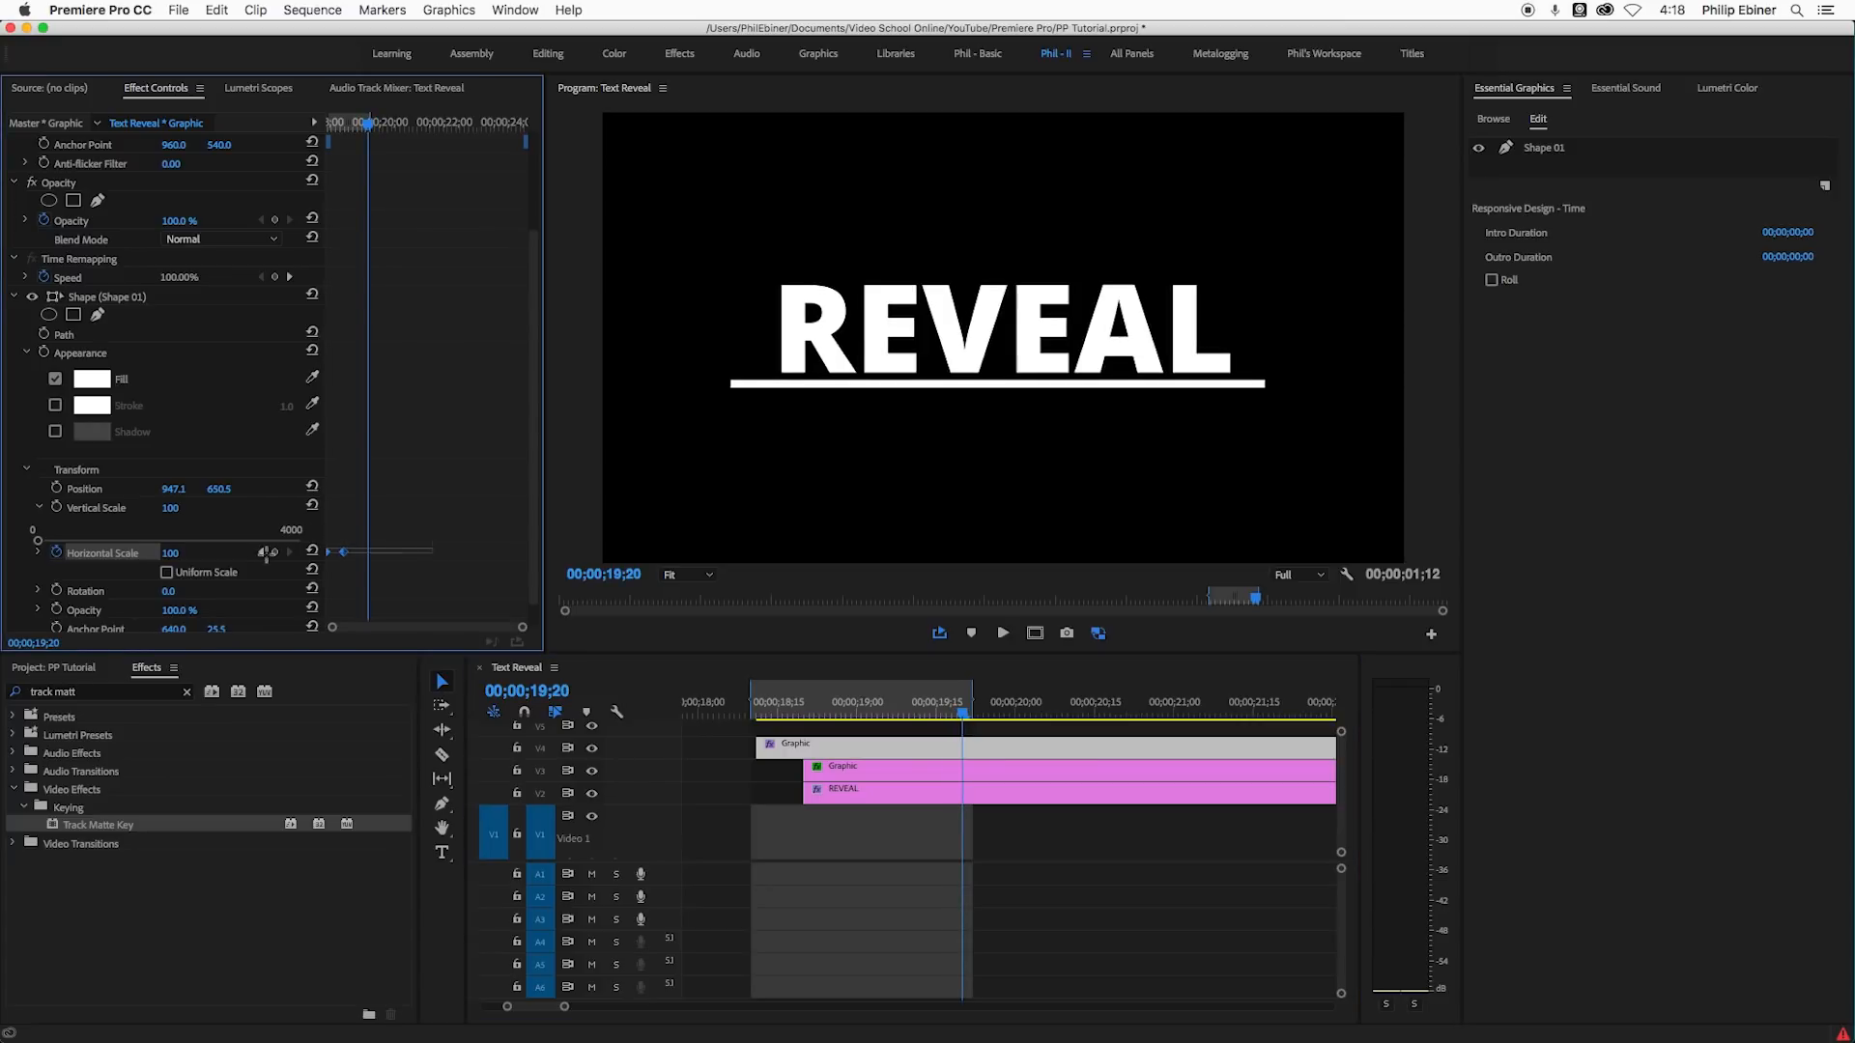
pyautogui.rightClick(344, 552)
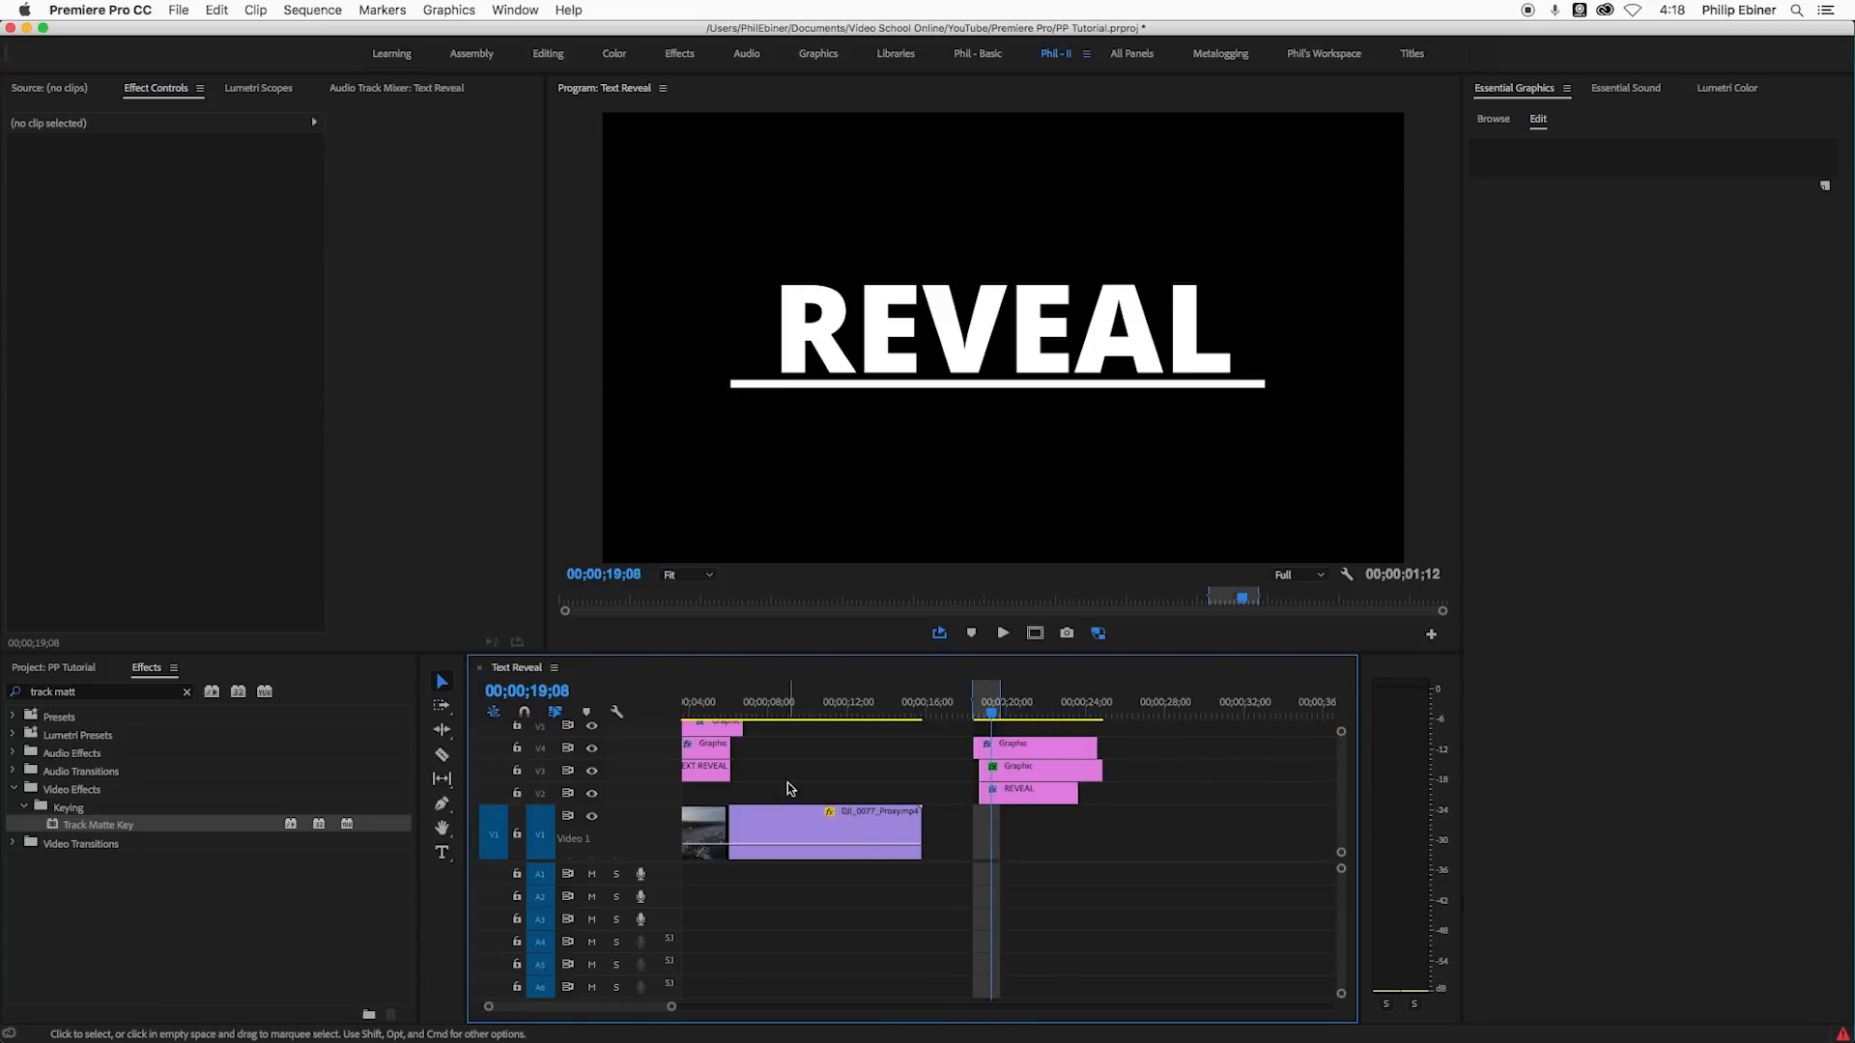
# - Shift the title layers up, set REVEAL's matte to Video 4 and place the beach footage on V2 beneath them
pyautogui.click(790, 831)
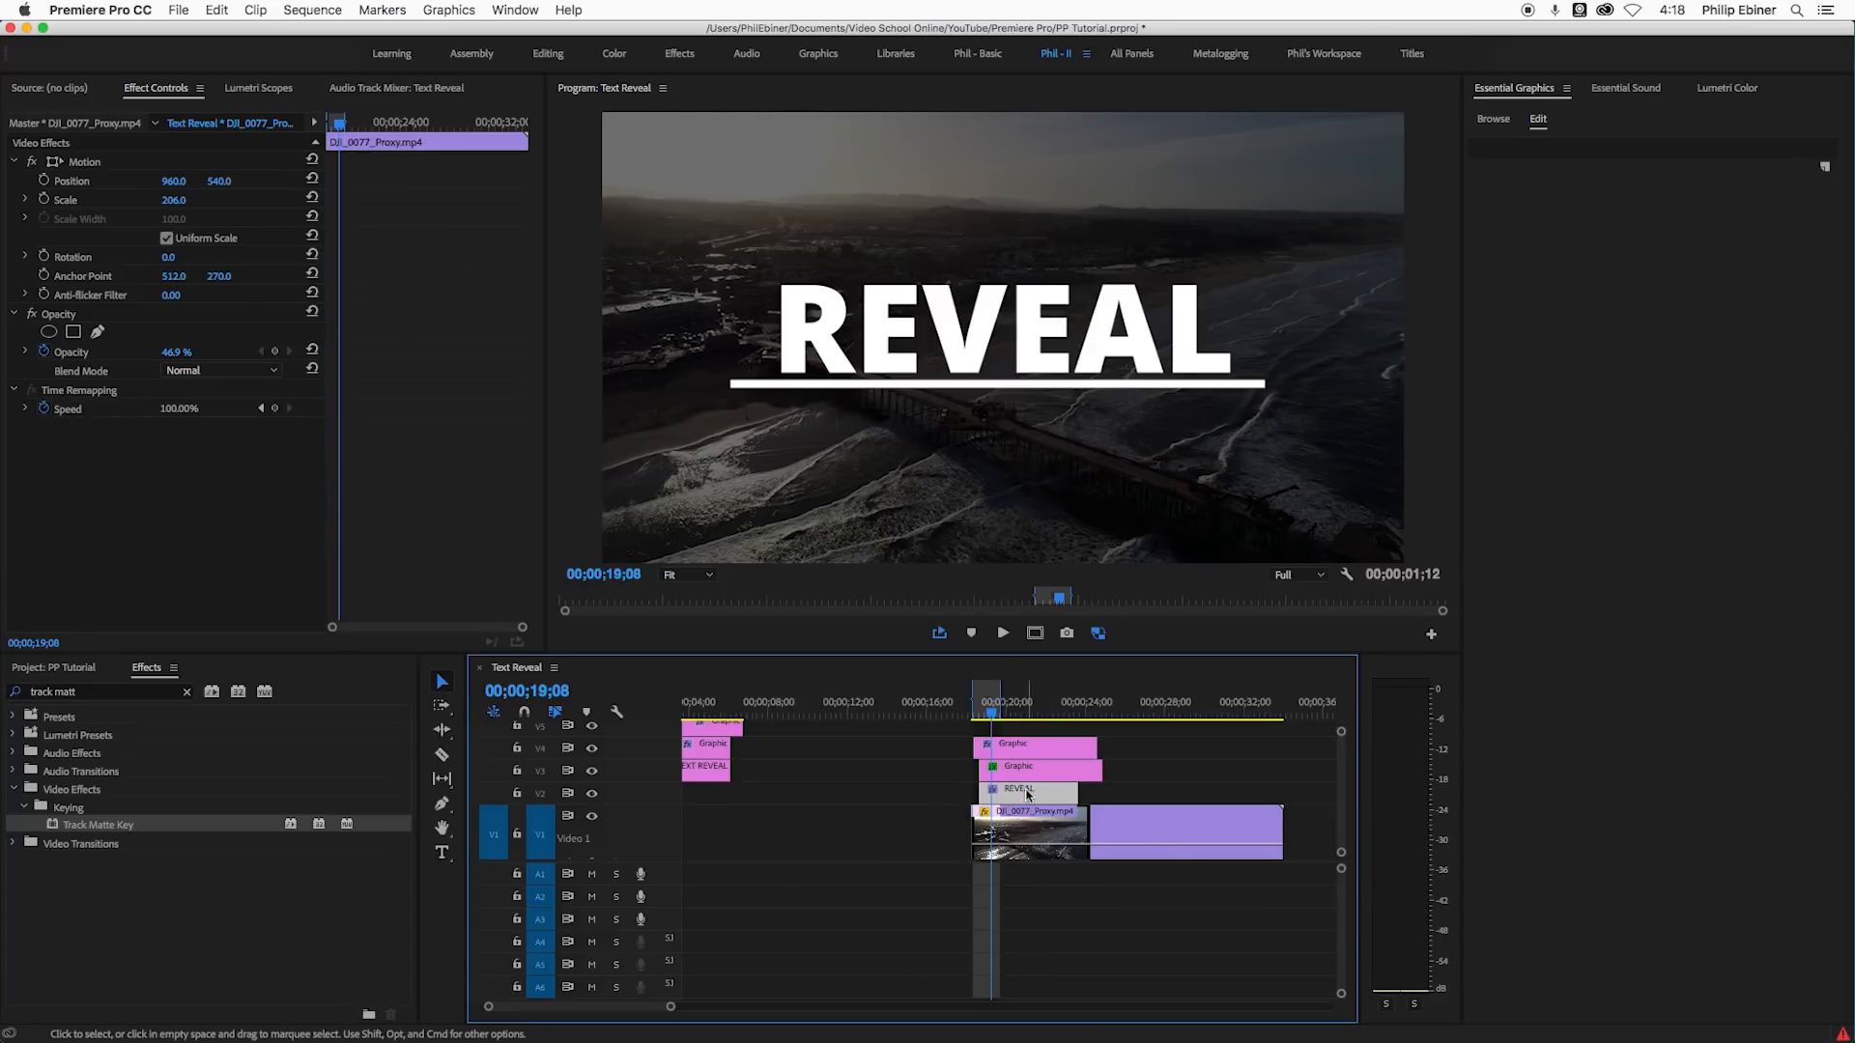
pyautogui.click(1028, 788)
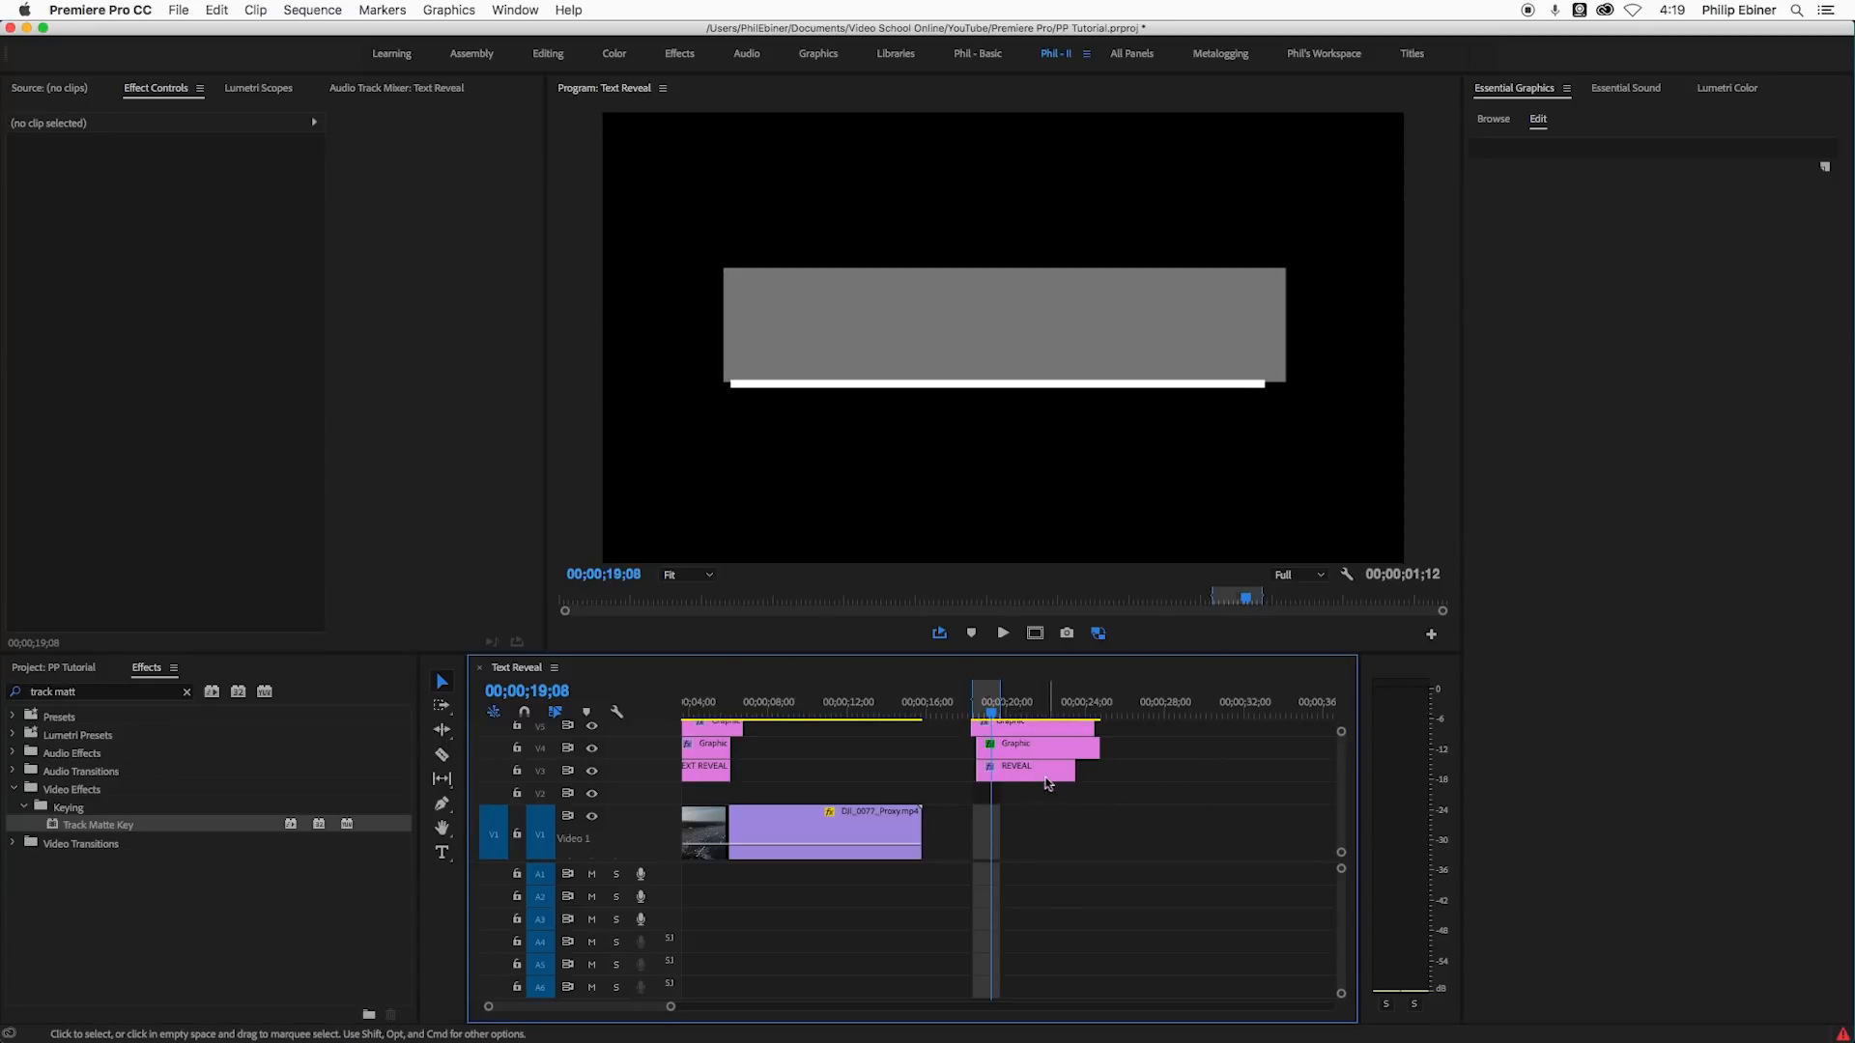
pyautogui.click(1016, 765)
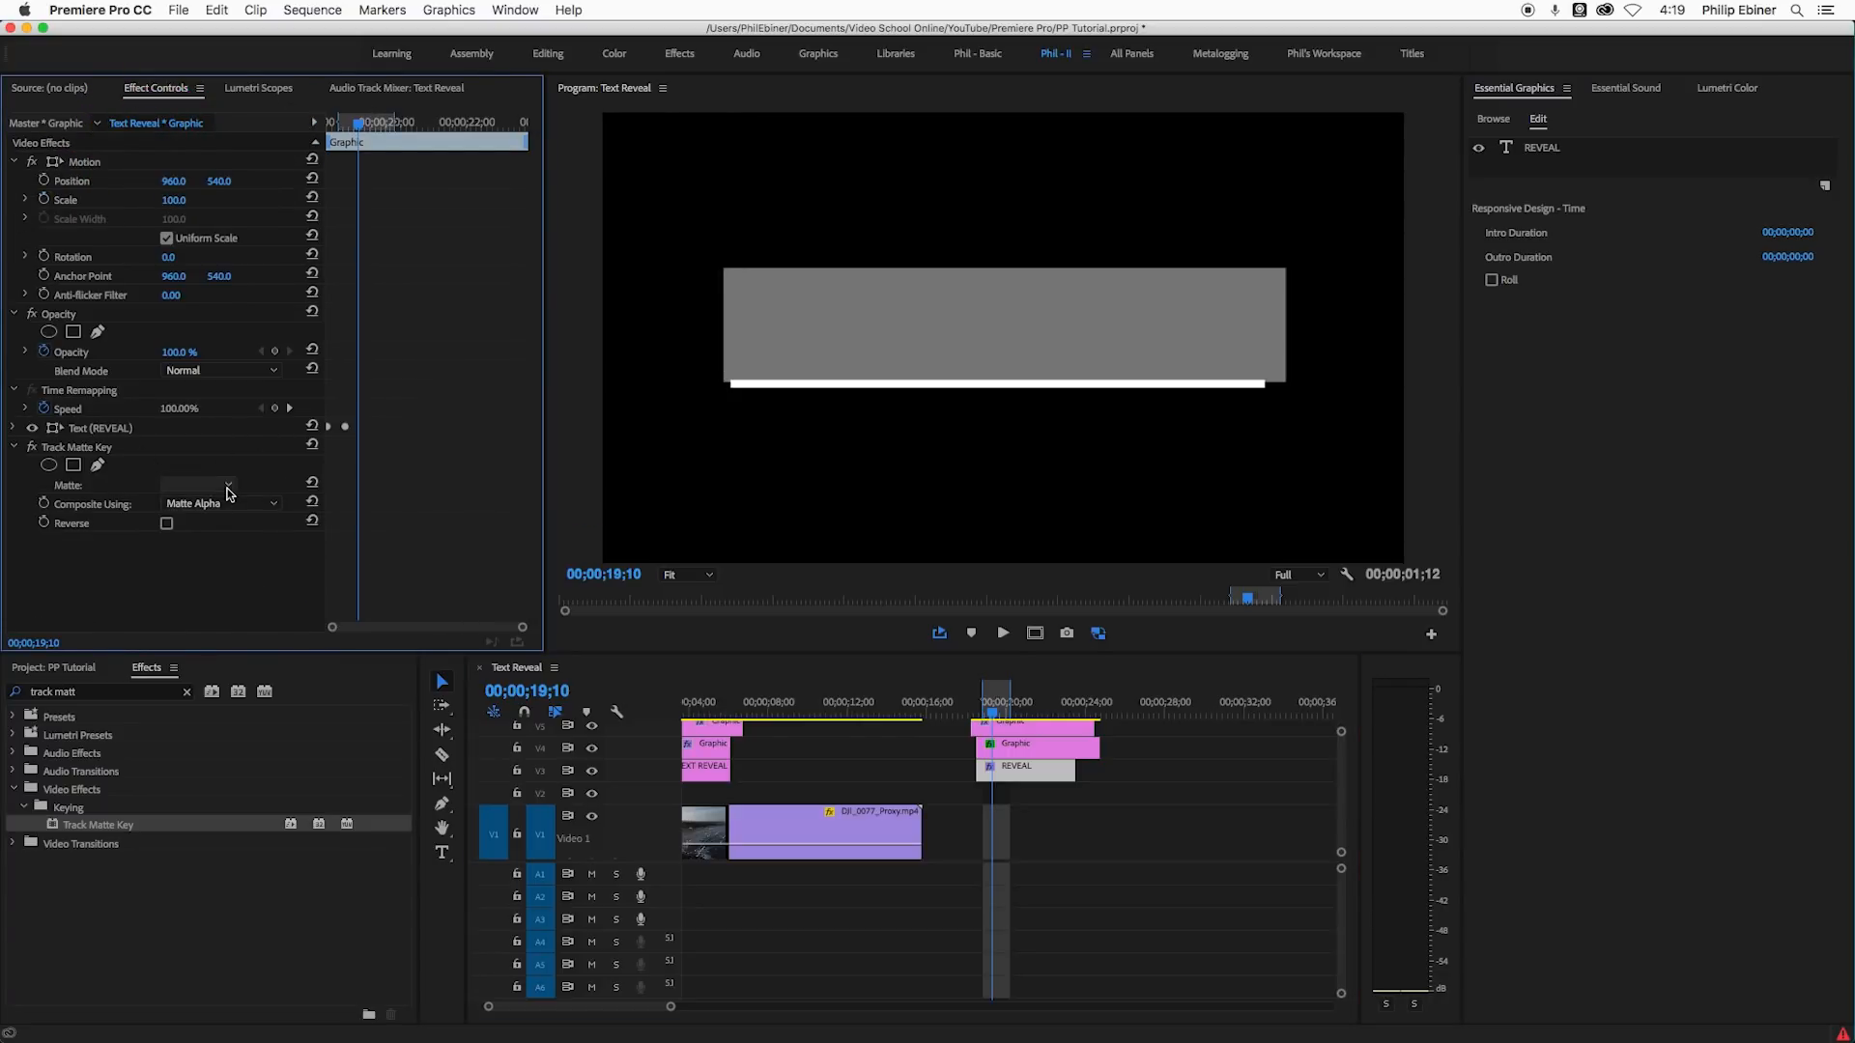
pyautogui.click(194, 485)
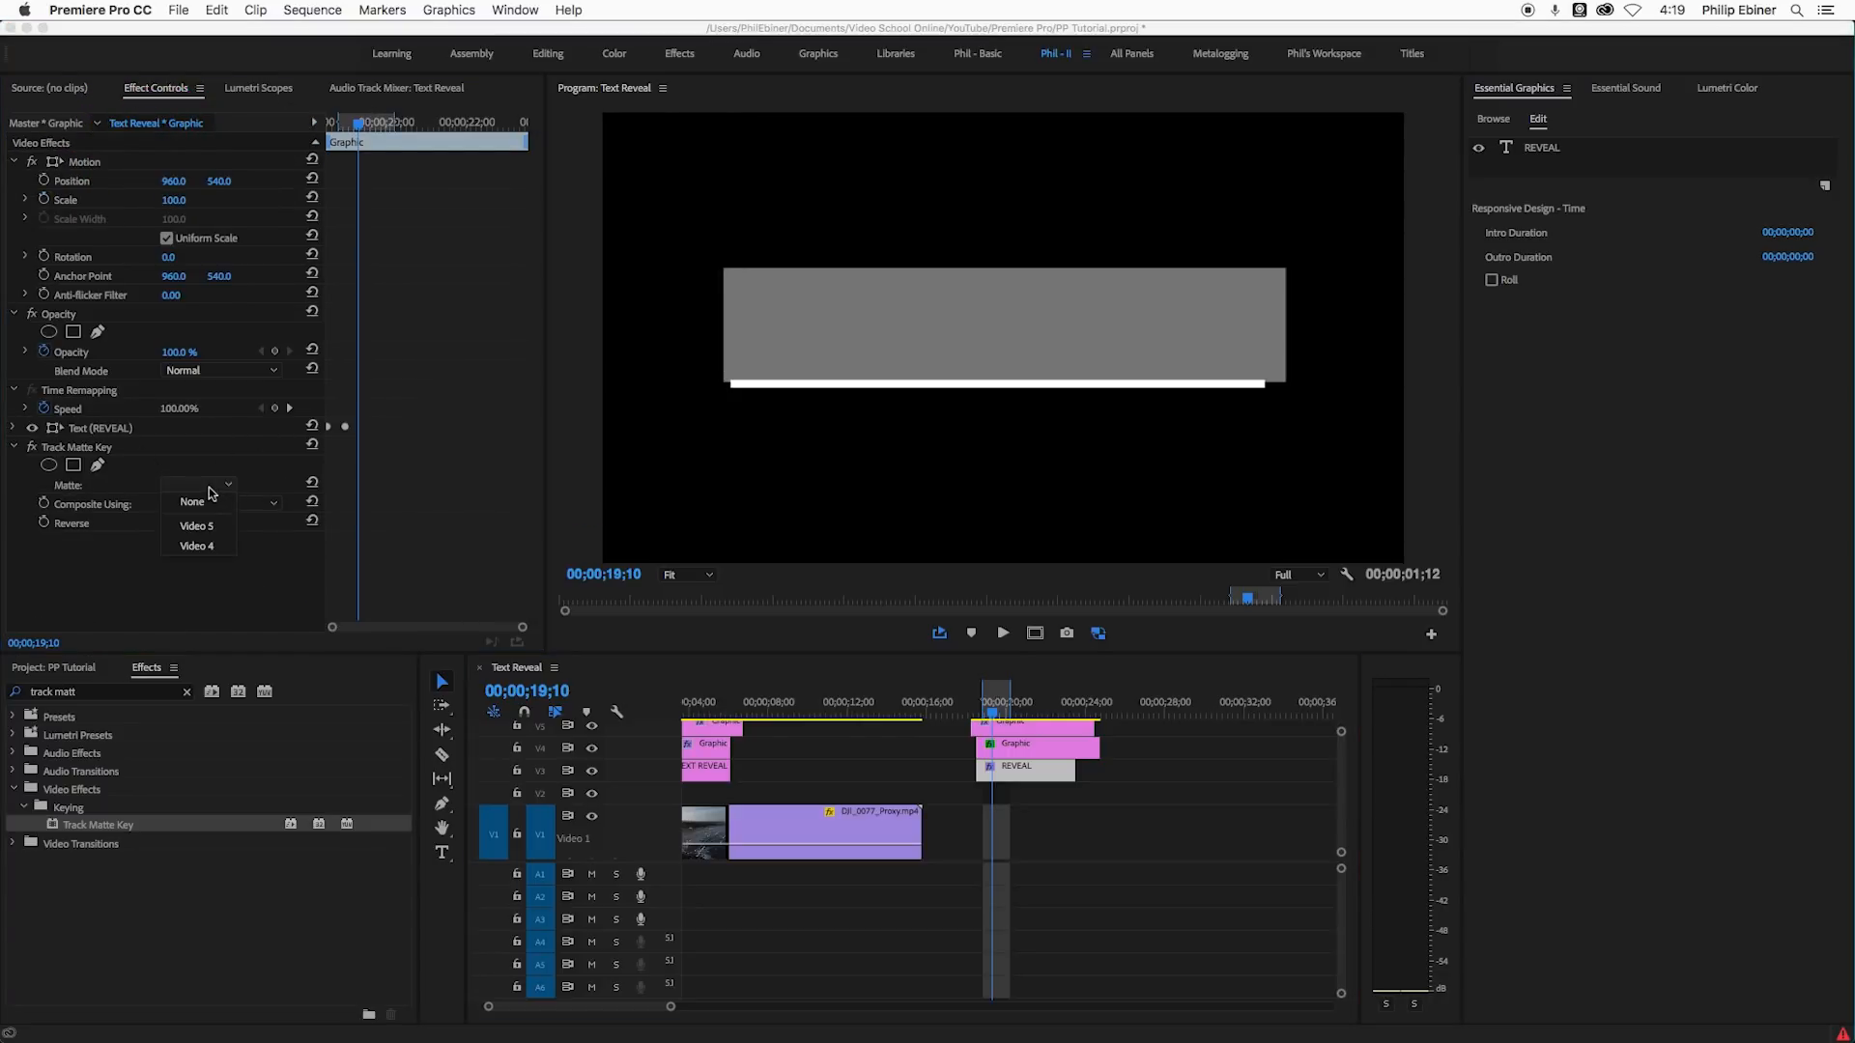
pyautogui.moveTo(205, 547)
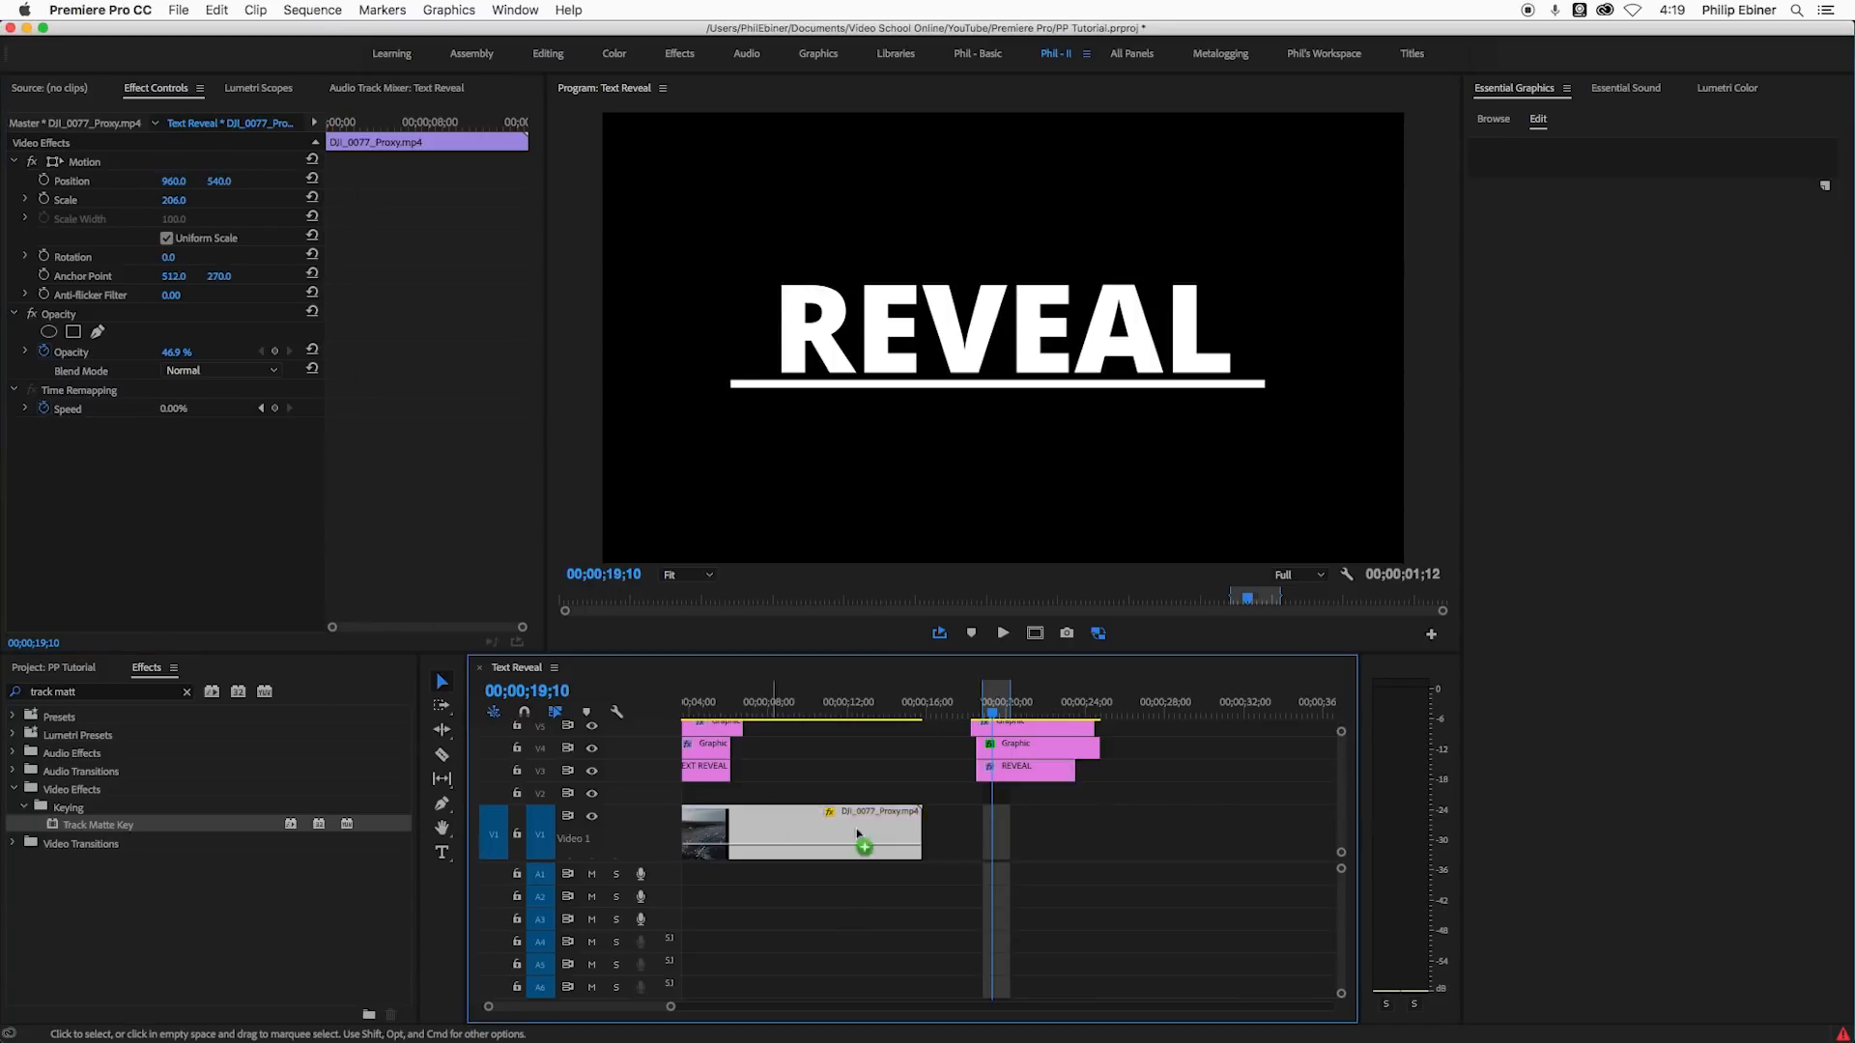
pyautogui.moveTo(802, 831); pyautogui.dragTo(1109, 831)
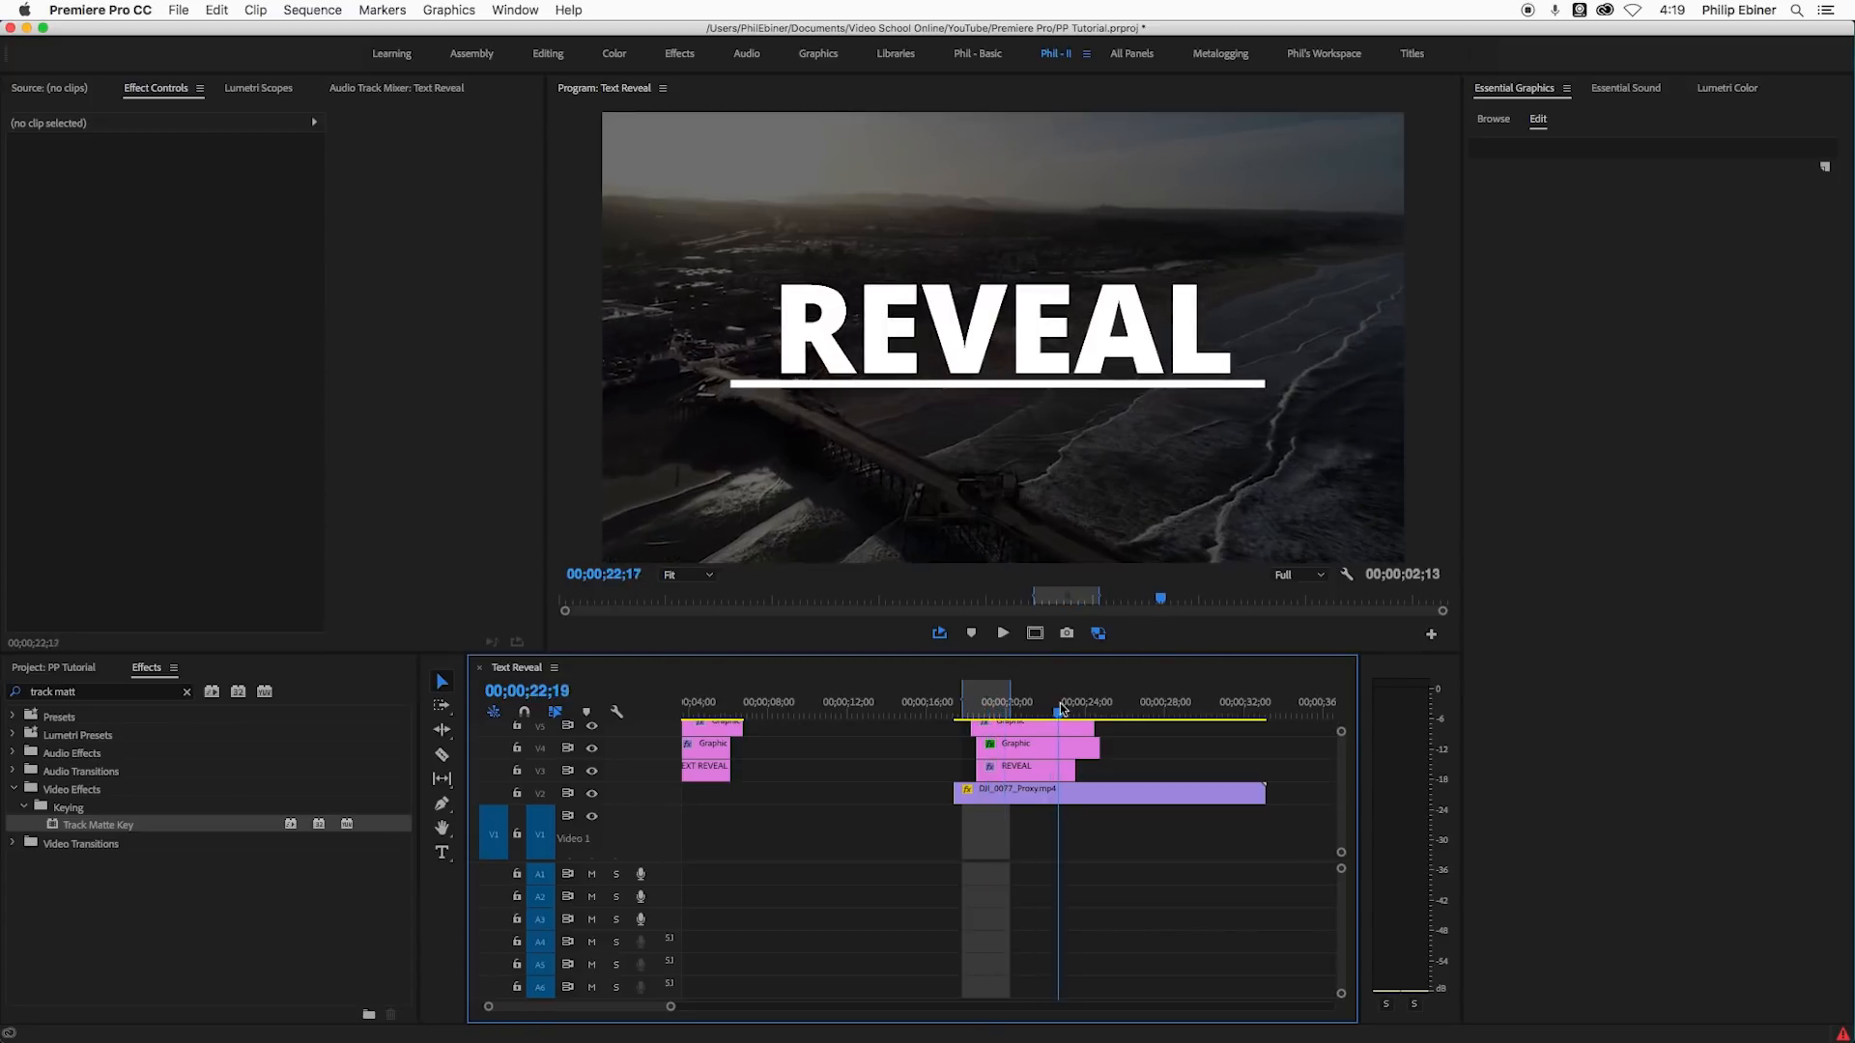
# - Keyframe the REVEAL clip's Position so it rises from below the matte to its resting place
pyautogui.click(1016, 765)
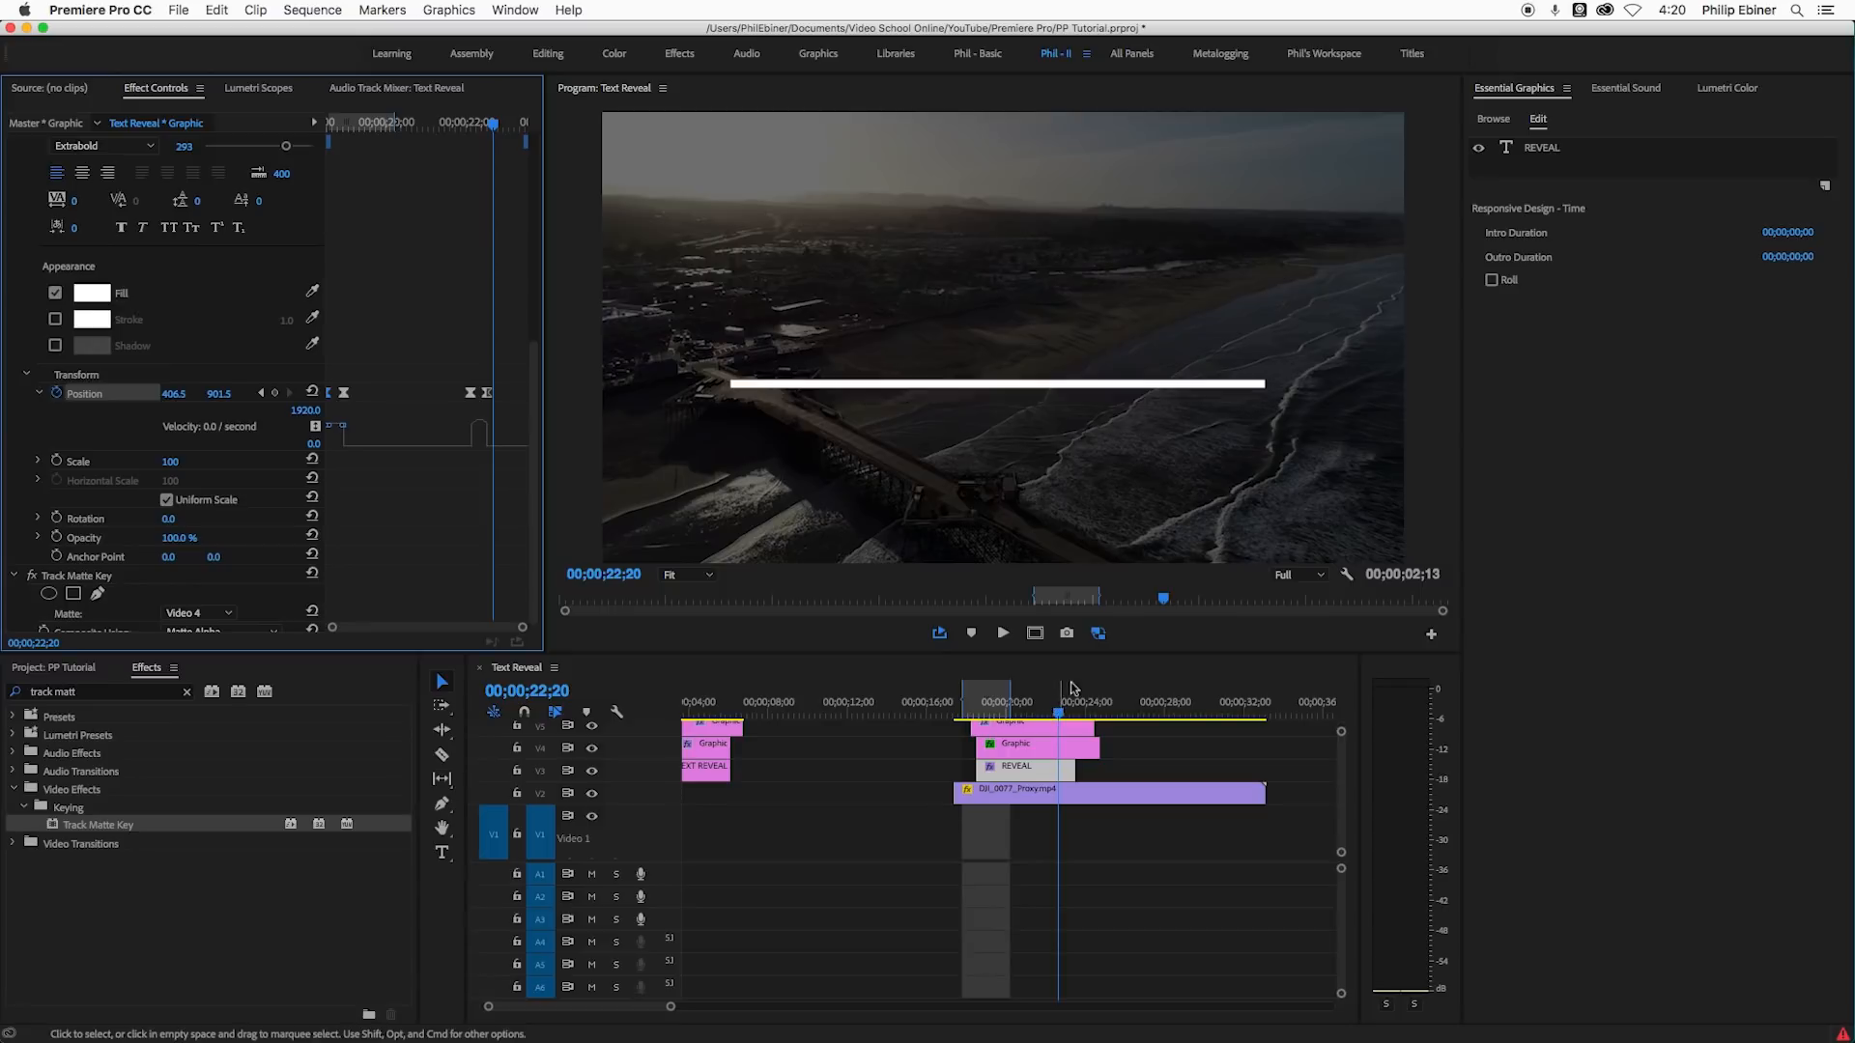
pyautogui.click(1032, 746)
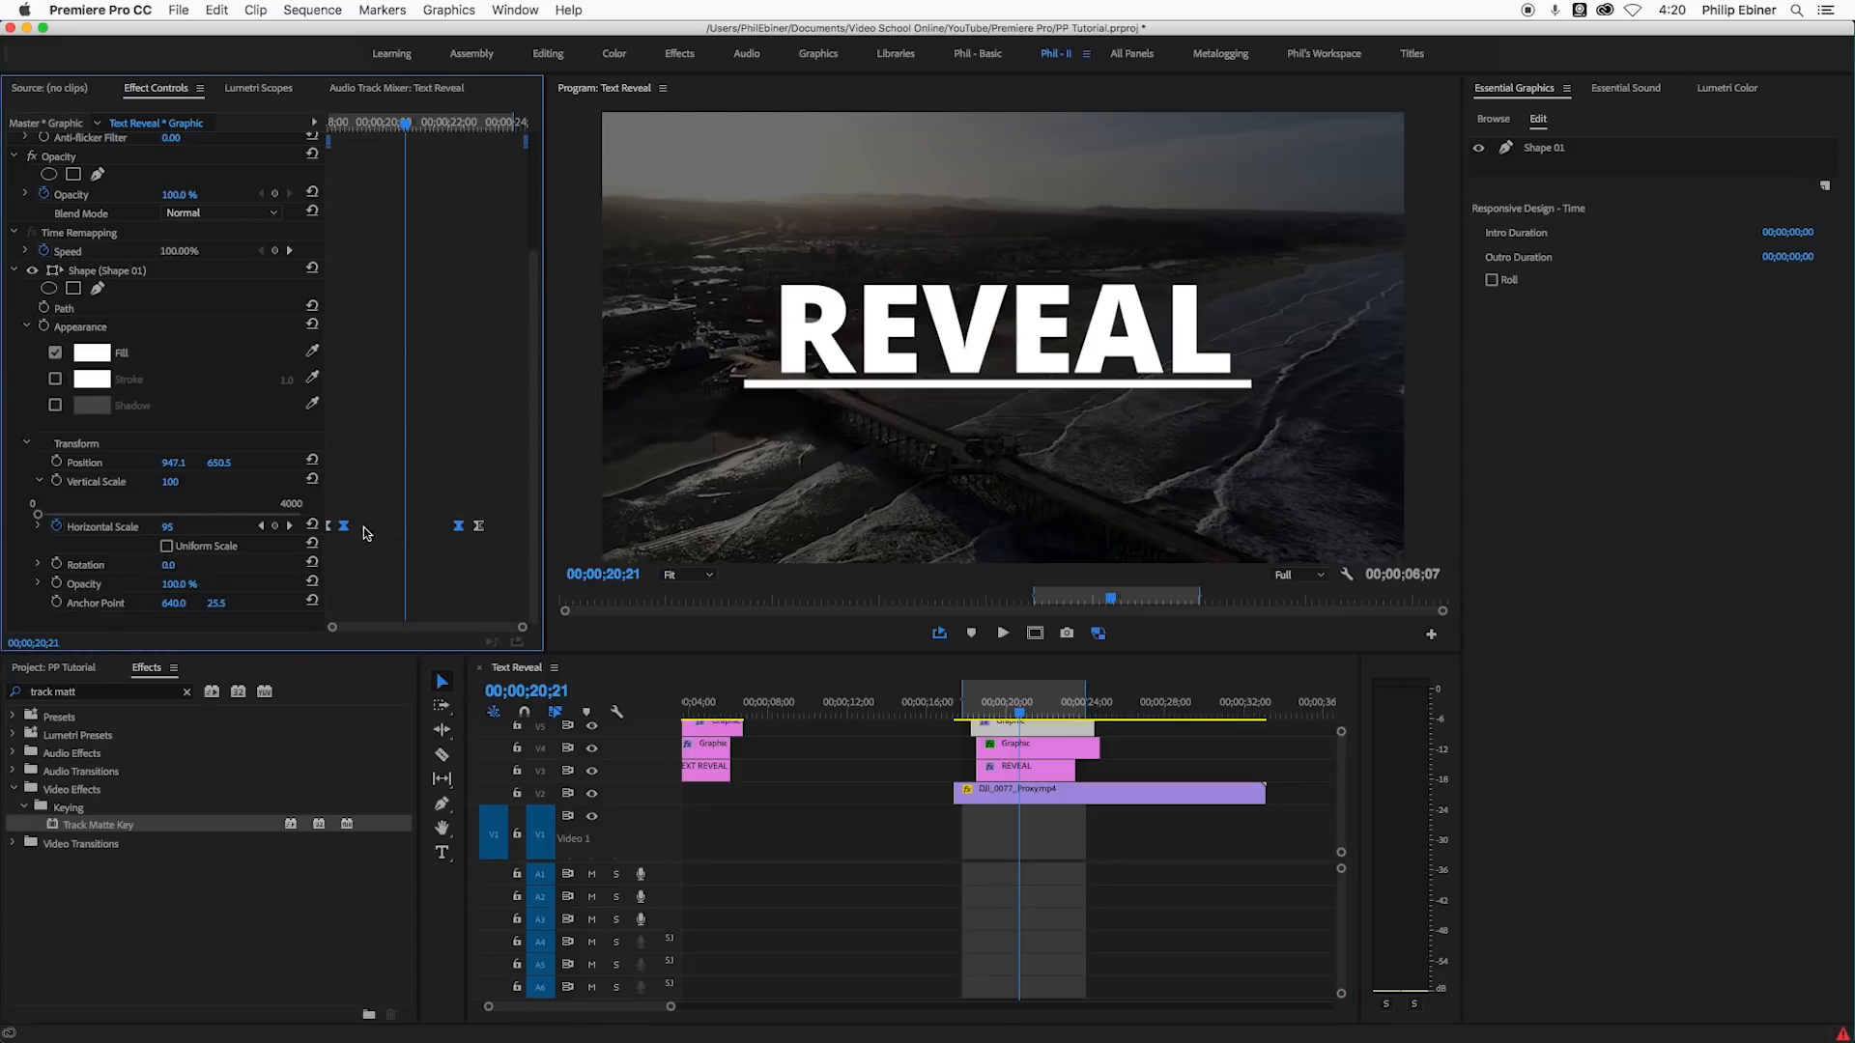
# - Give the underline's Horizontal Scale keyframes Auto Bezier interpolation so the width eases out smoothly
pyautogui.rightClick(458, 526)
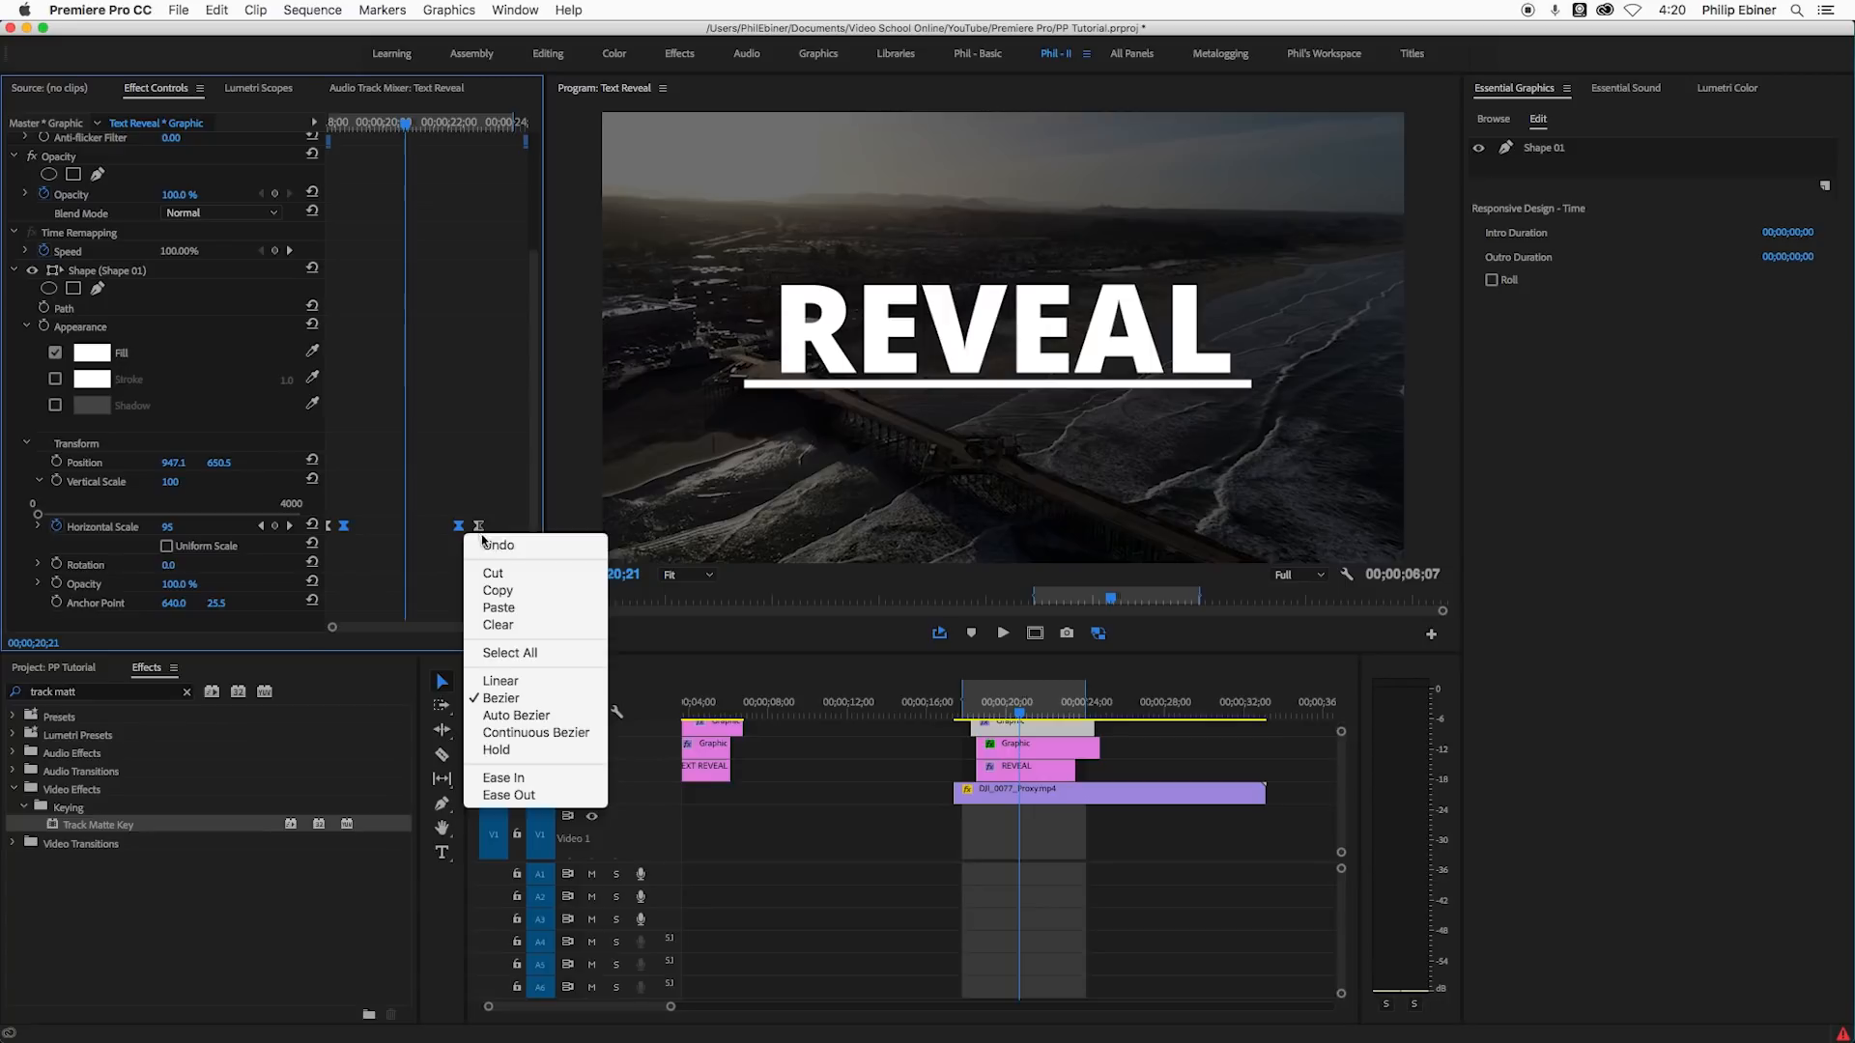
pyautogui.moveTo(529, 715)
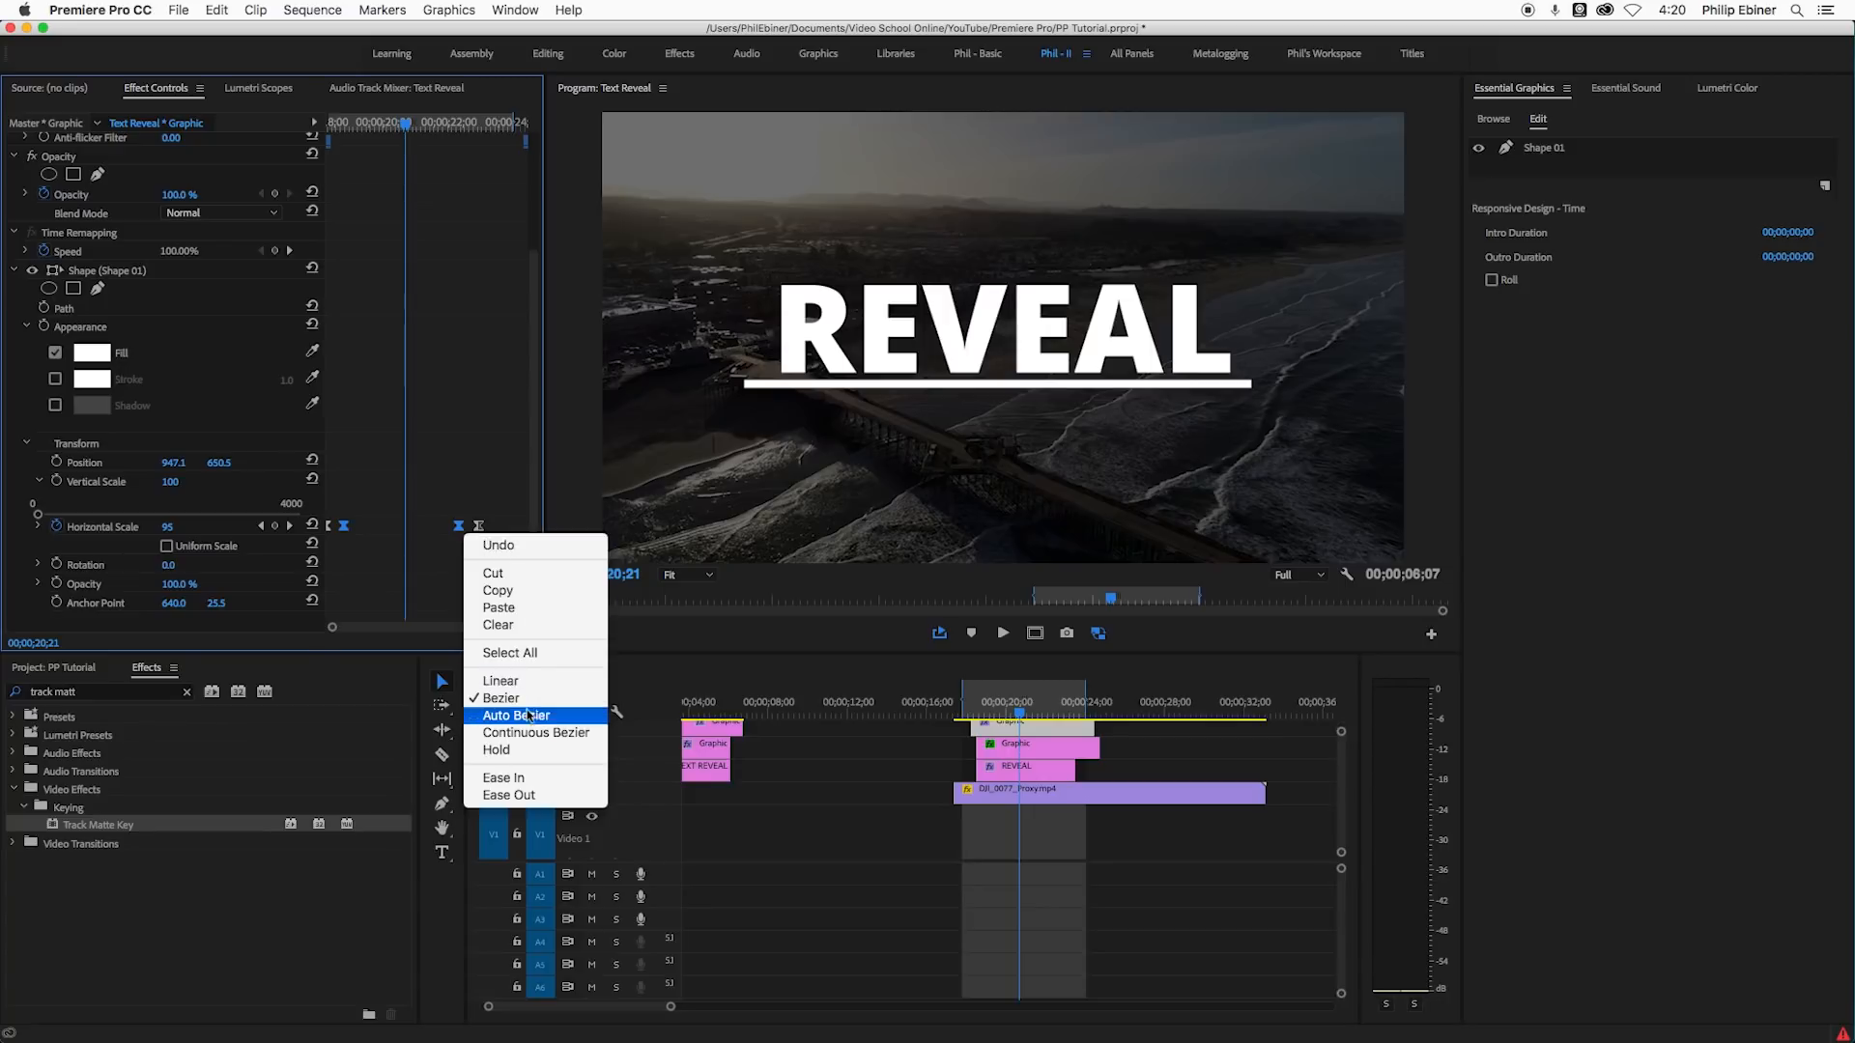
pyautogui.click(514, 714)
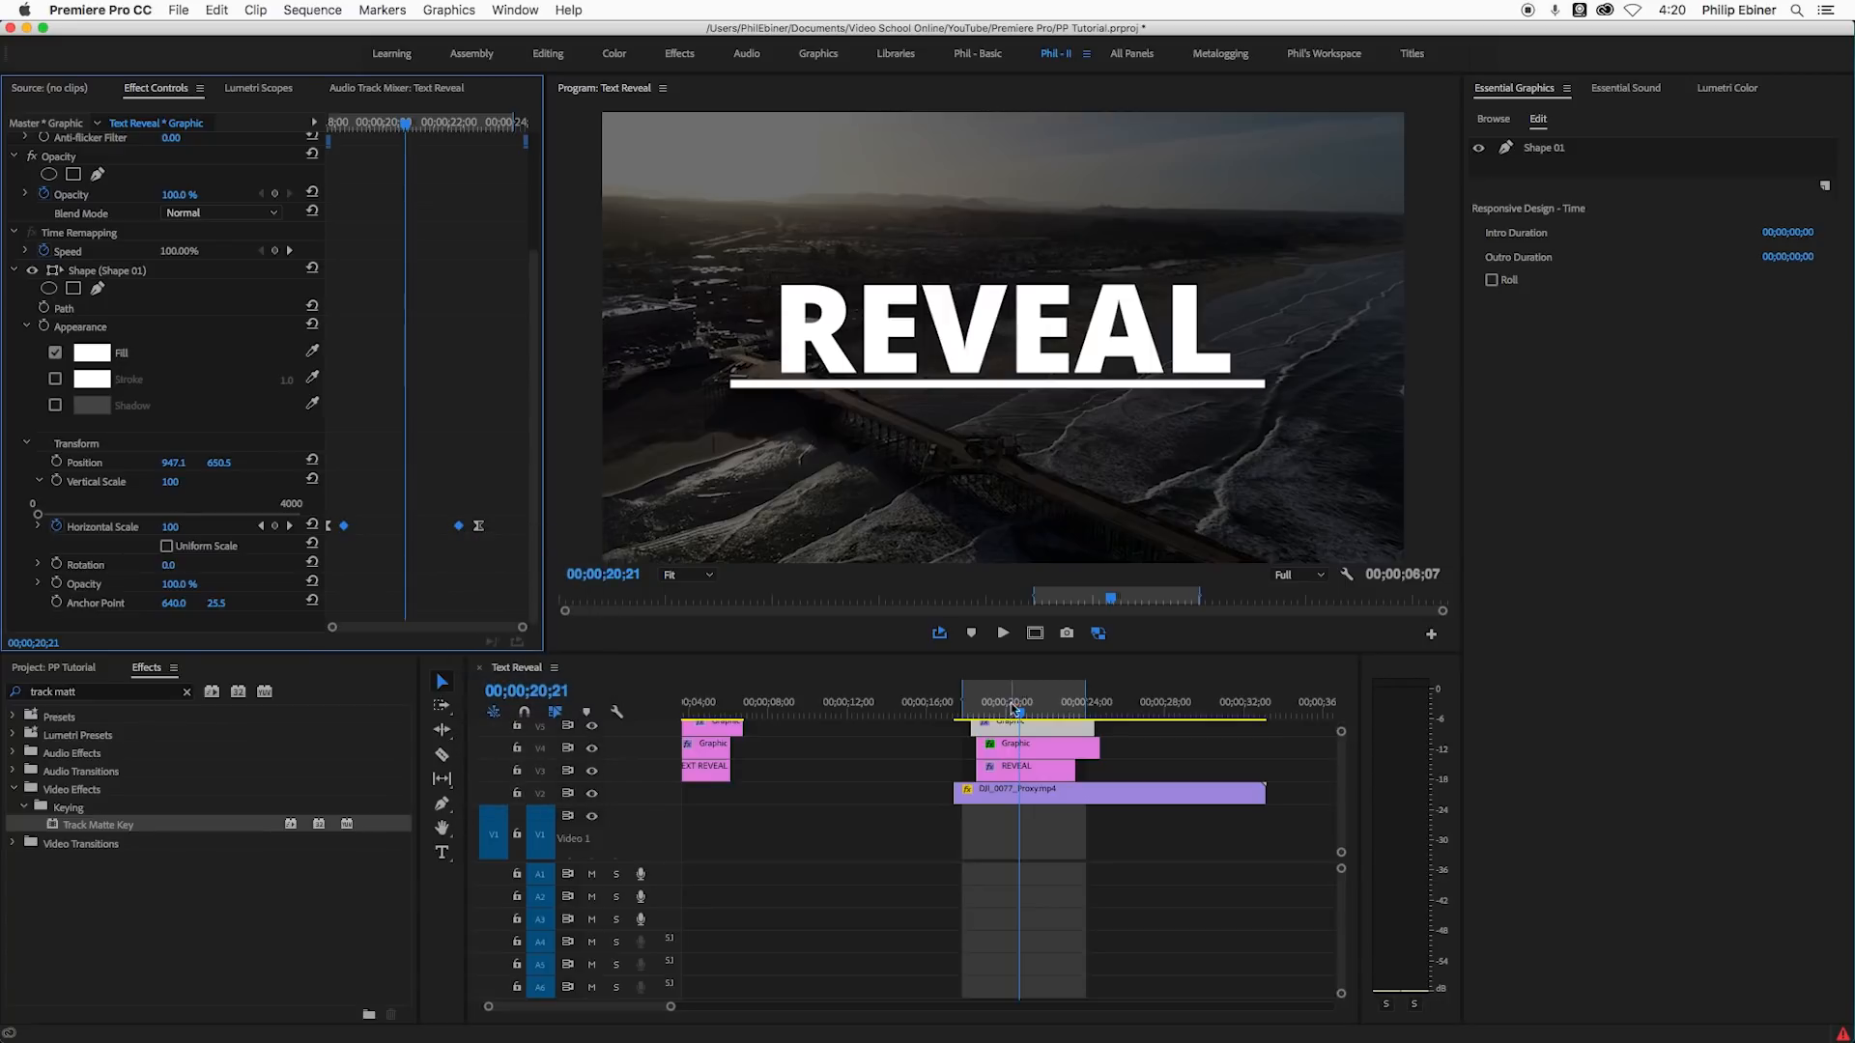
pyautogui.click(978, 703)
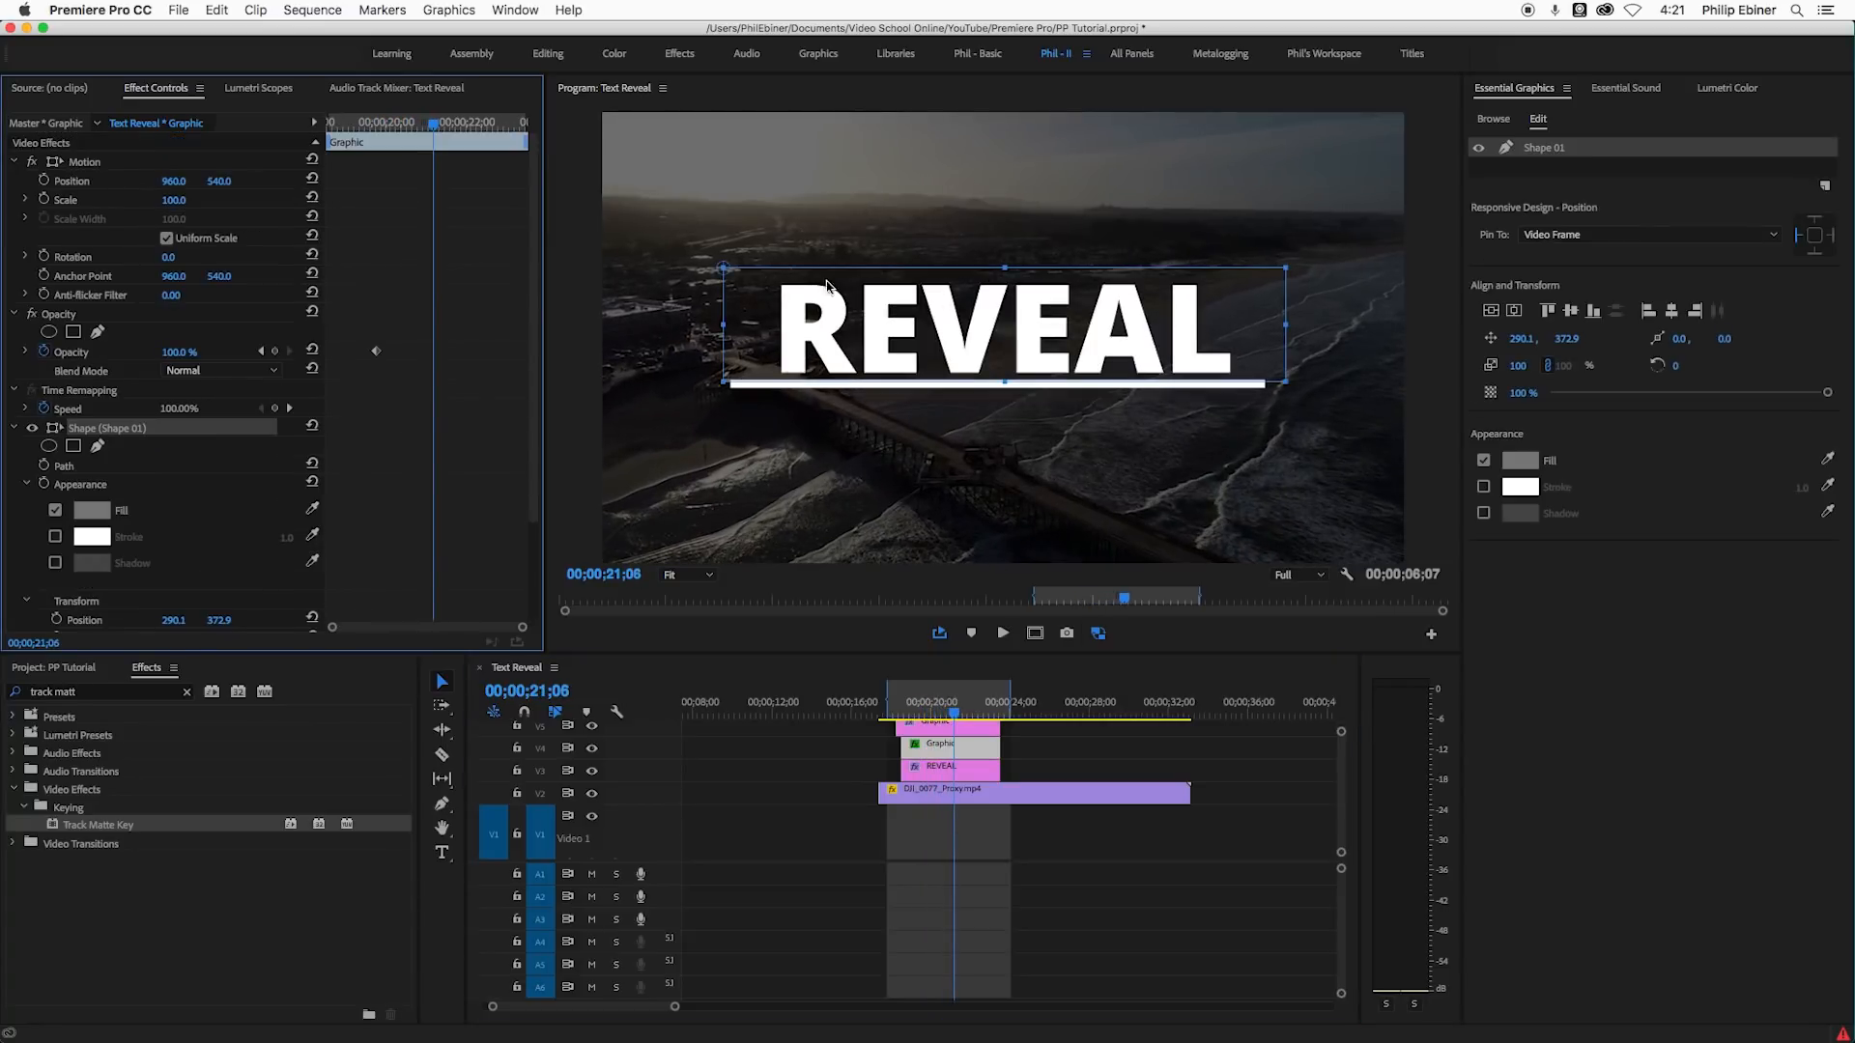
pyautogui.moveTo(1277, 375)
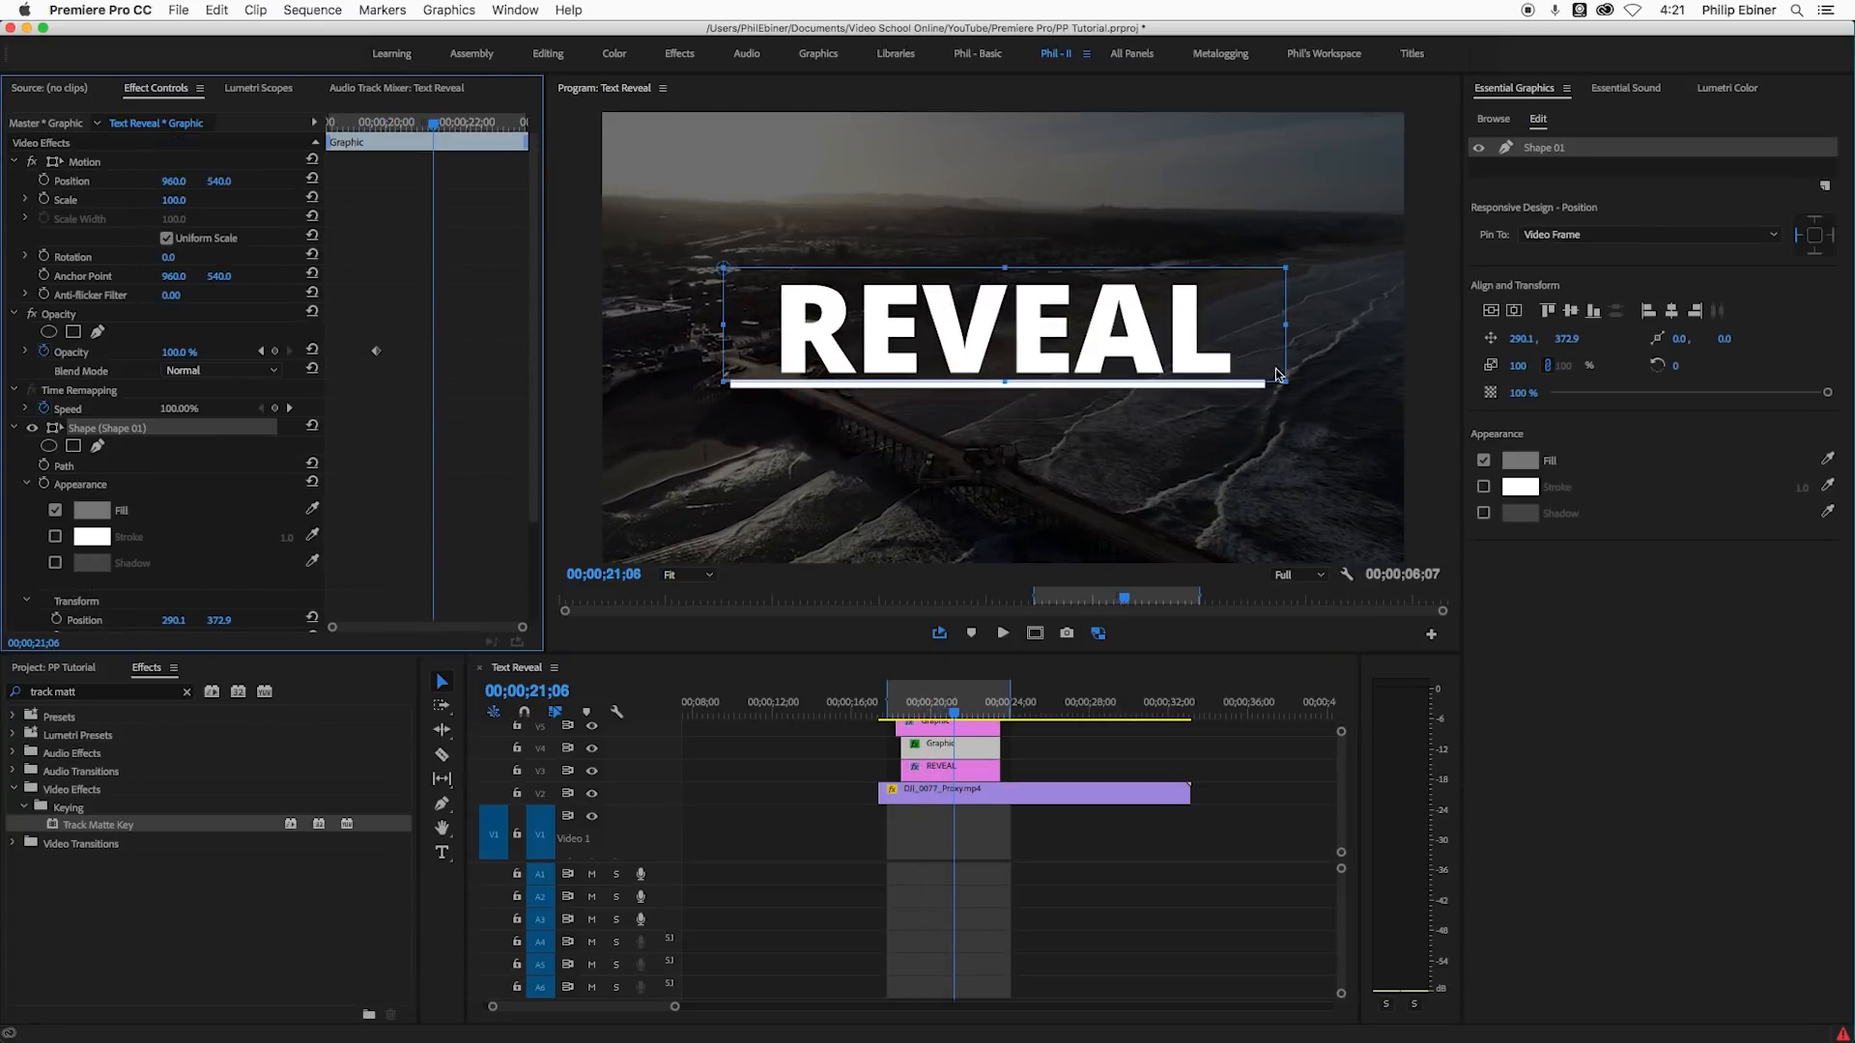